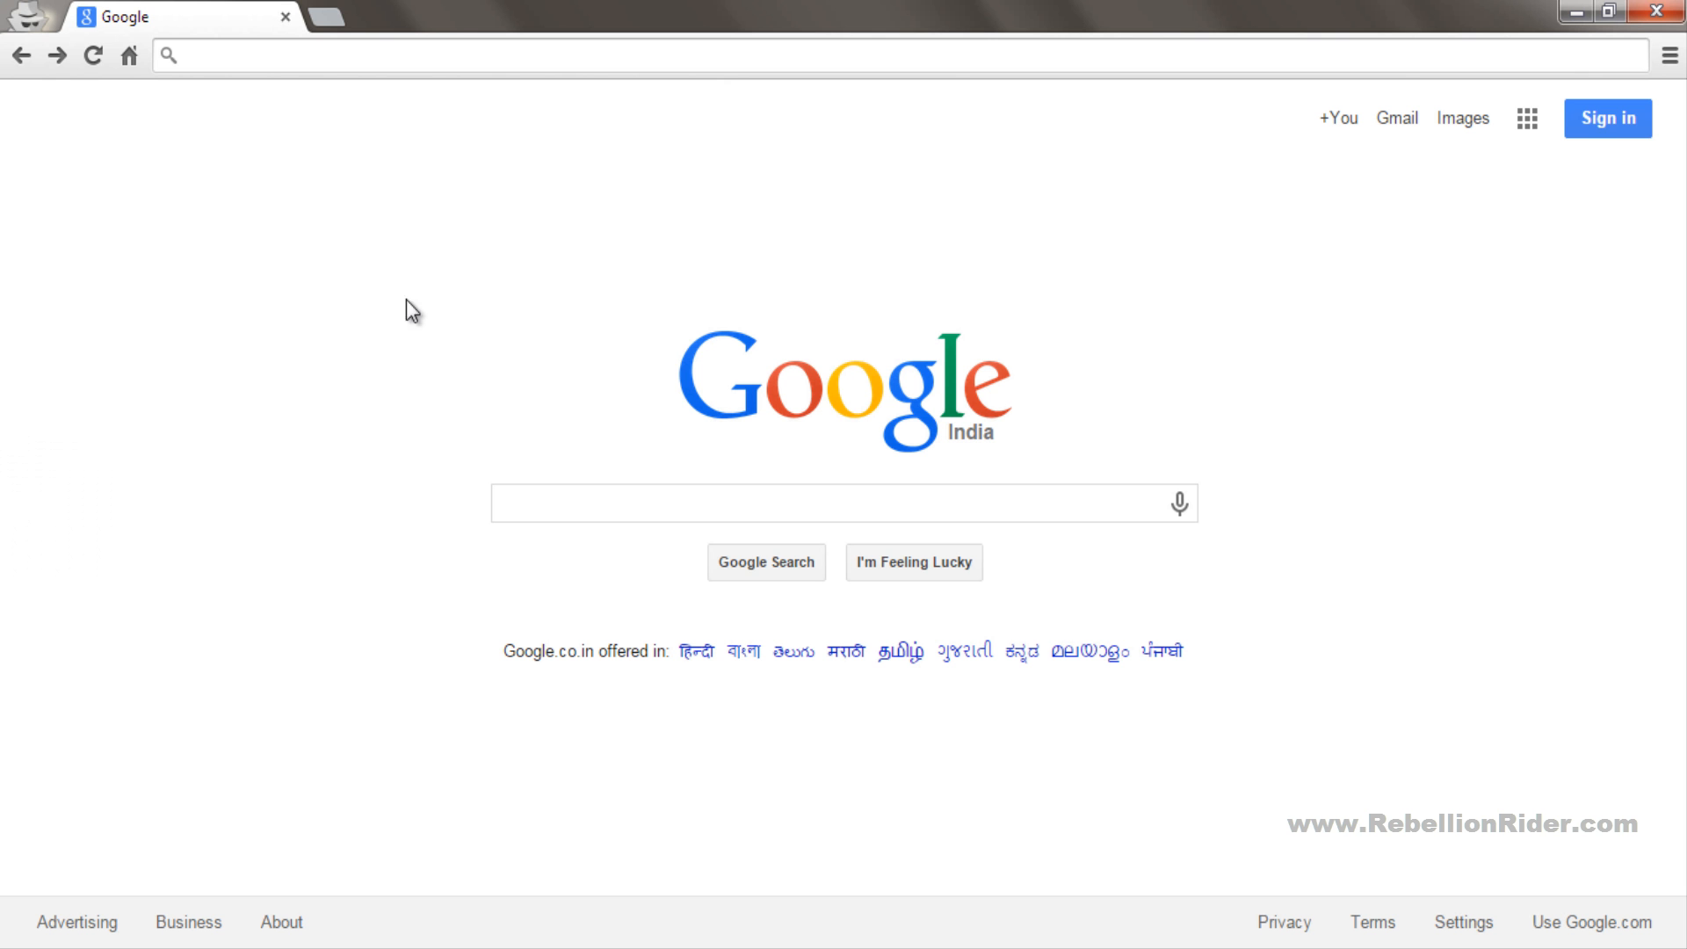
type("www.oracle.com/index.html")
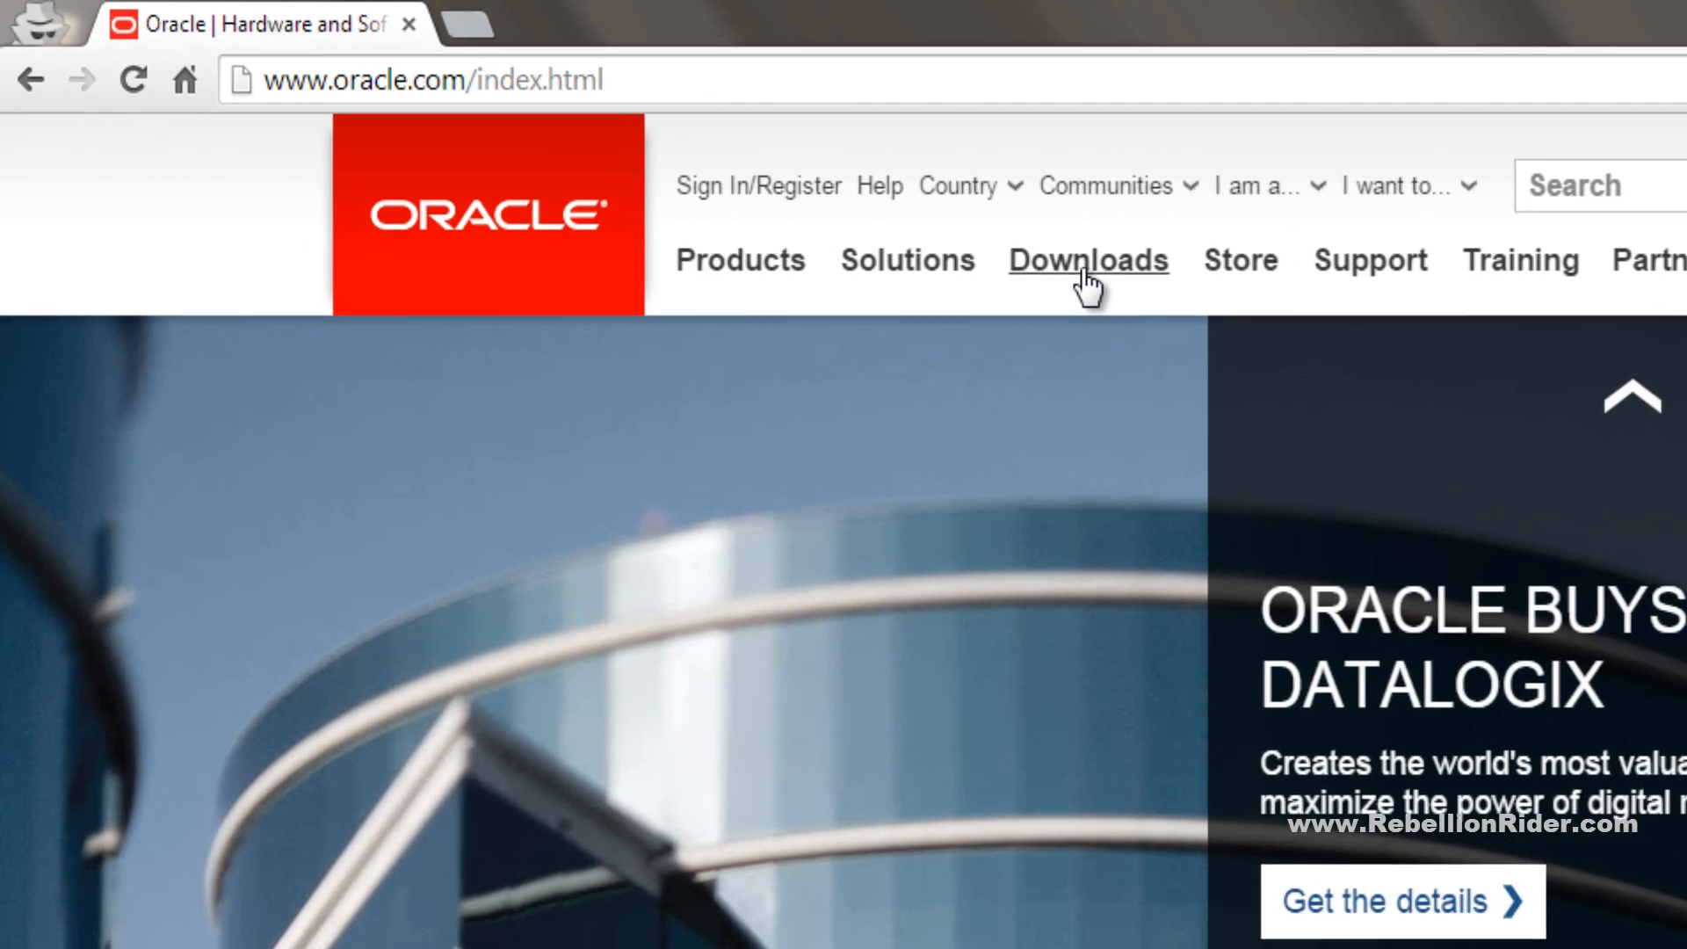
left_click(1088, 260)
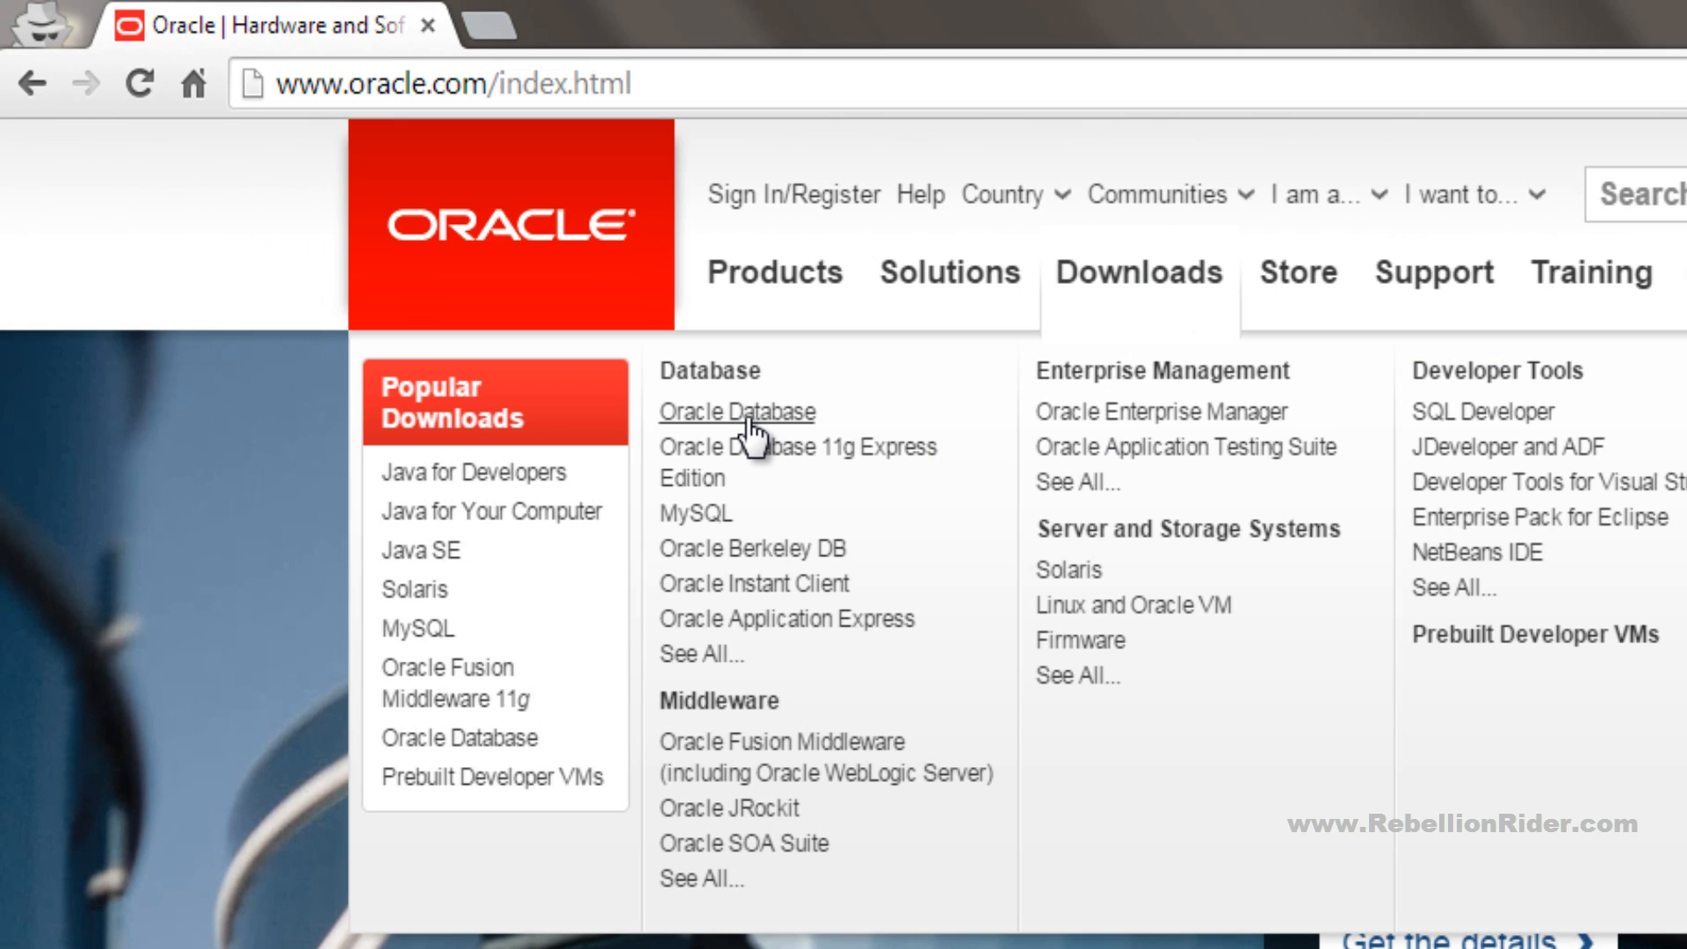
left_click(735, 411)
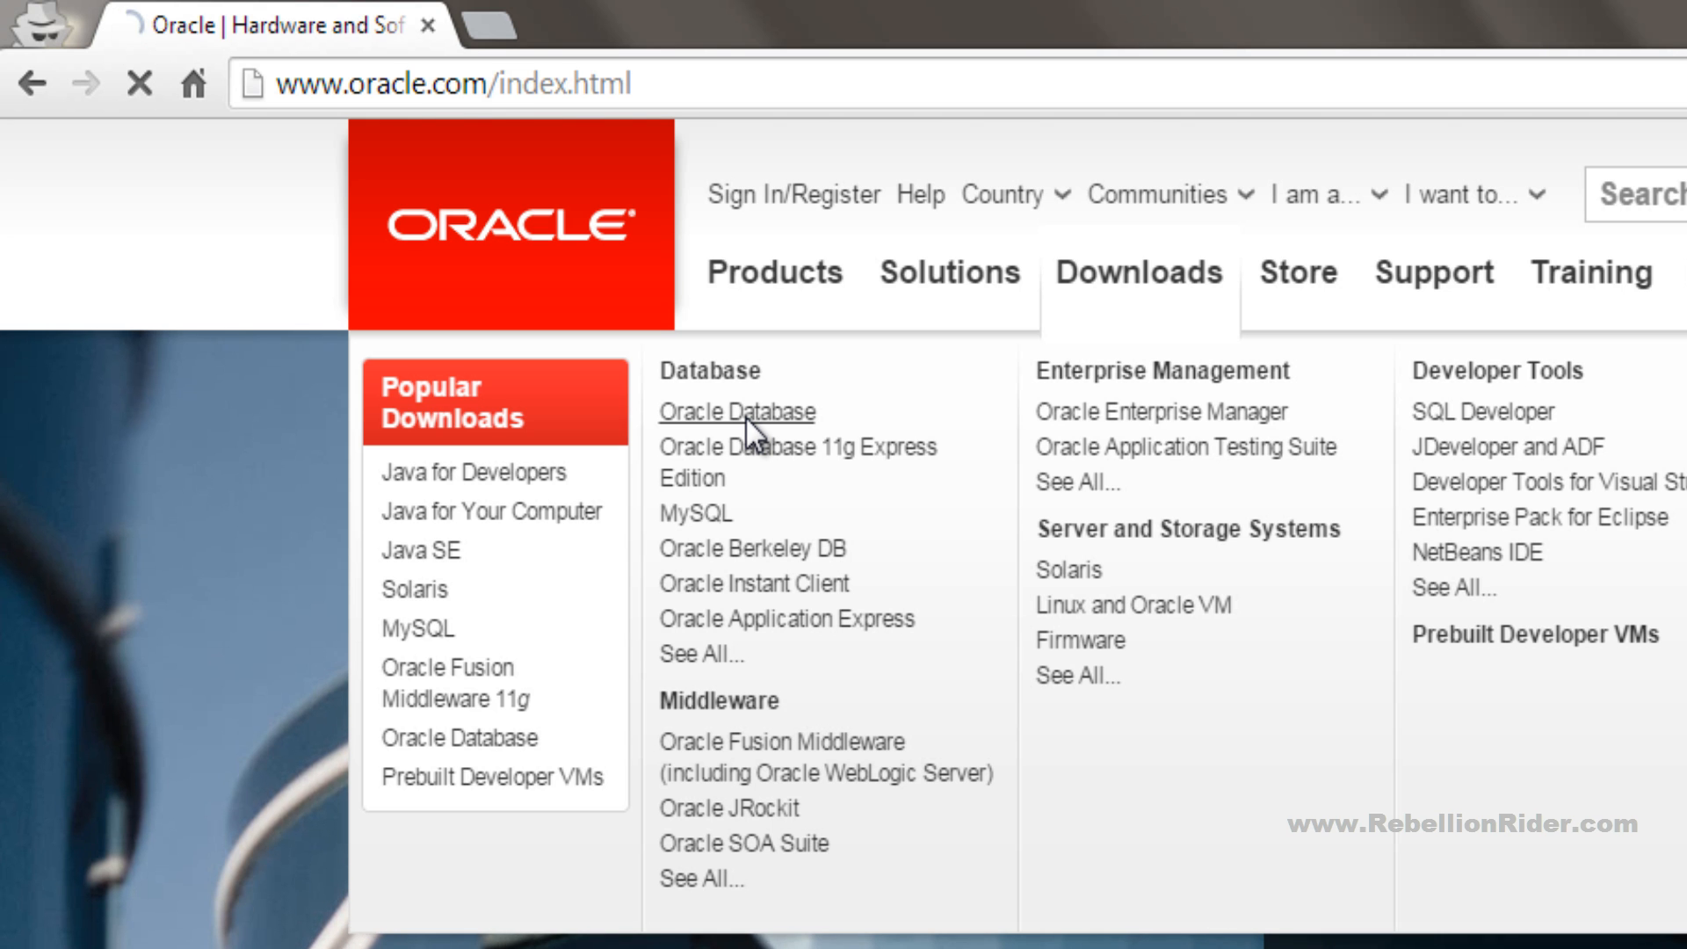
left_click(736, 412)
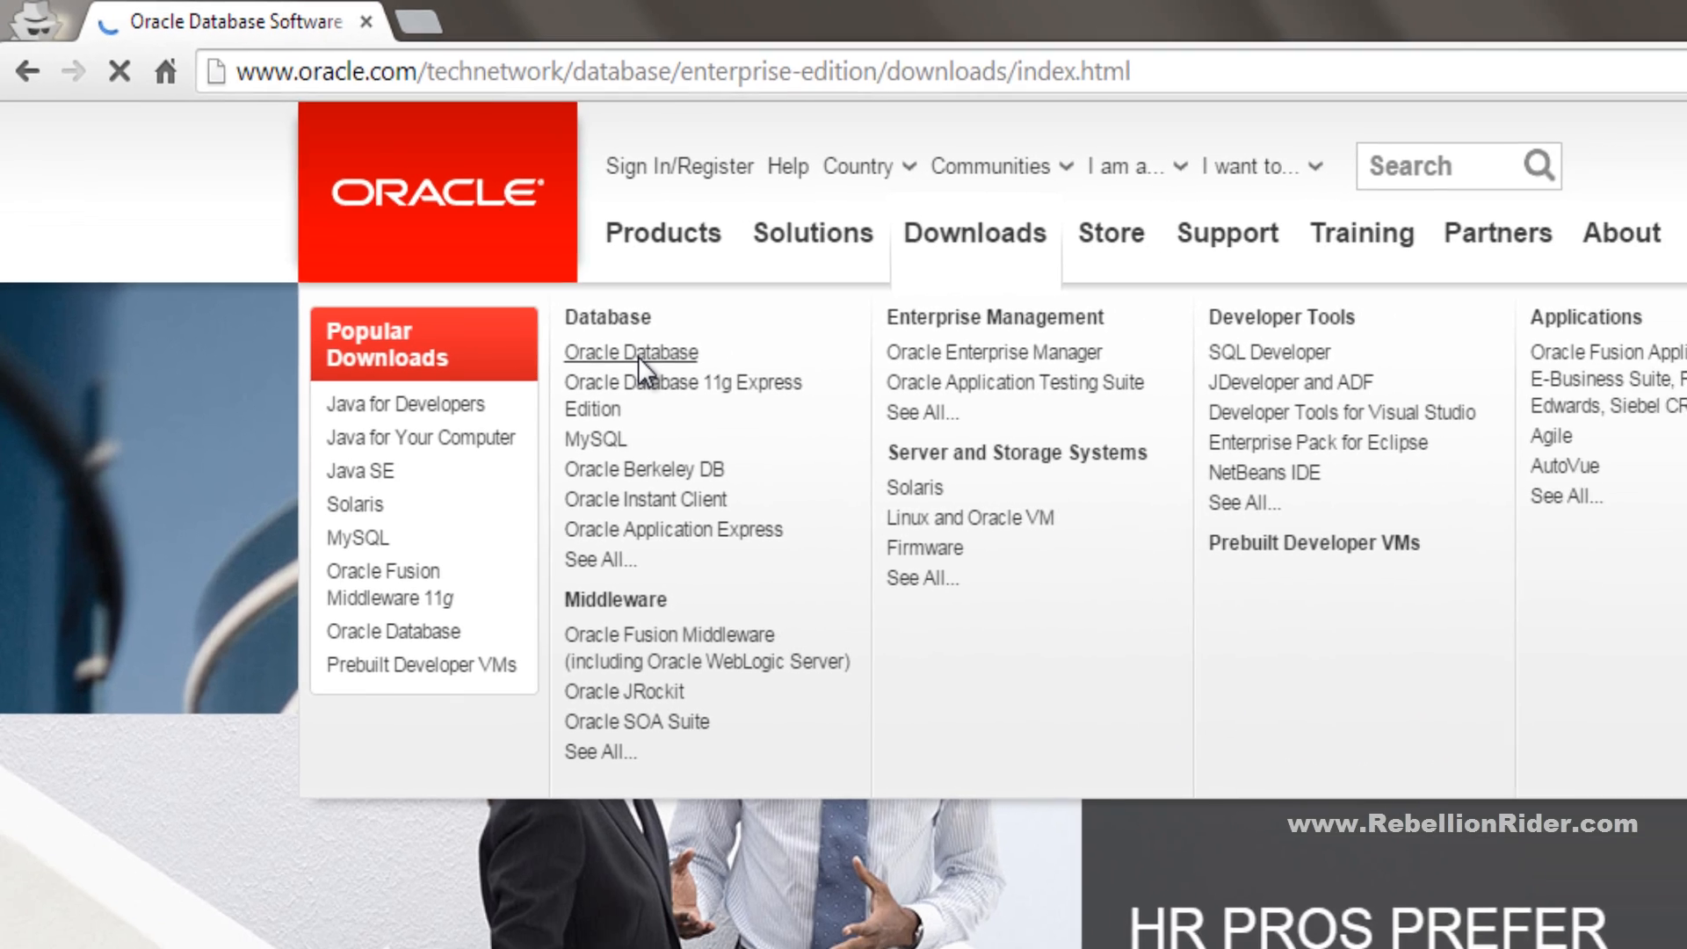
left_click(629, 351)
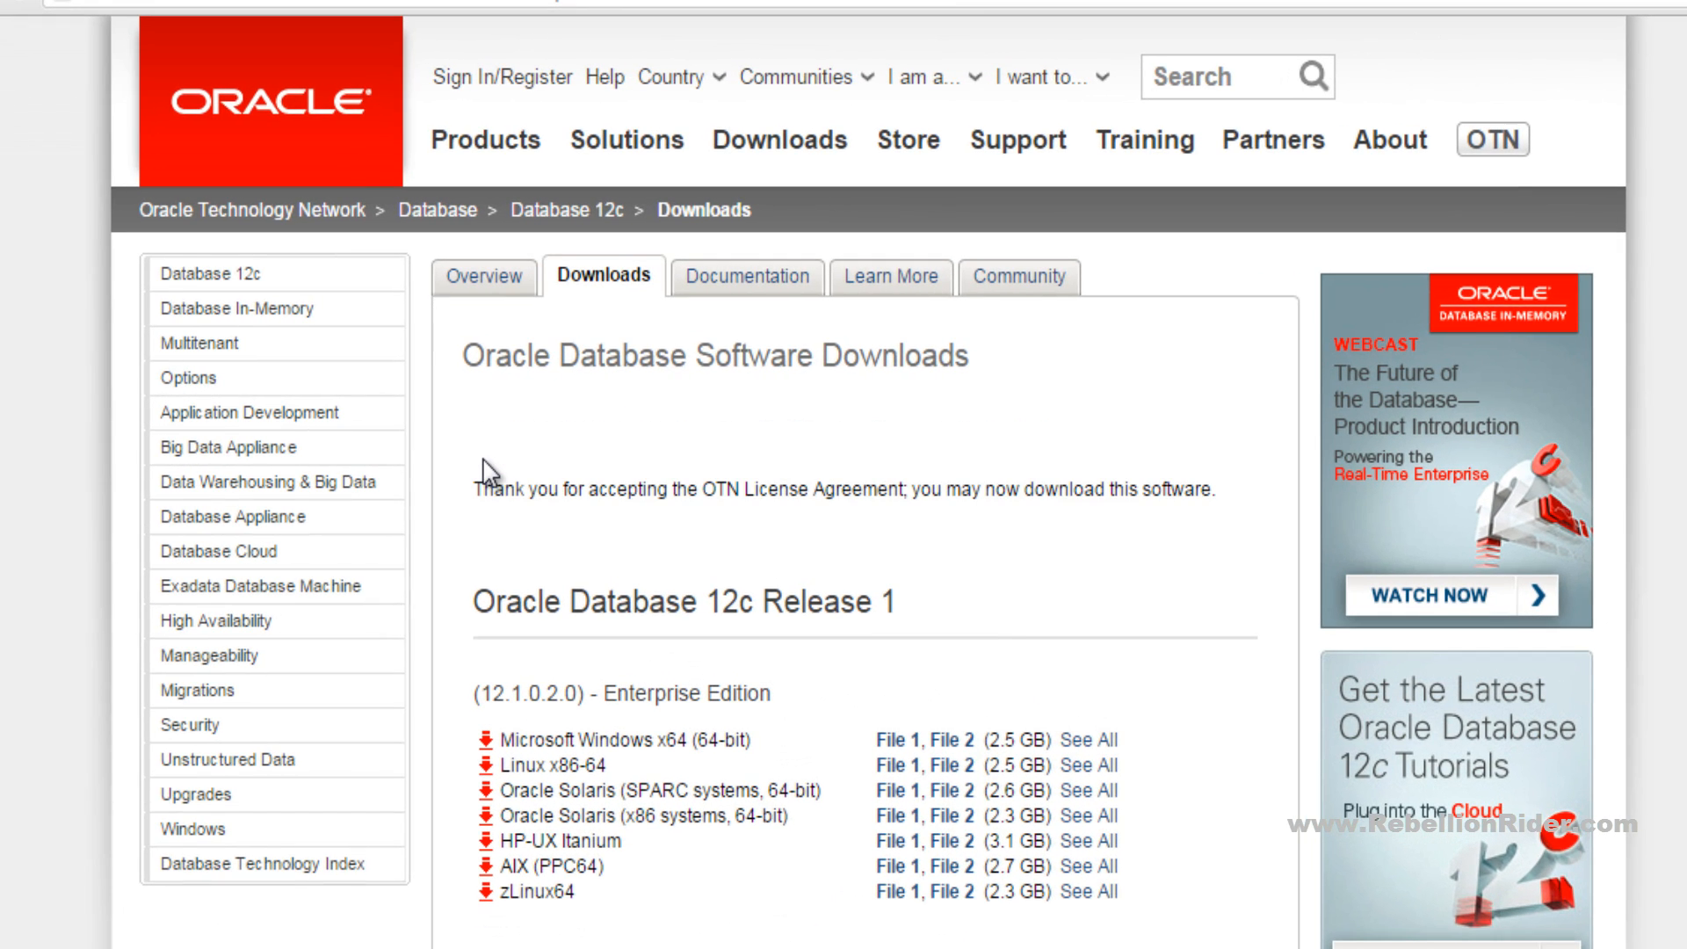
- Show all 12.1.0.1.0 Standard Edition downloads for Microsoft Windows x64
scroll("down", 3)
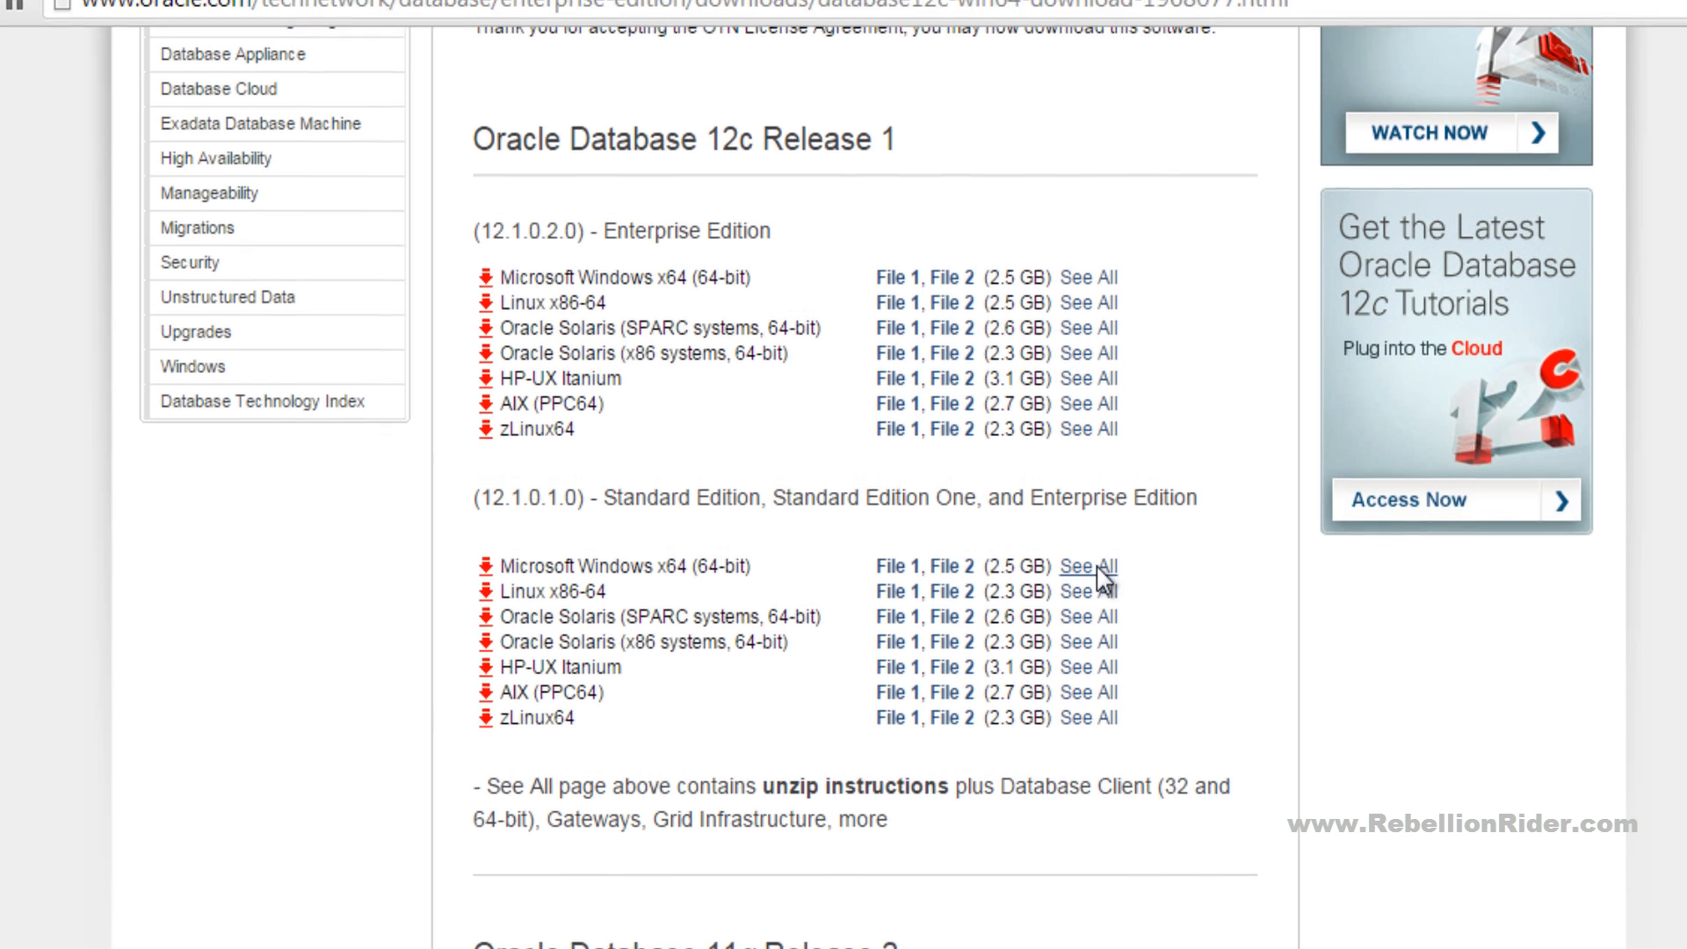
left_click(1090, 566)
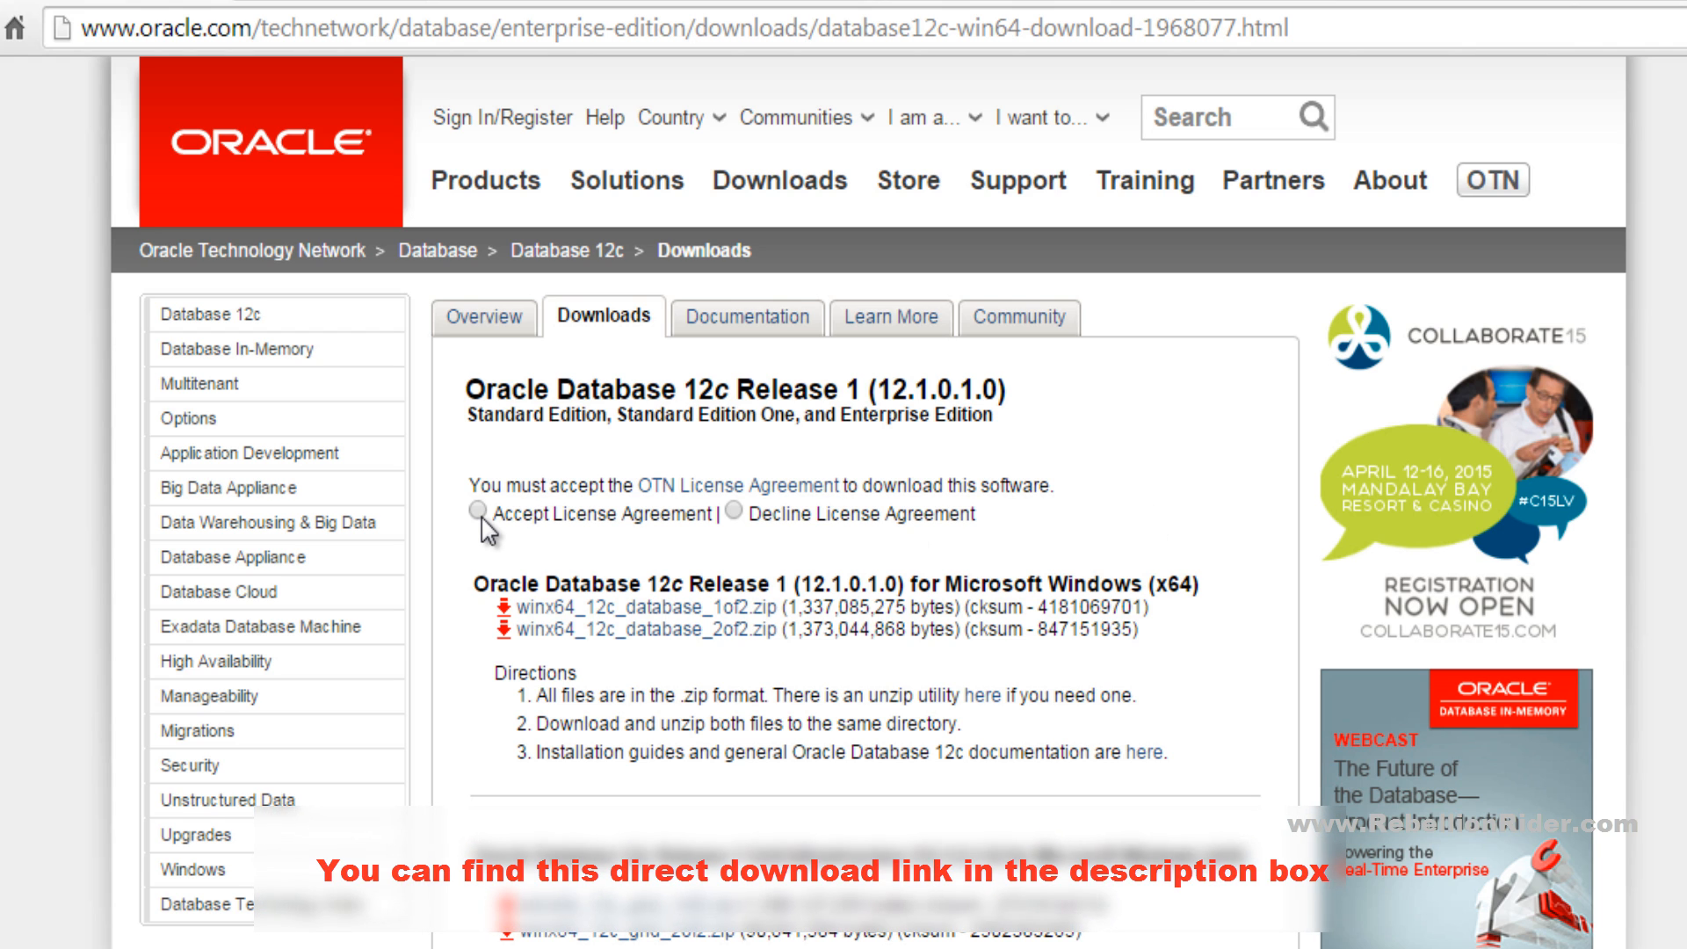
- Accept the OTN license and download winx64_12c_database_1of2.zip
left_click(475, 510)
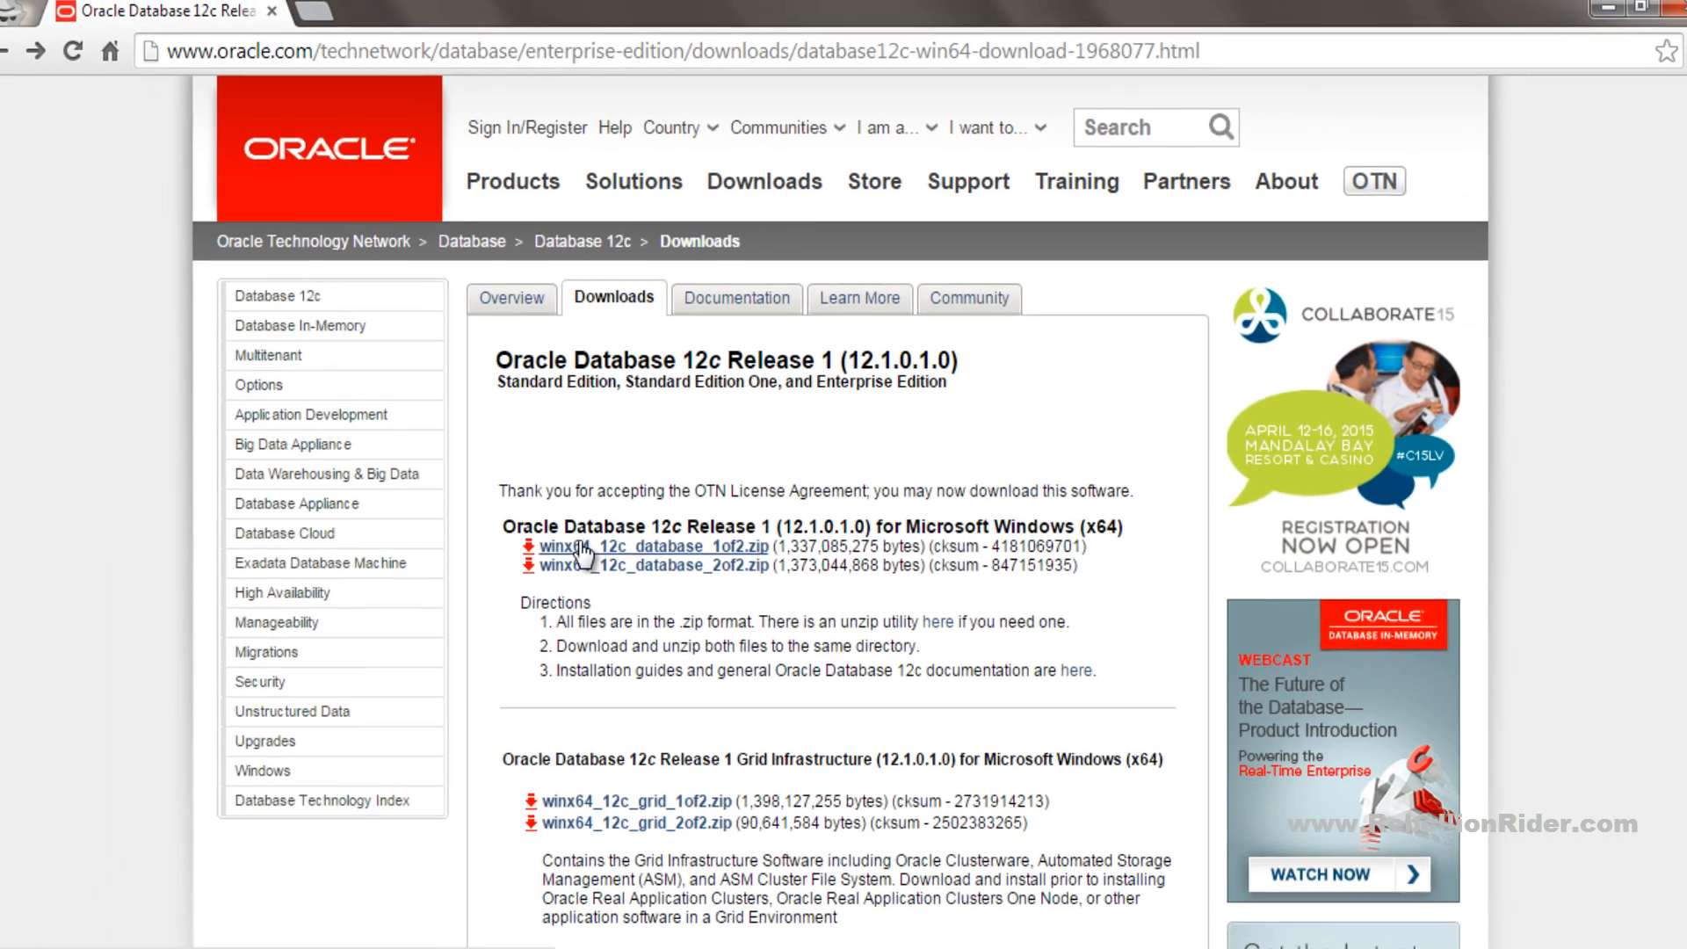
left_click(657, 546)
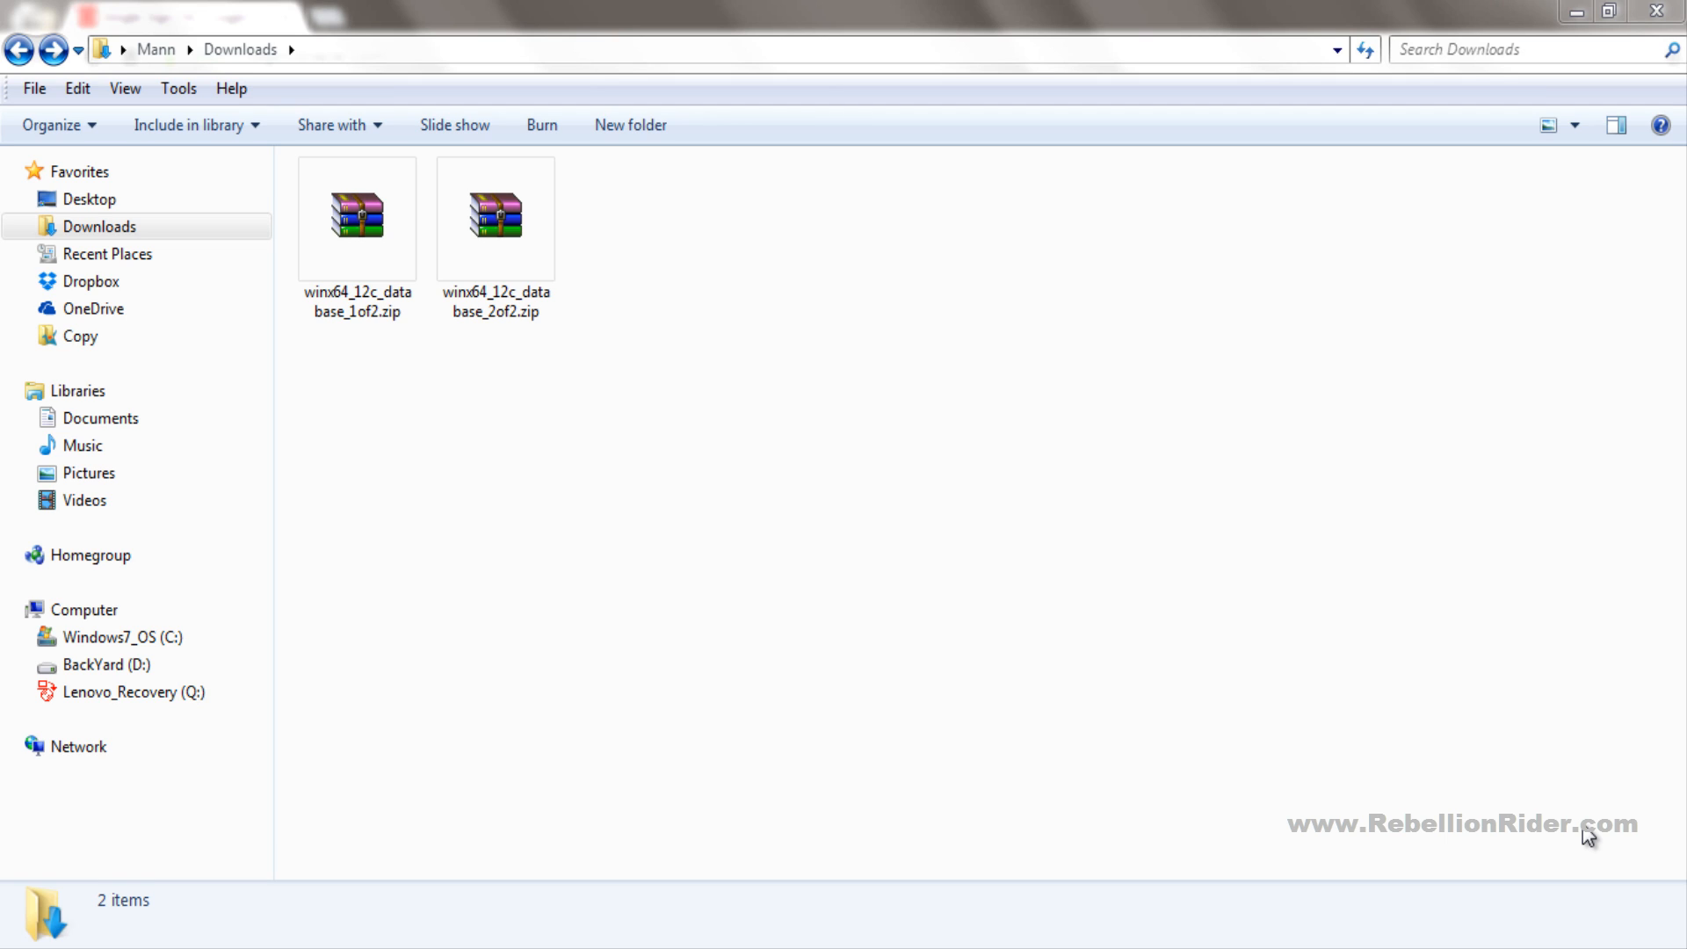
mouse_move(638, 104)
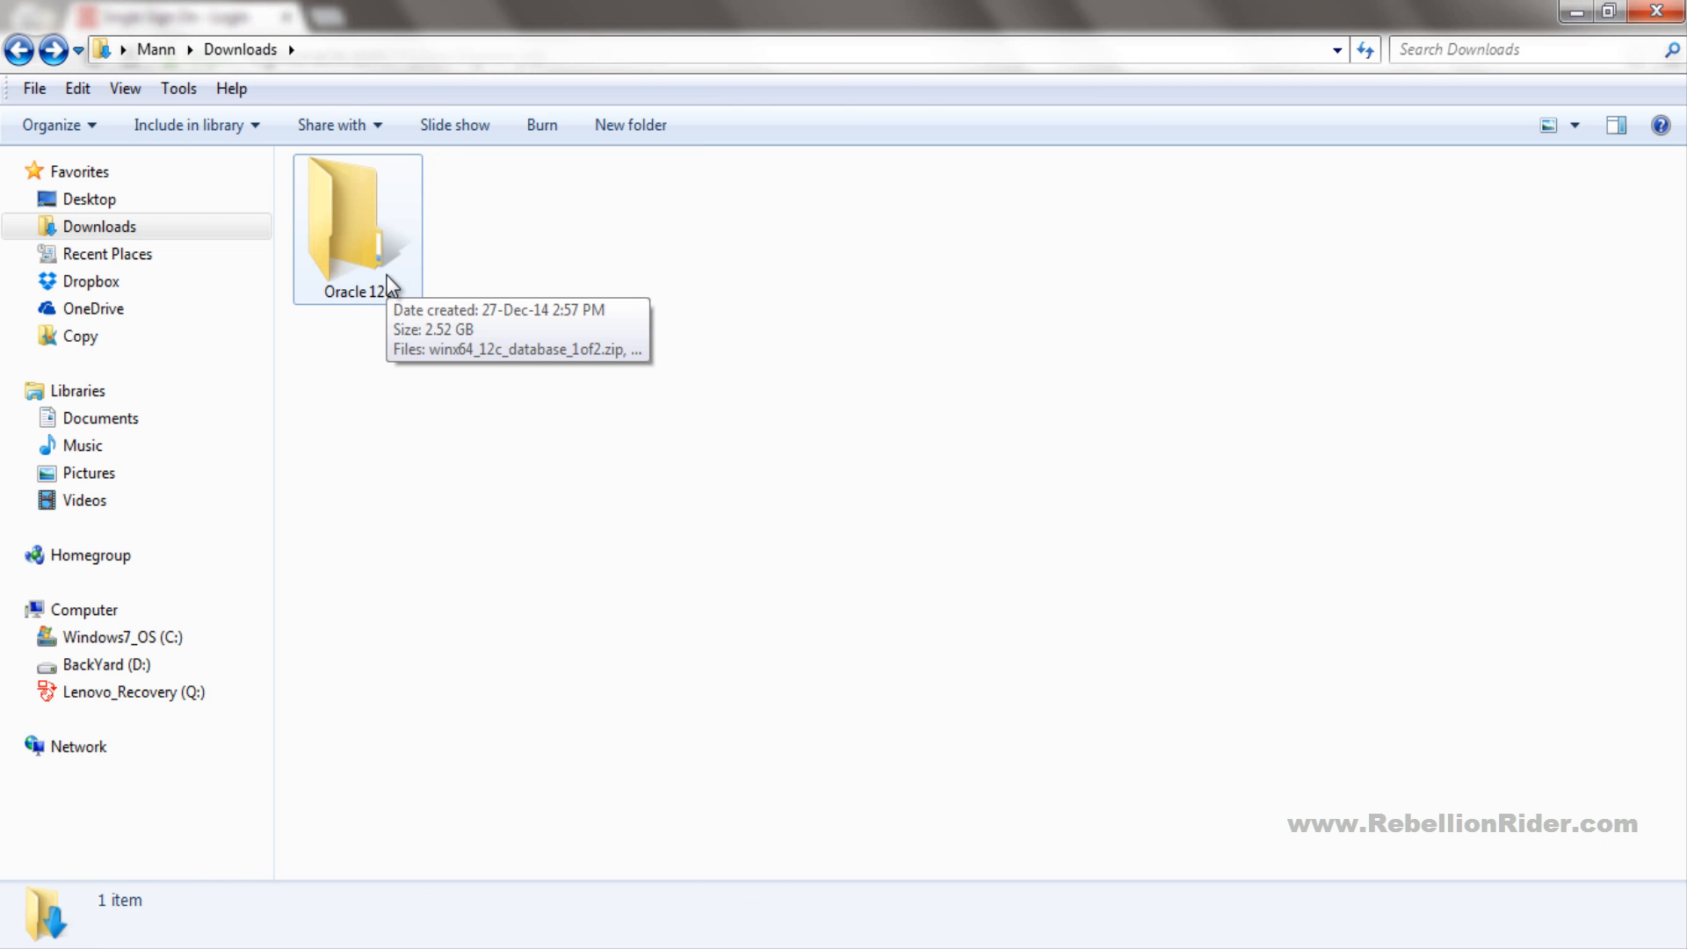
- Enter the Oracle 12c folder holding both zips and the database 1 and database 2 folders
double_click(357, 220)
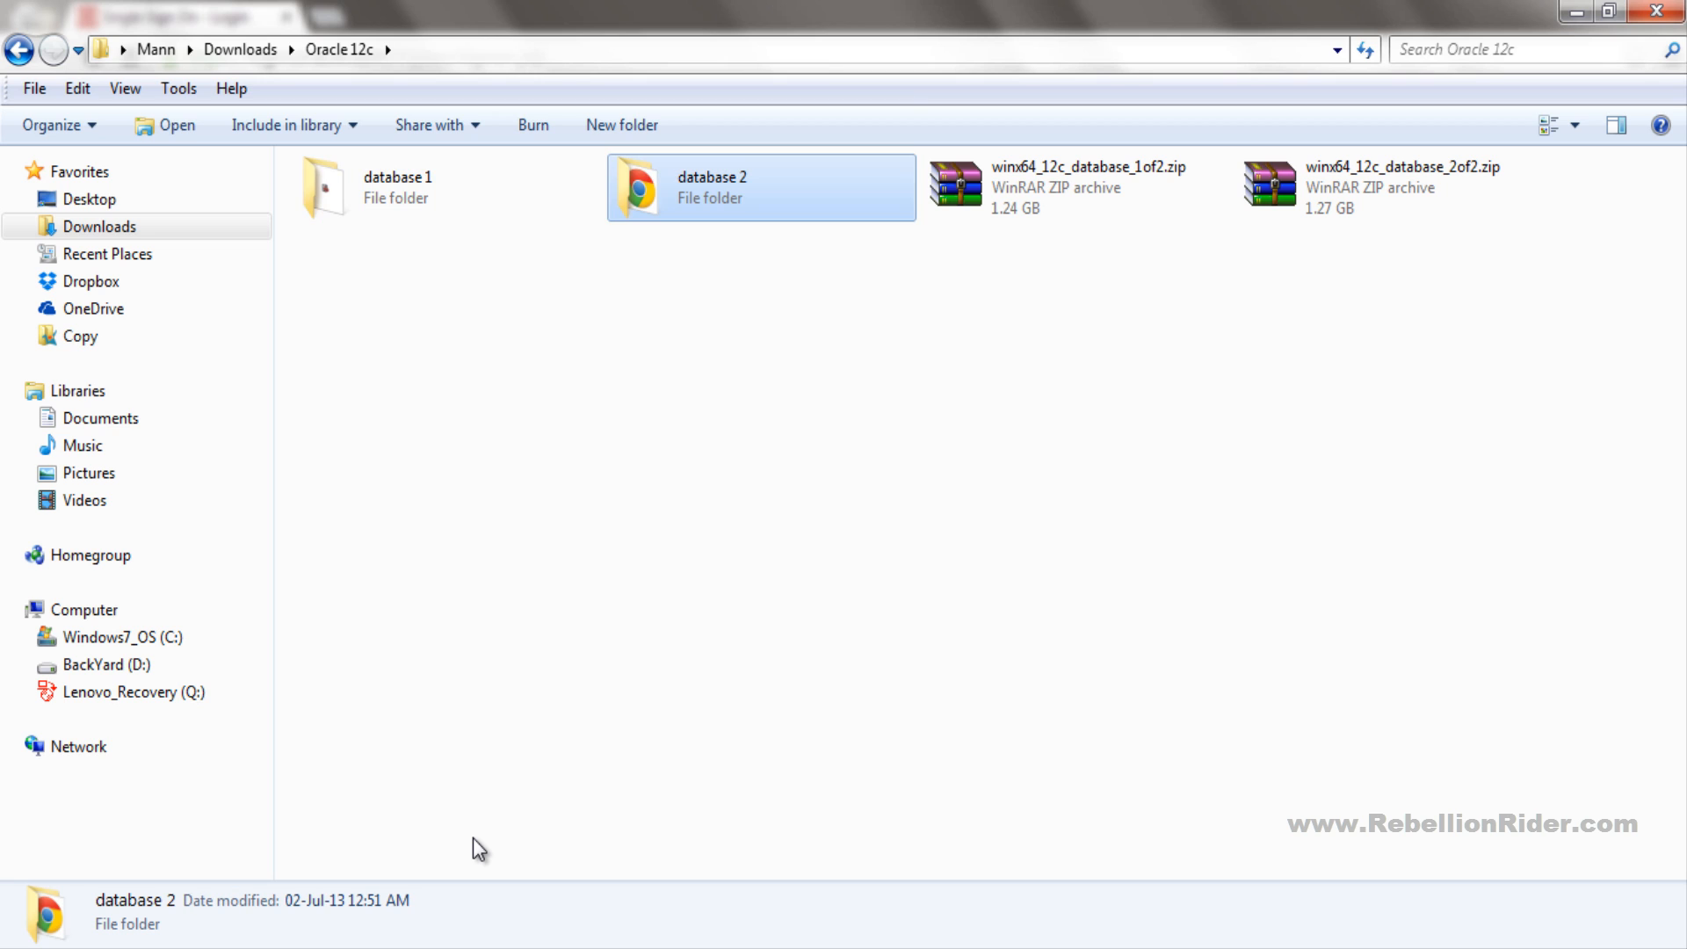
- Select all five component folders inside database 2\stage\Components
double_click(714, 186)
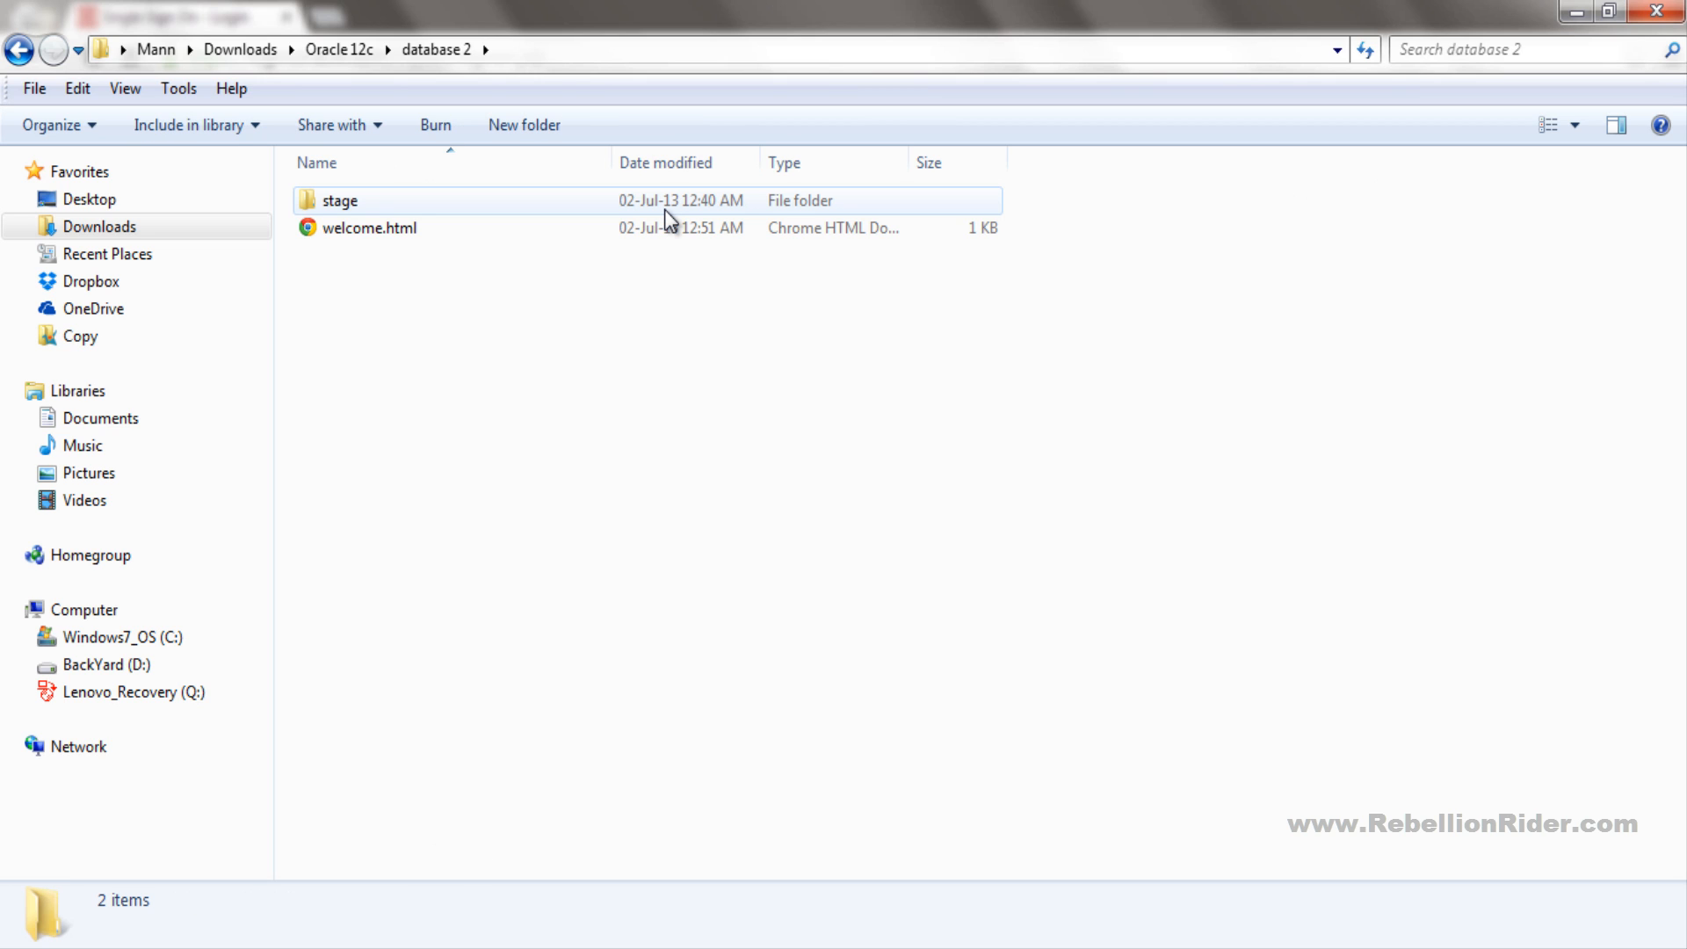
double_click(339, 201)
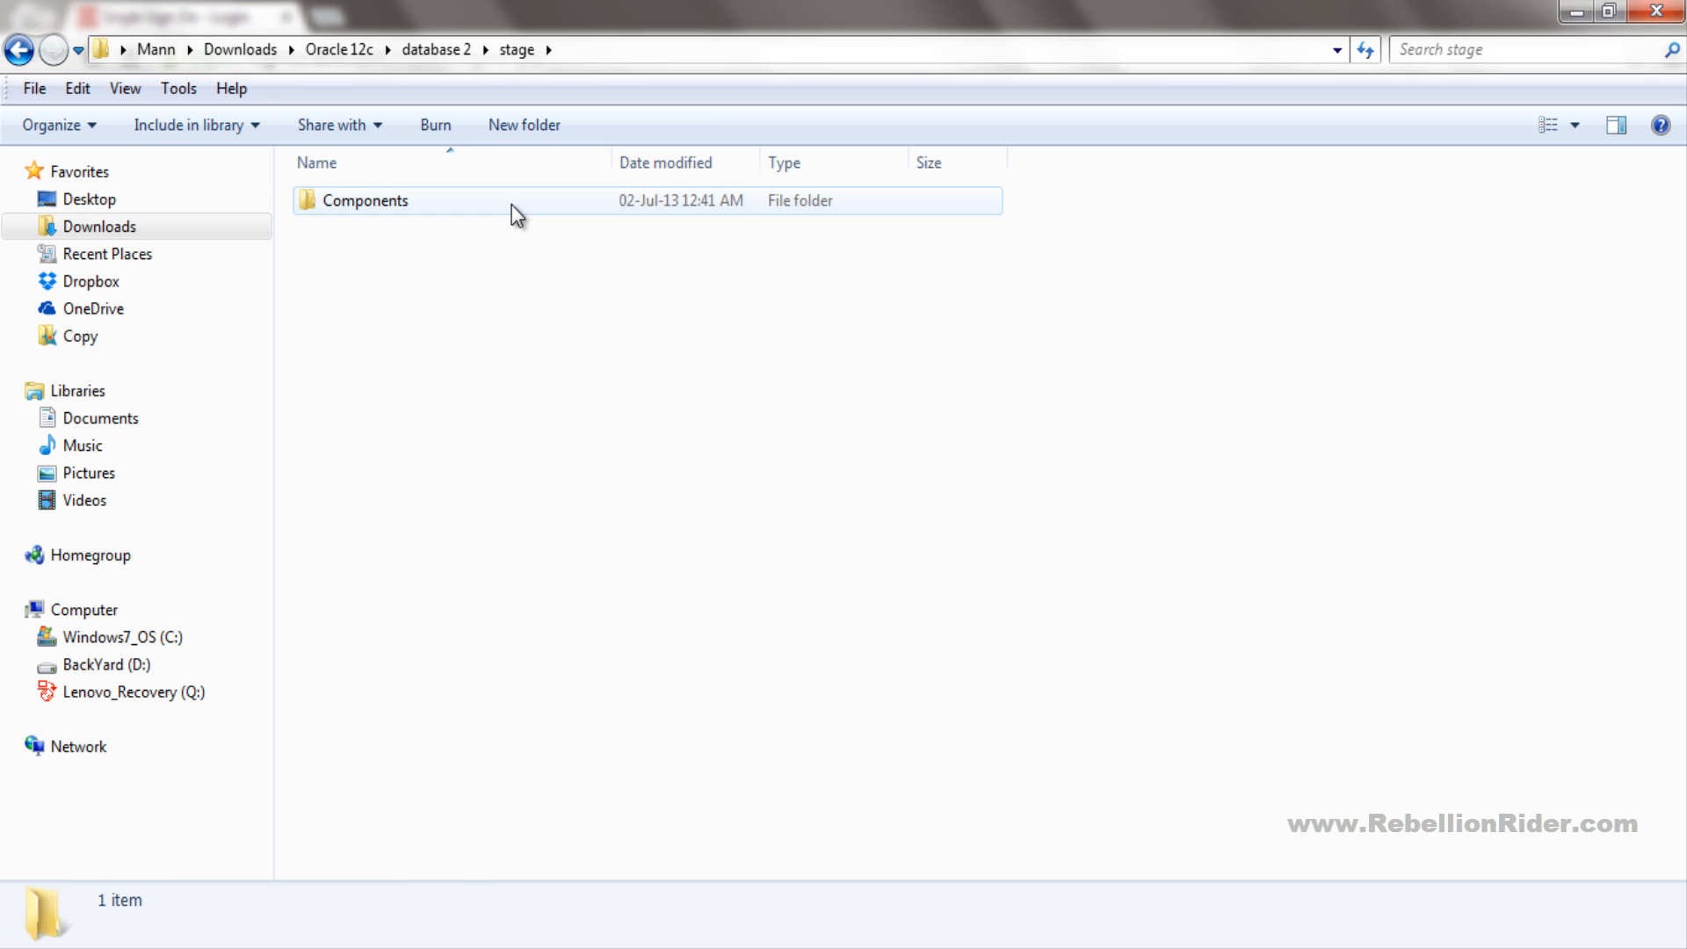
double_click(362, 200)
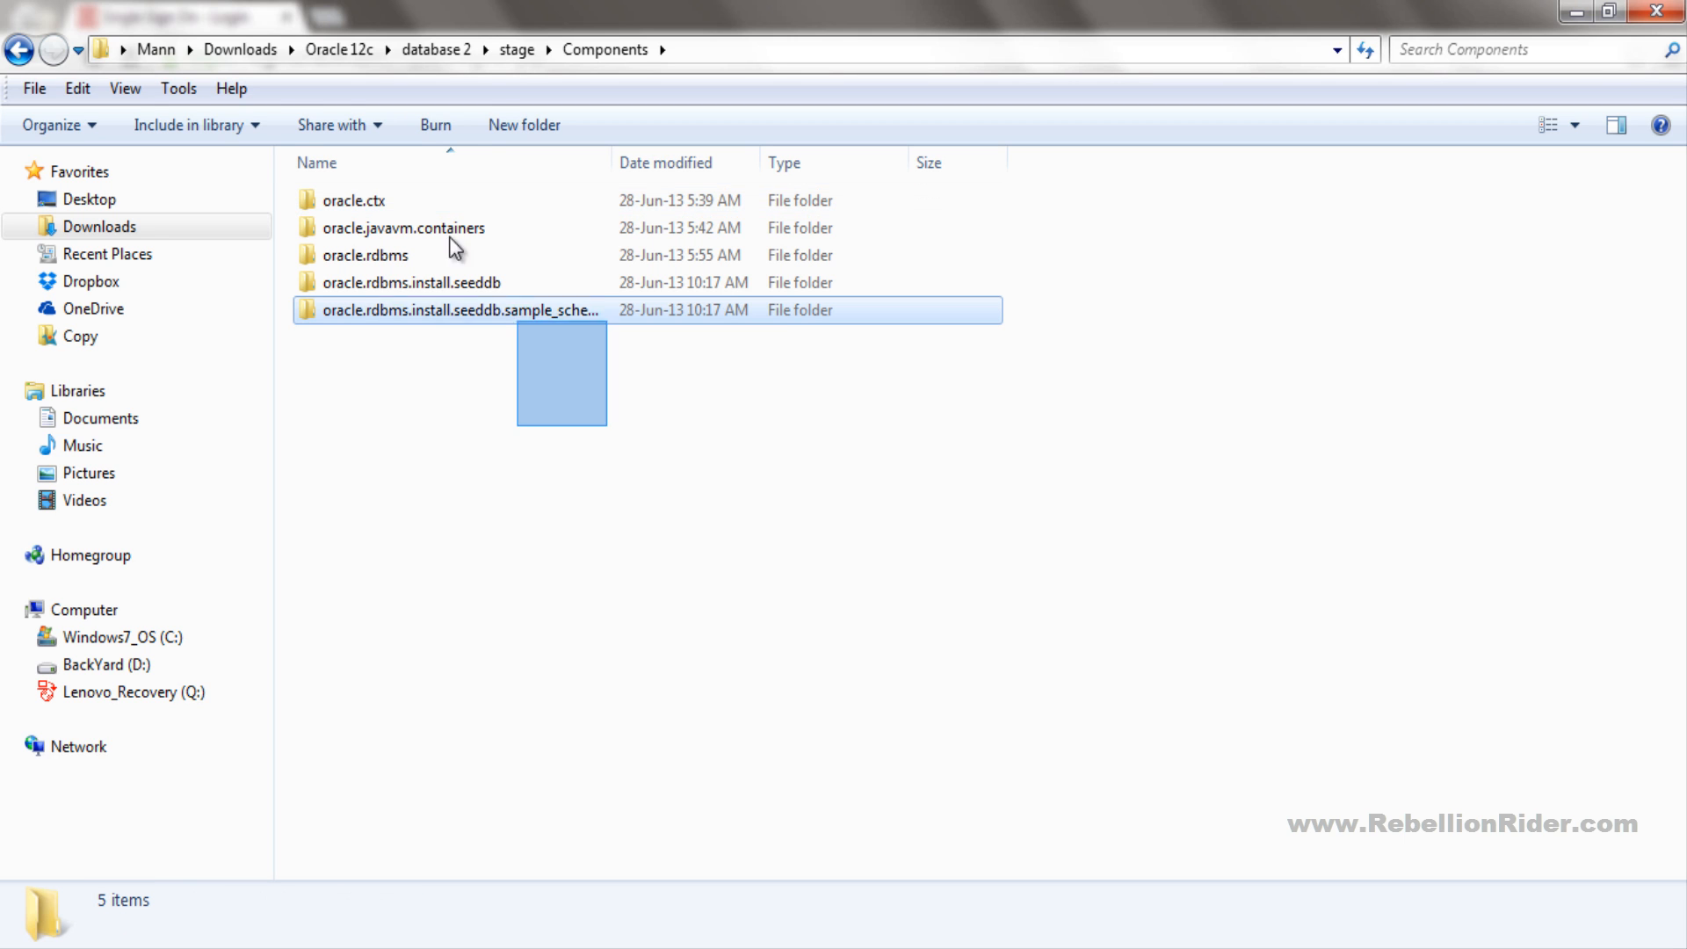
key("ctrl+a")
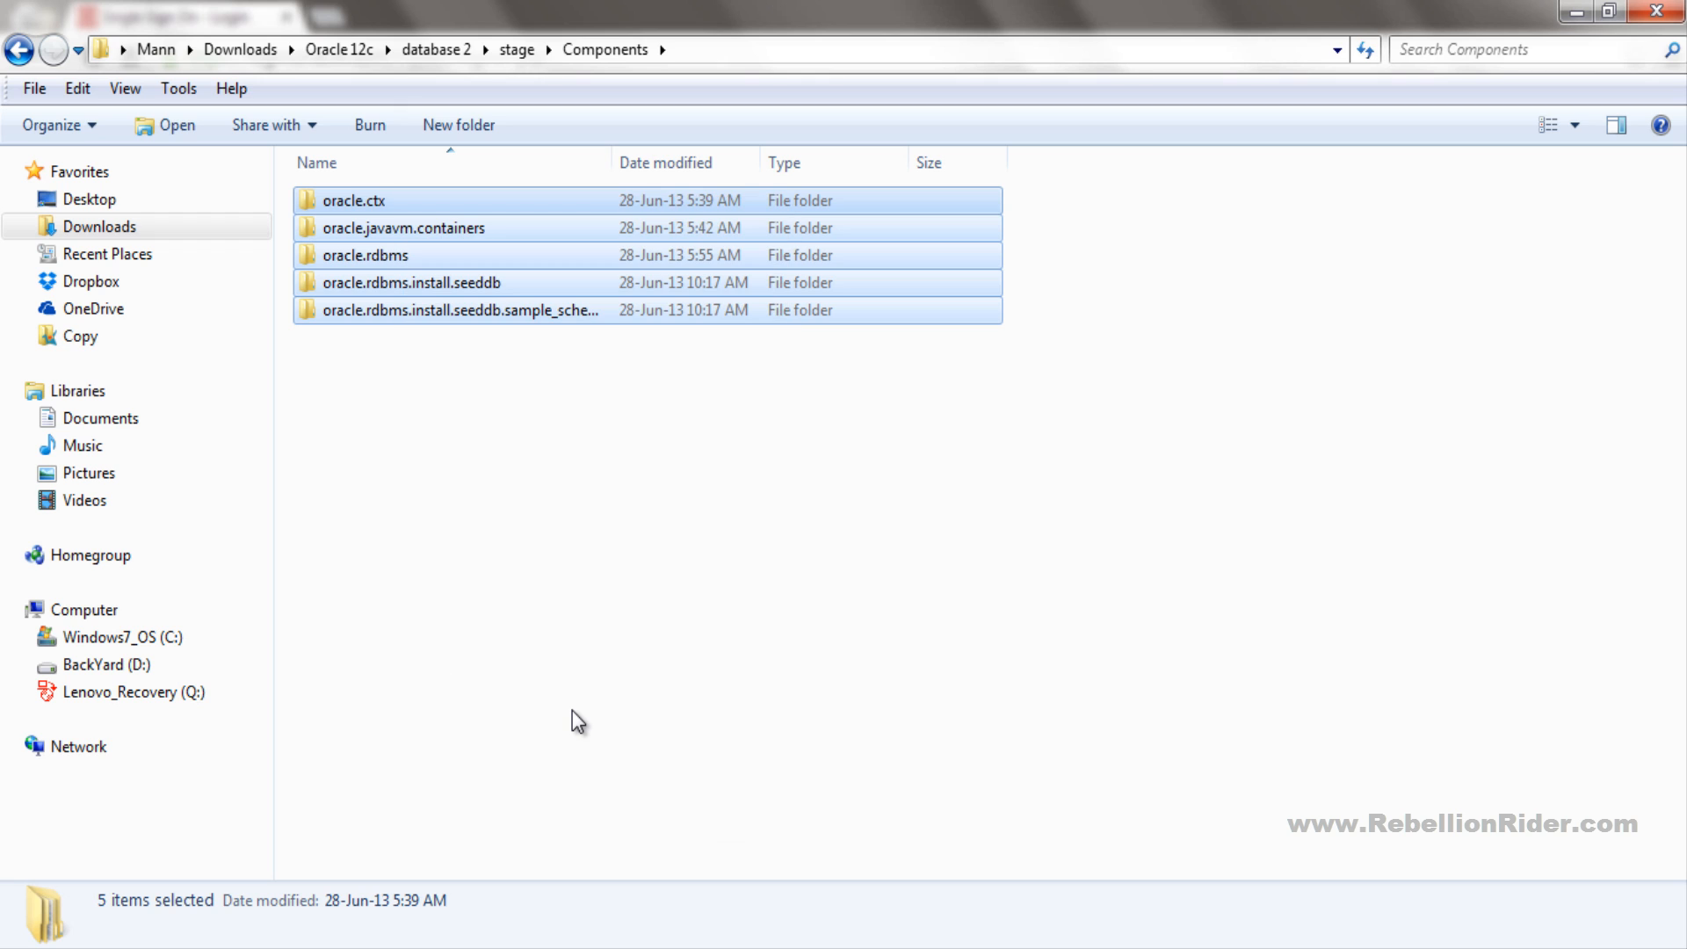
mouse_move(561, 717)
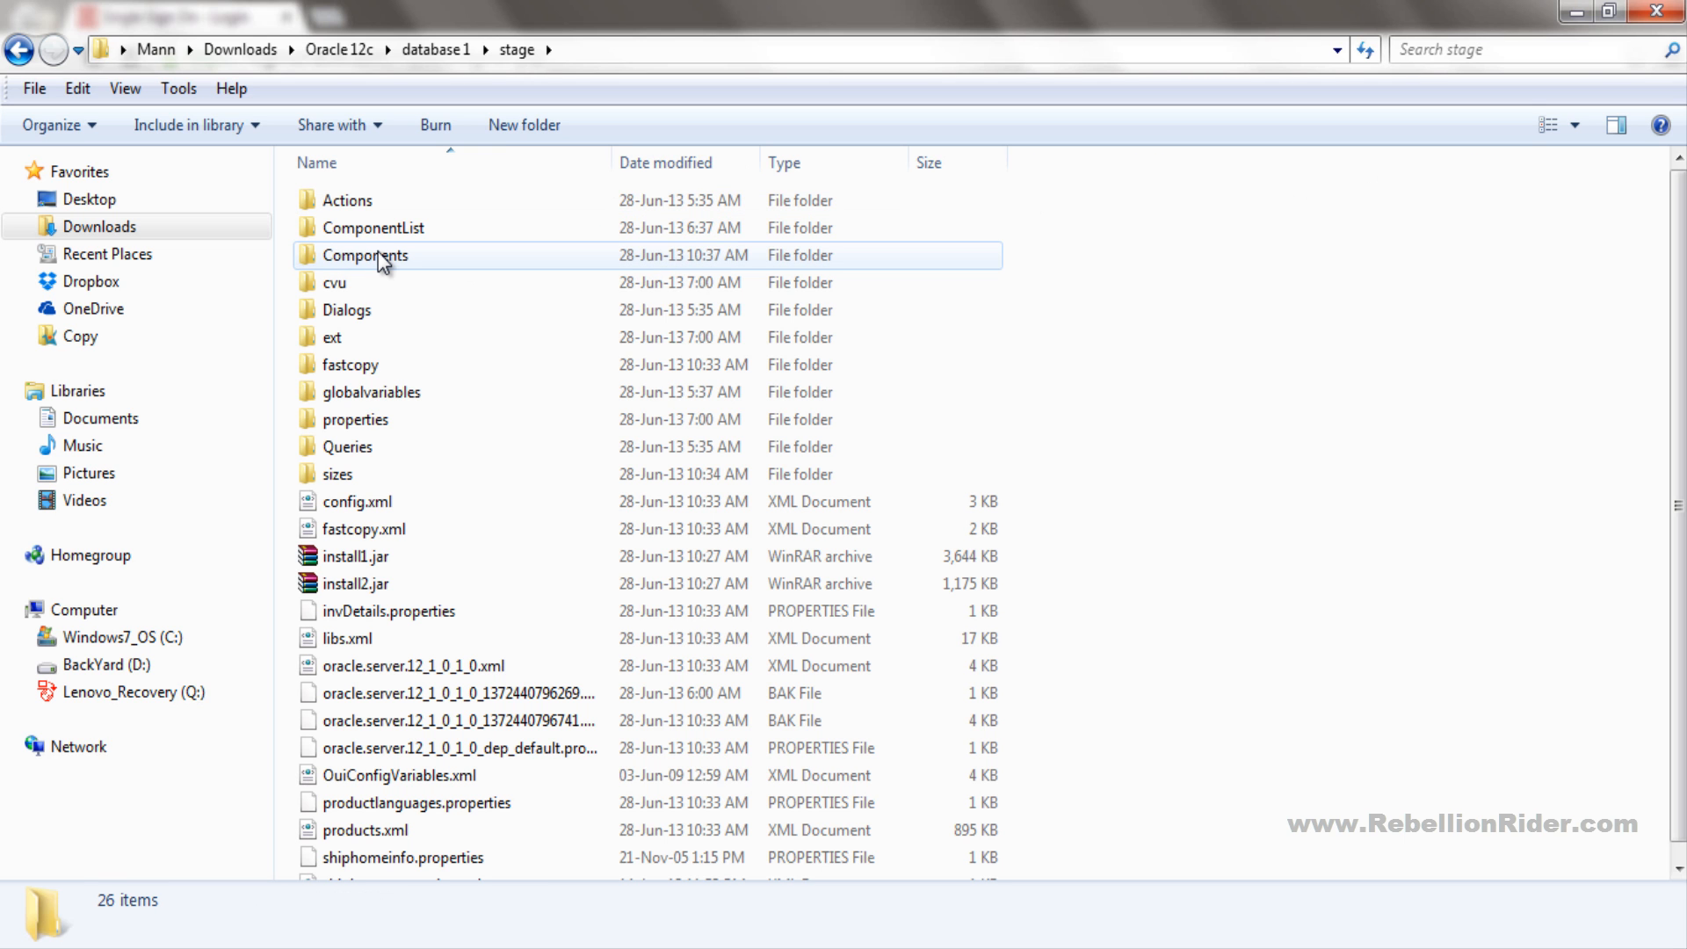
- Enter database 1's stage\Components folder to paste the copied component folders
double_click(366, 255)
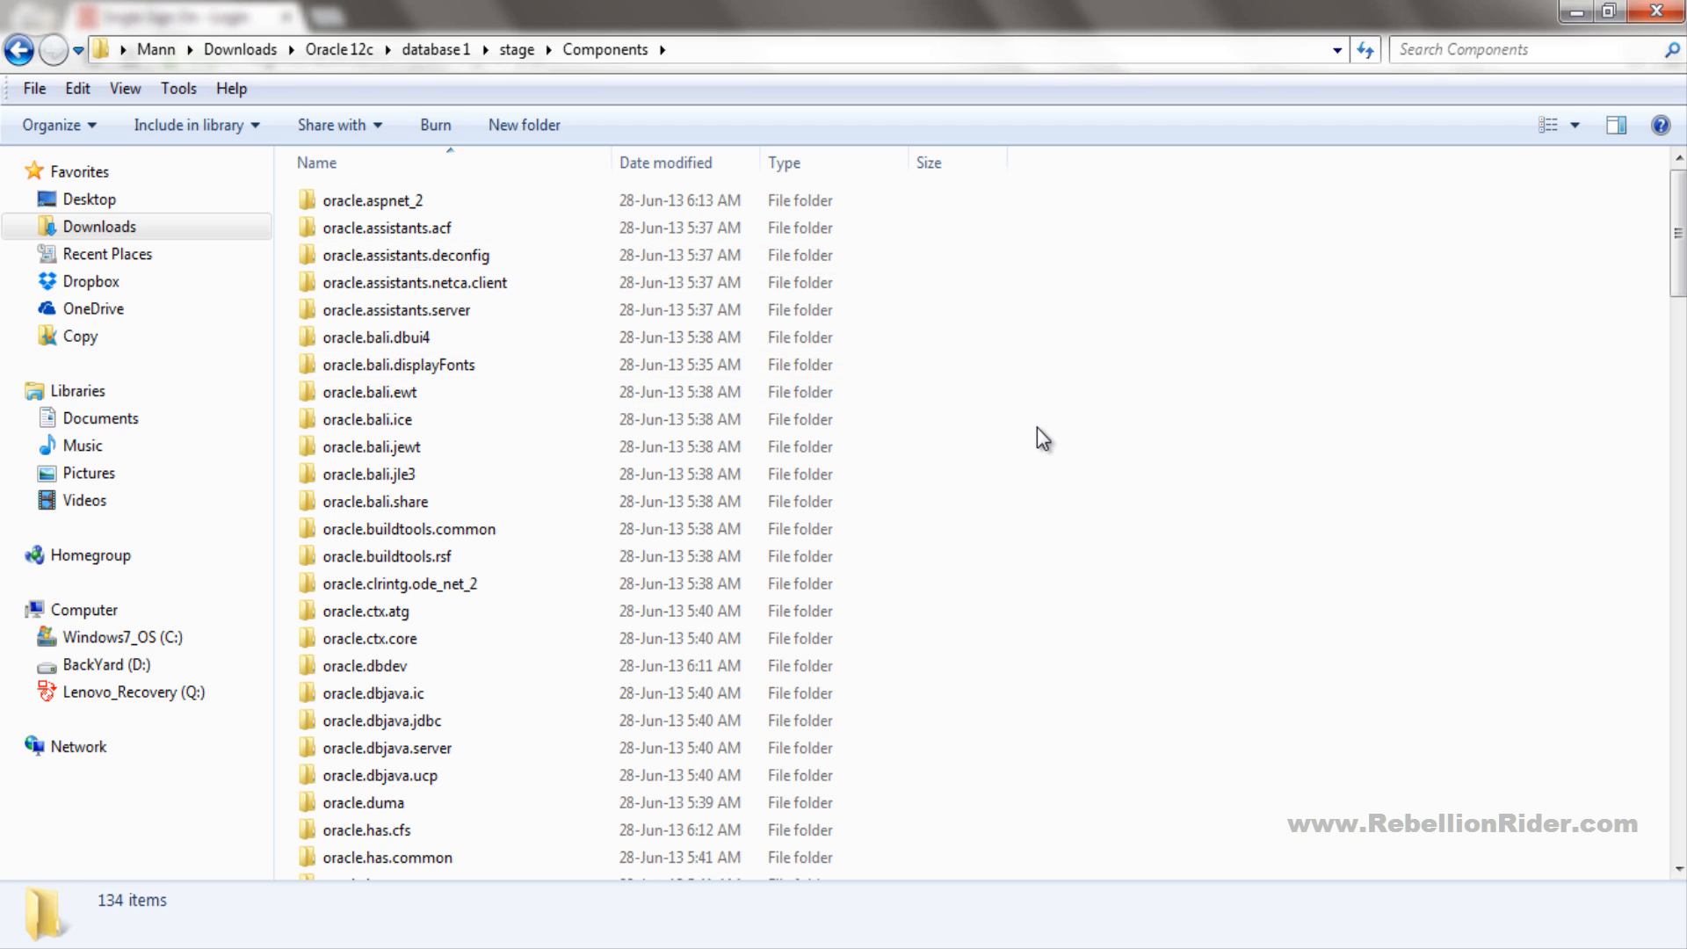
mouse_move(1030, 427)
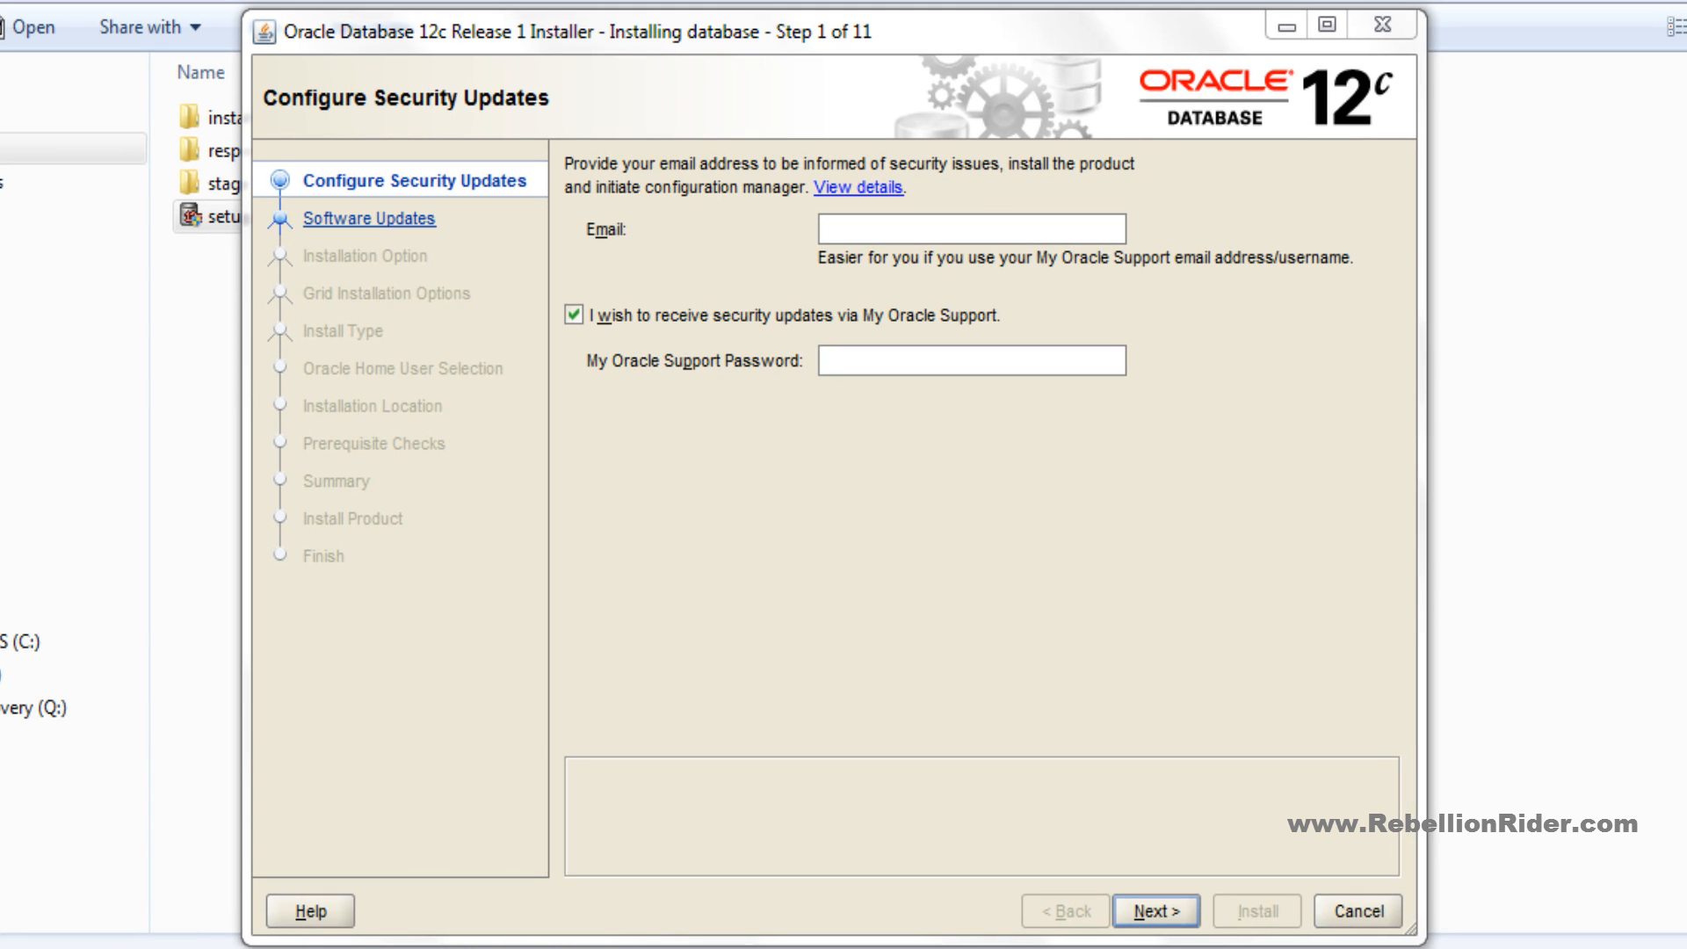
- Continue past Configure Security Updates, confirming no email address is needed
left_click(1154, 935)
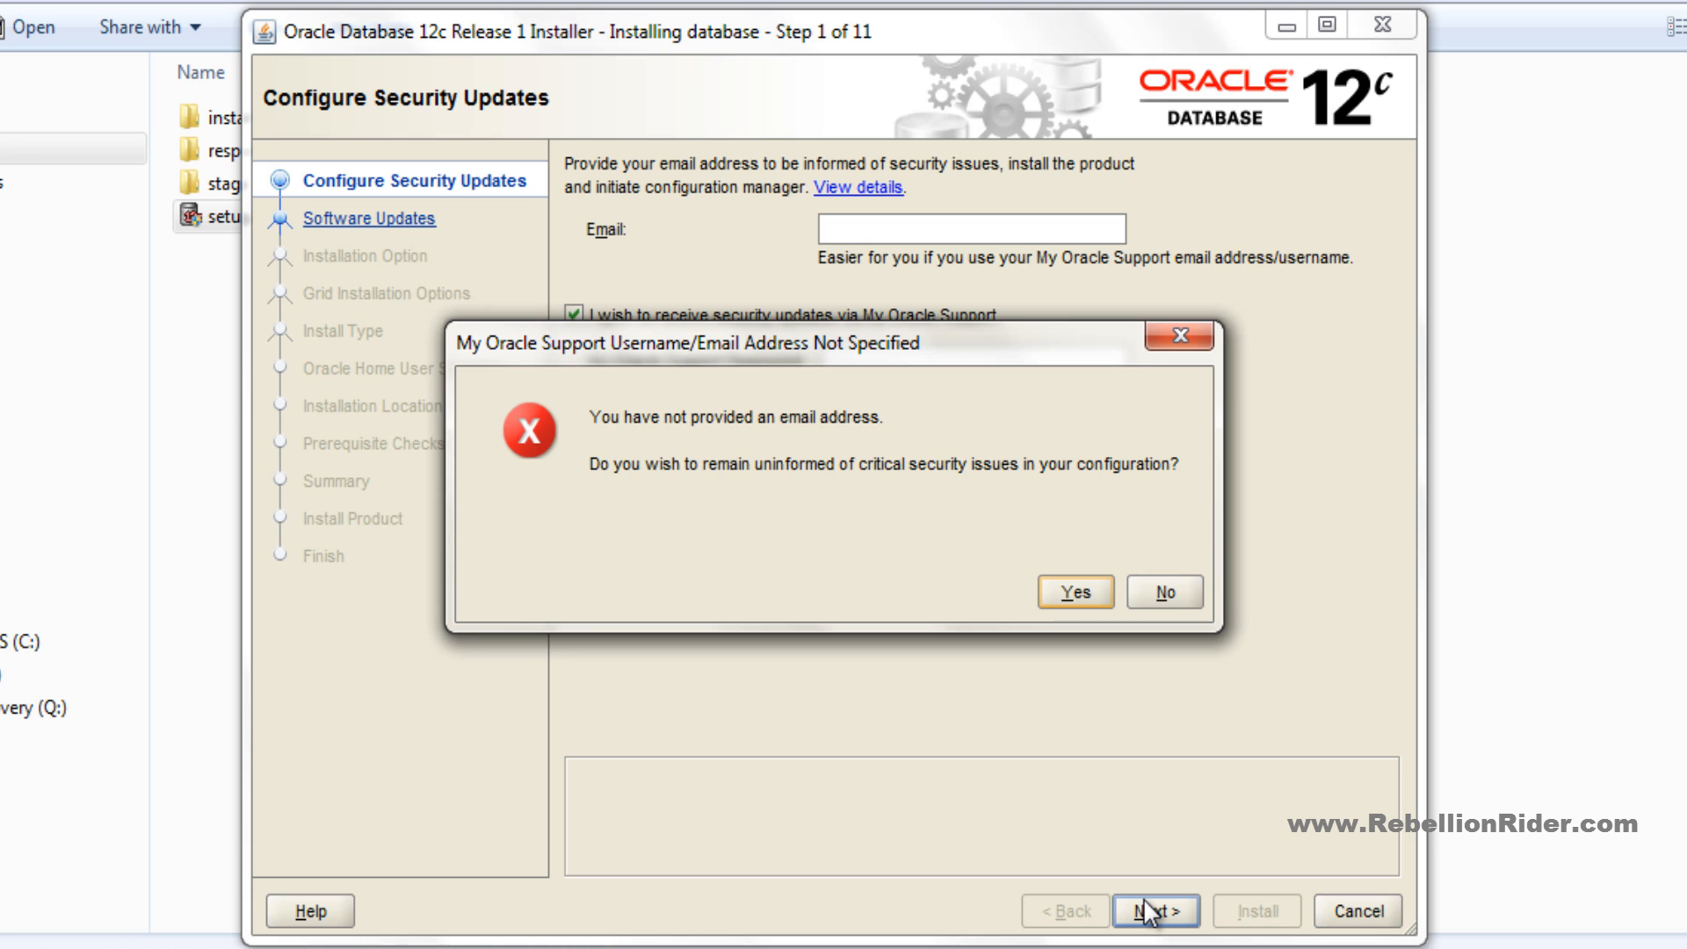
left_click(1076, 592)
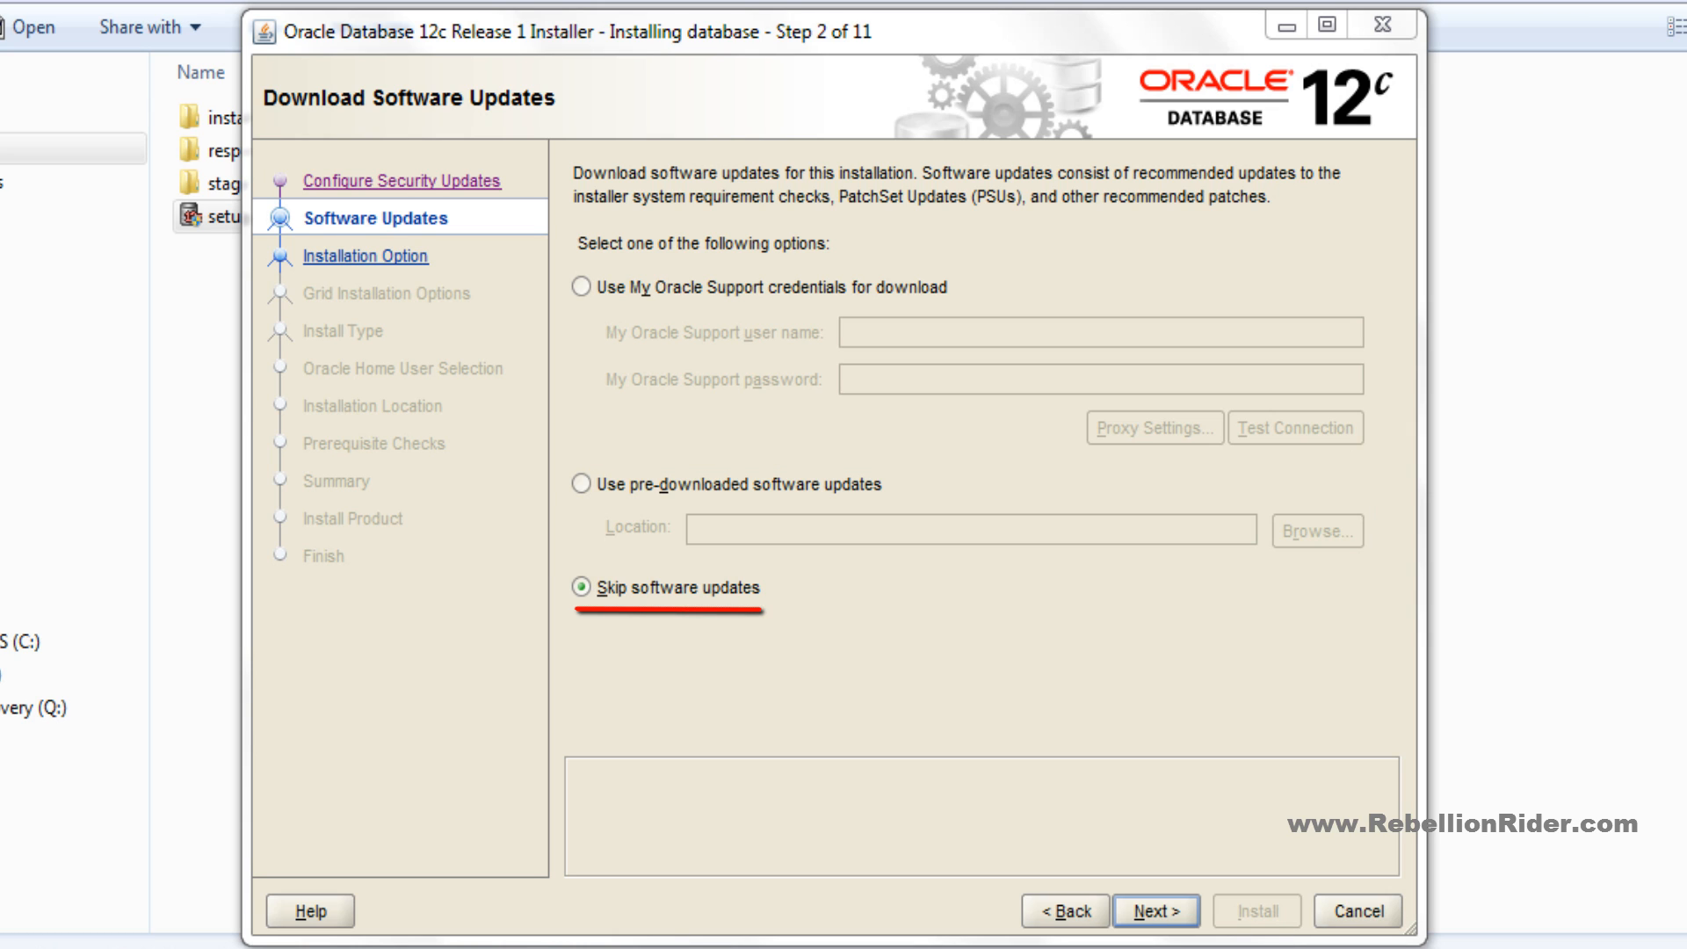
- Proceed with 'Skip software updates' to the installation option step
left_click(1158, 911)
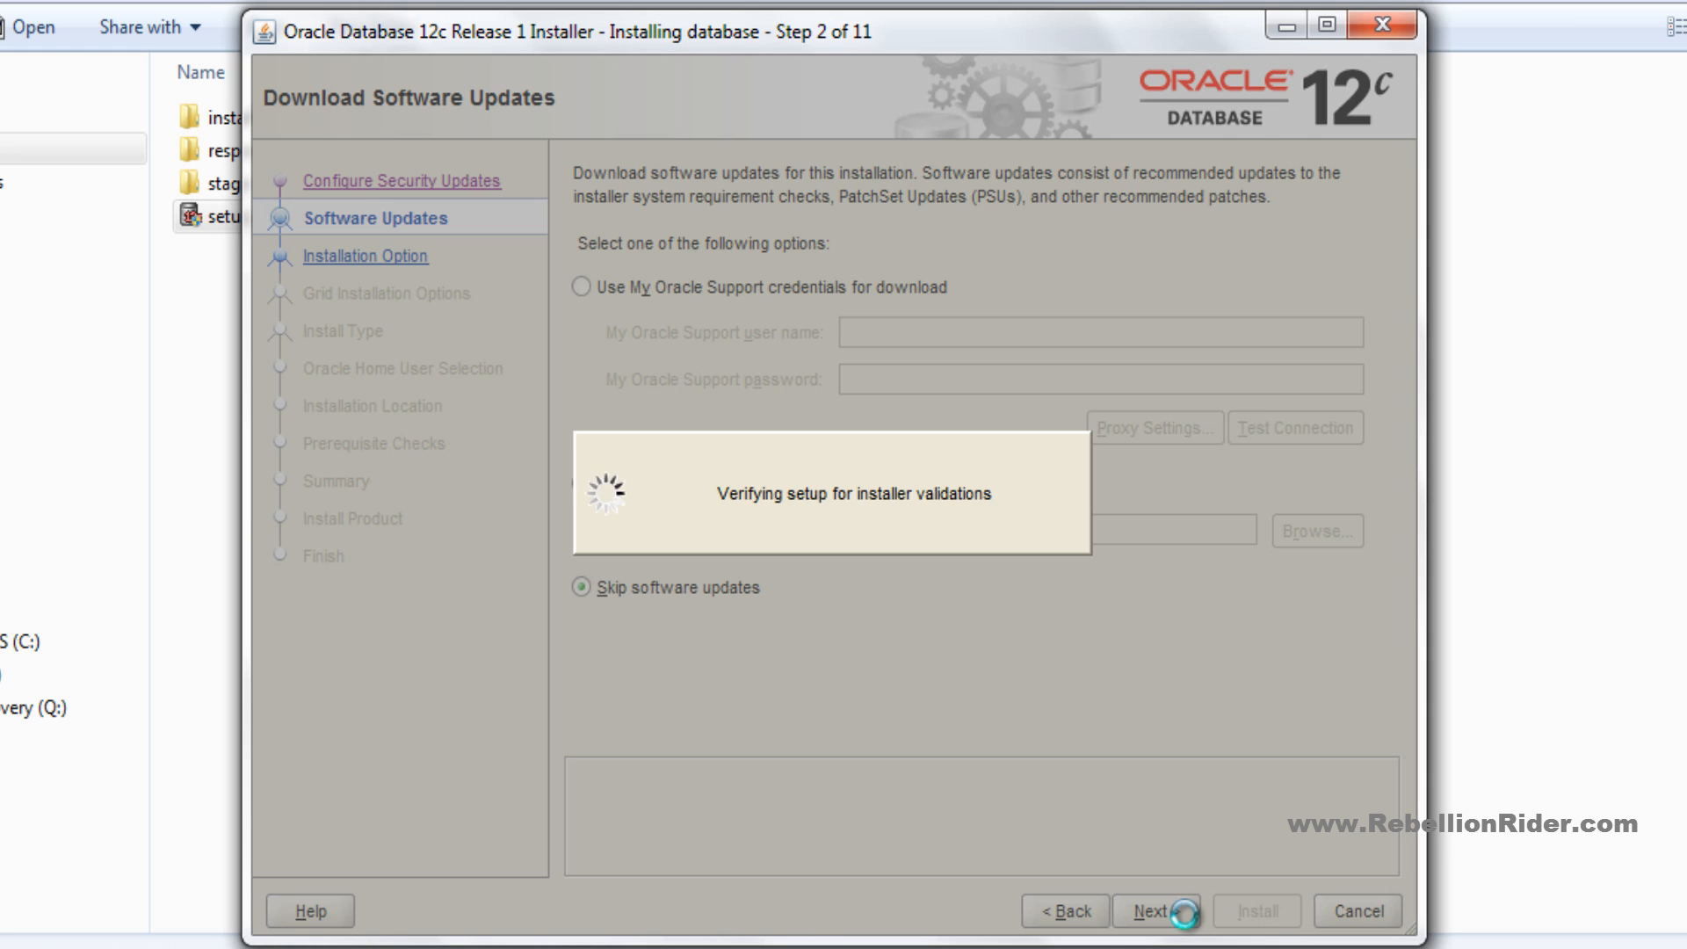
left_click(1156, 910)
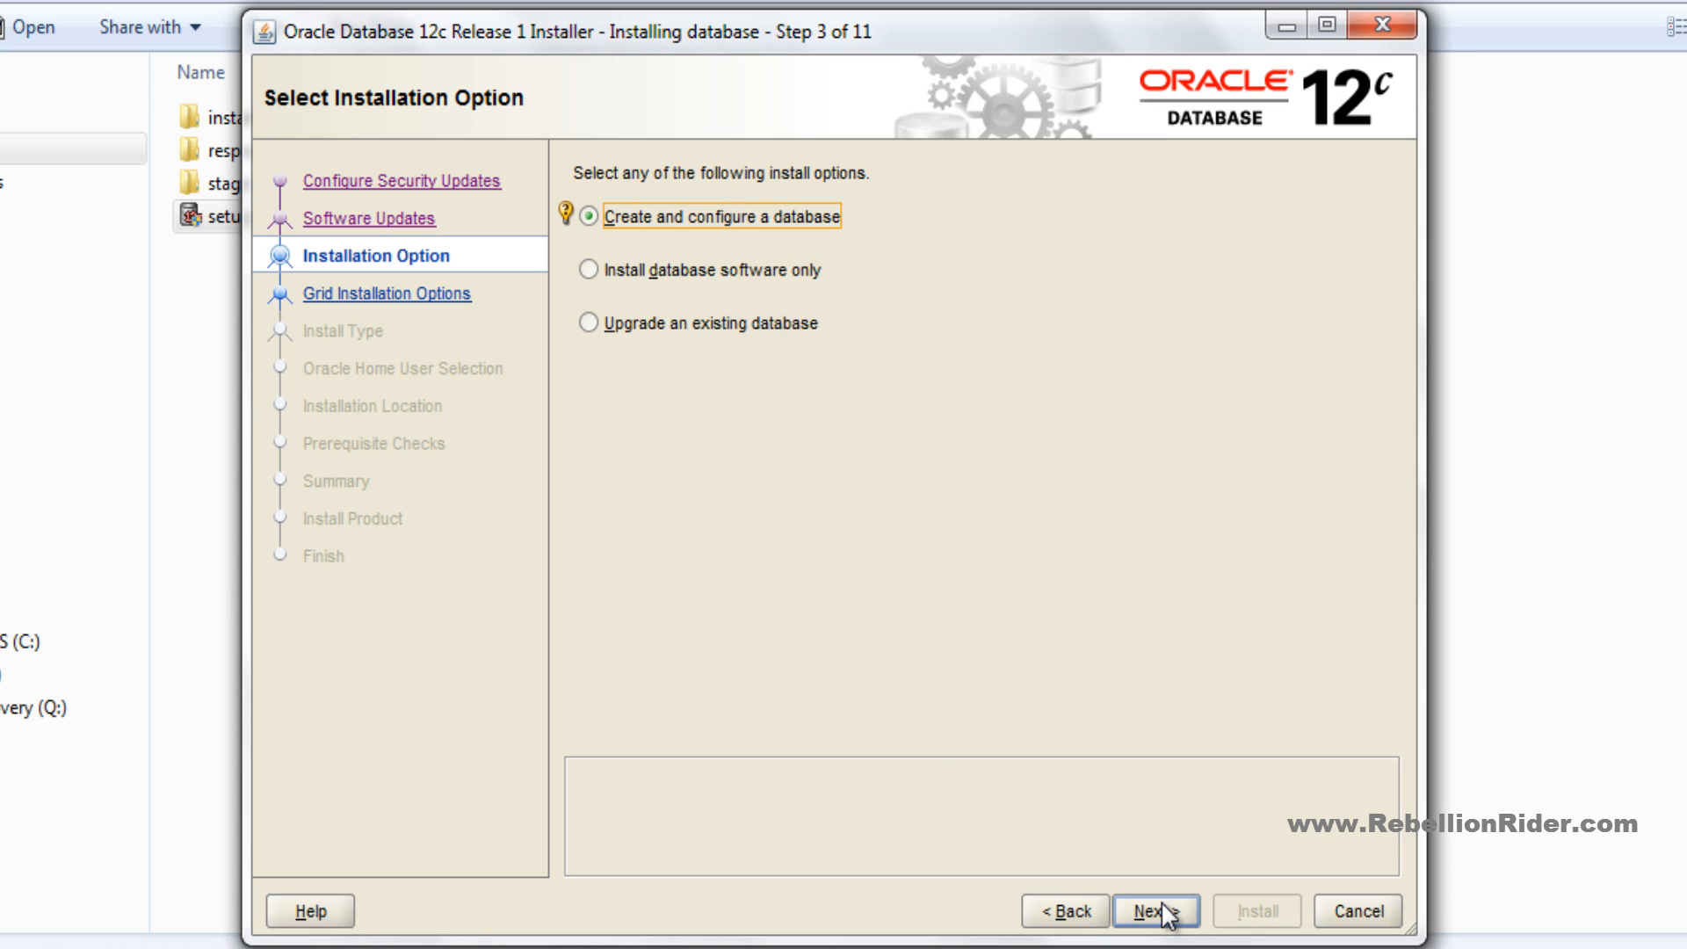
- Keep 'Create and configure a database' and Desktop class, reaching the Oracle Home user step
left_click(1156, 910)
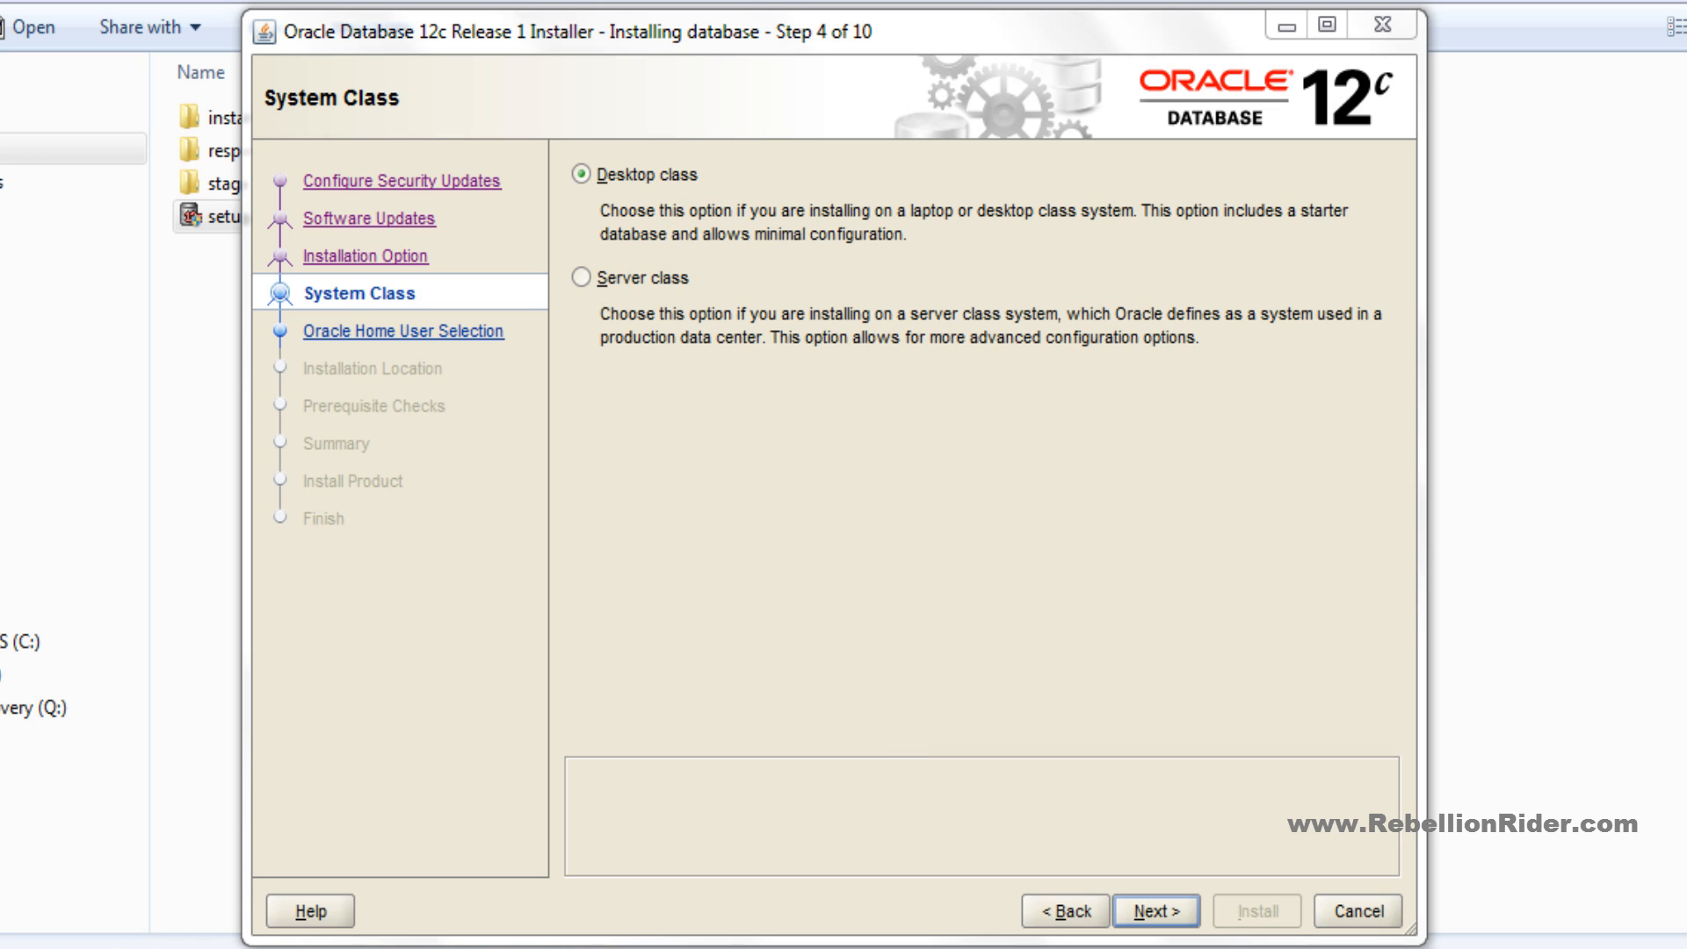
mouse_move(675, 297)
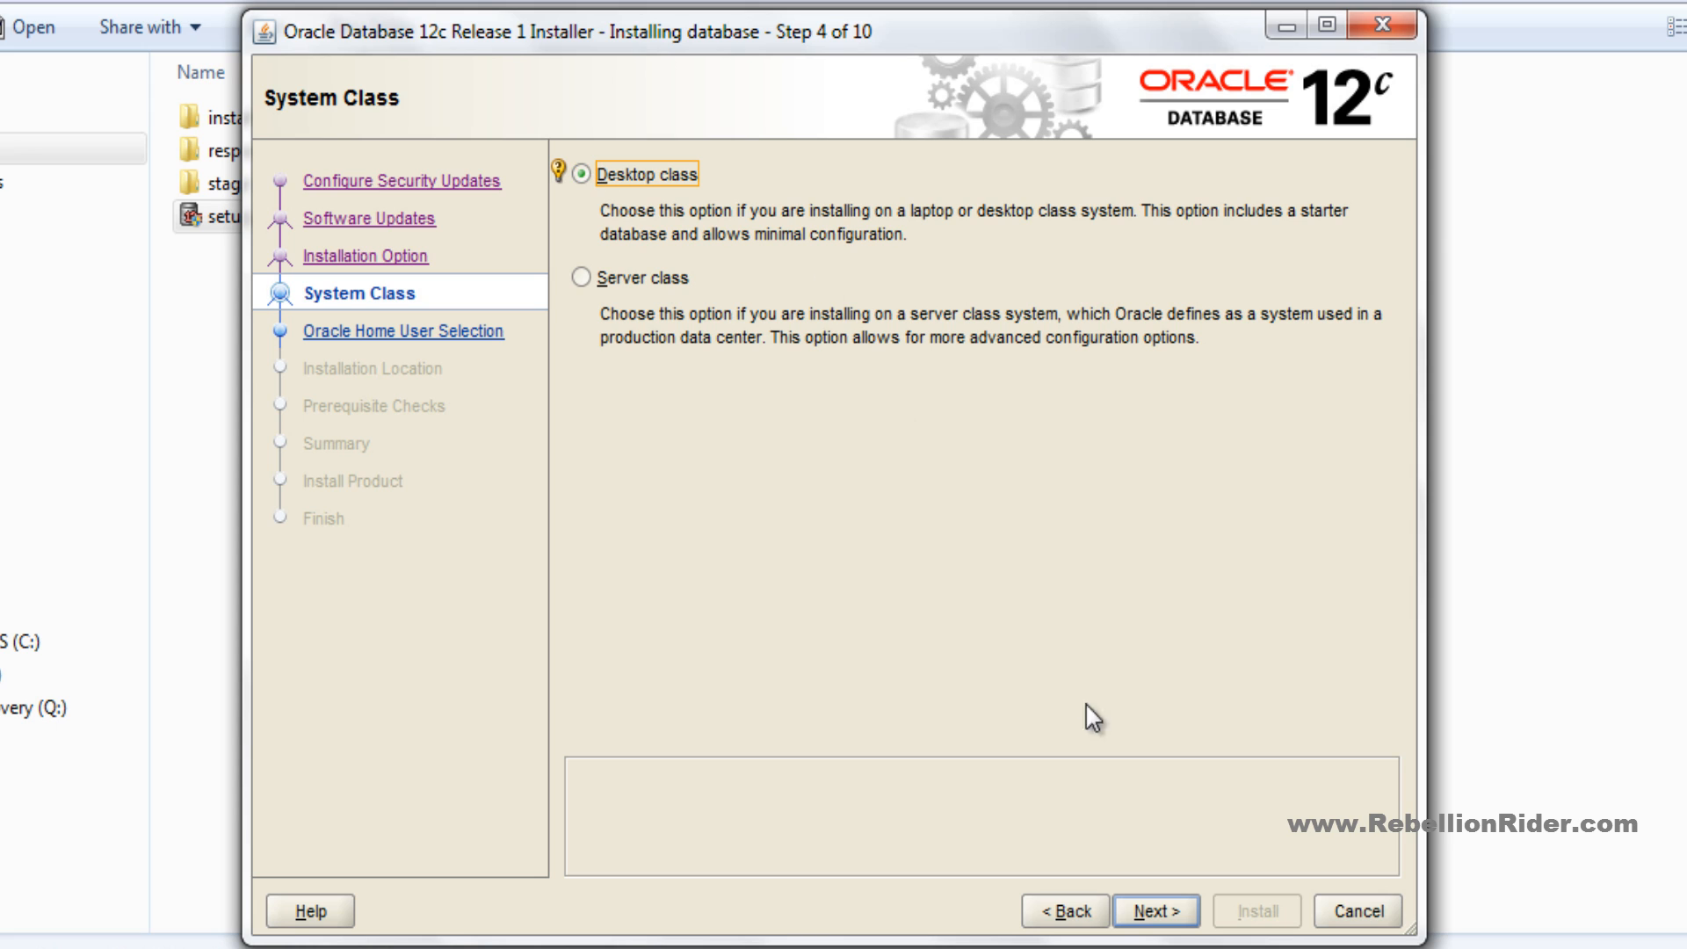
left_click(1157, 910)
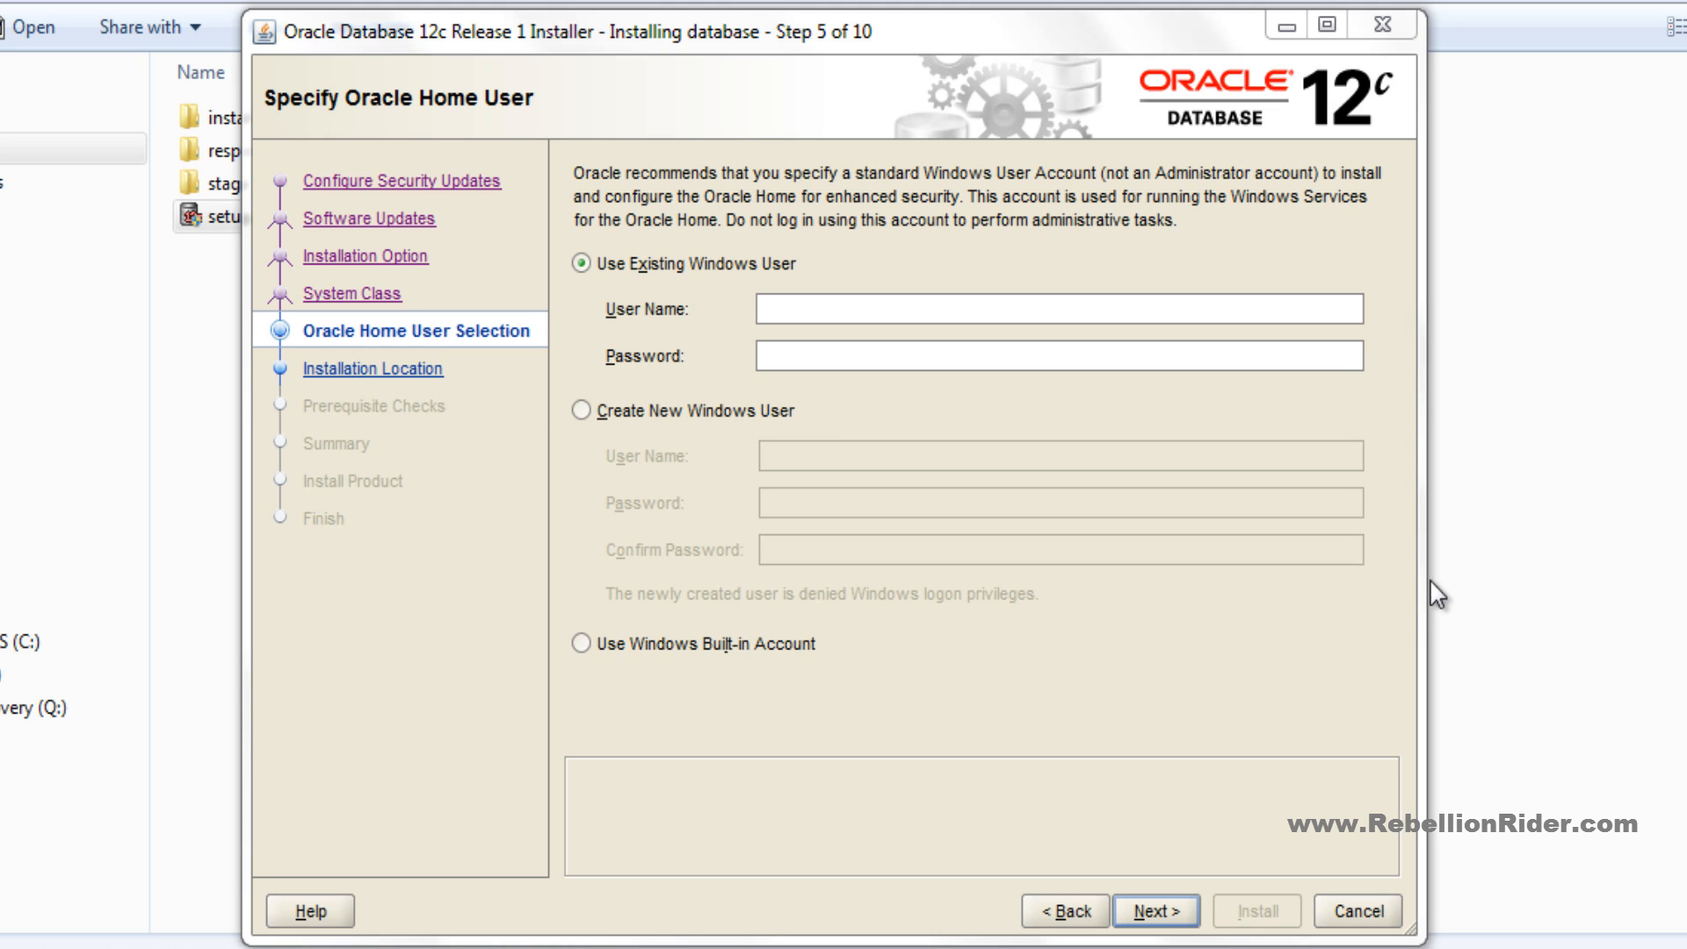
- Choose Create New Windows User and enter the user name RebellionRider
left_click(580, 411)
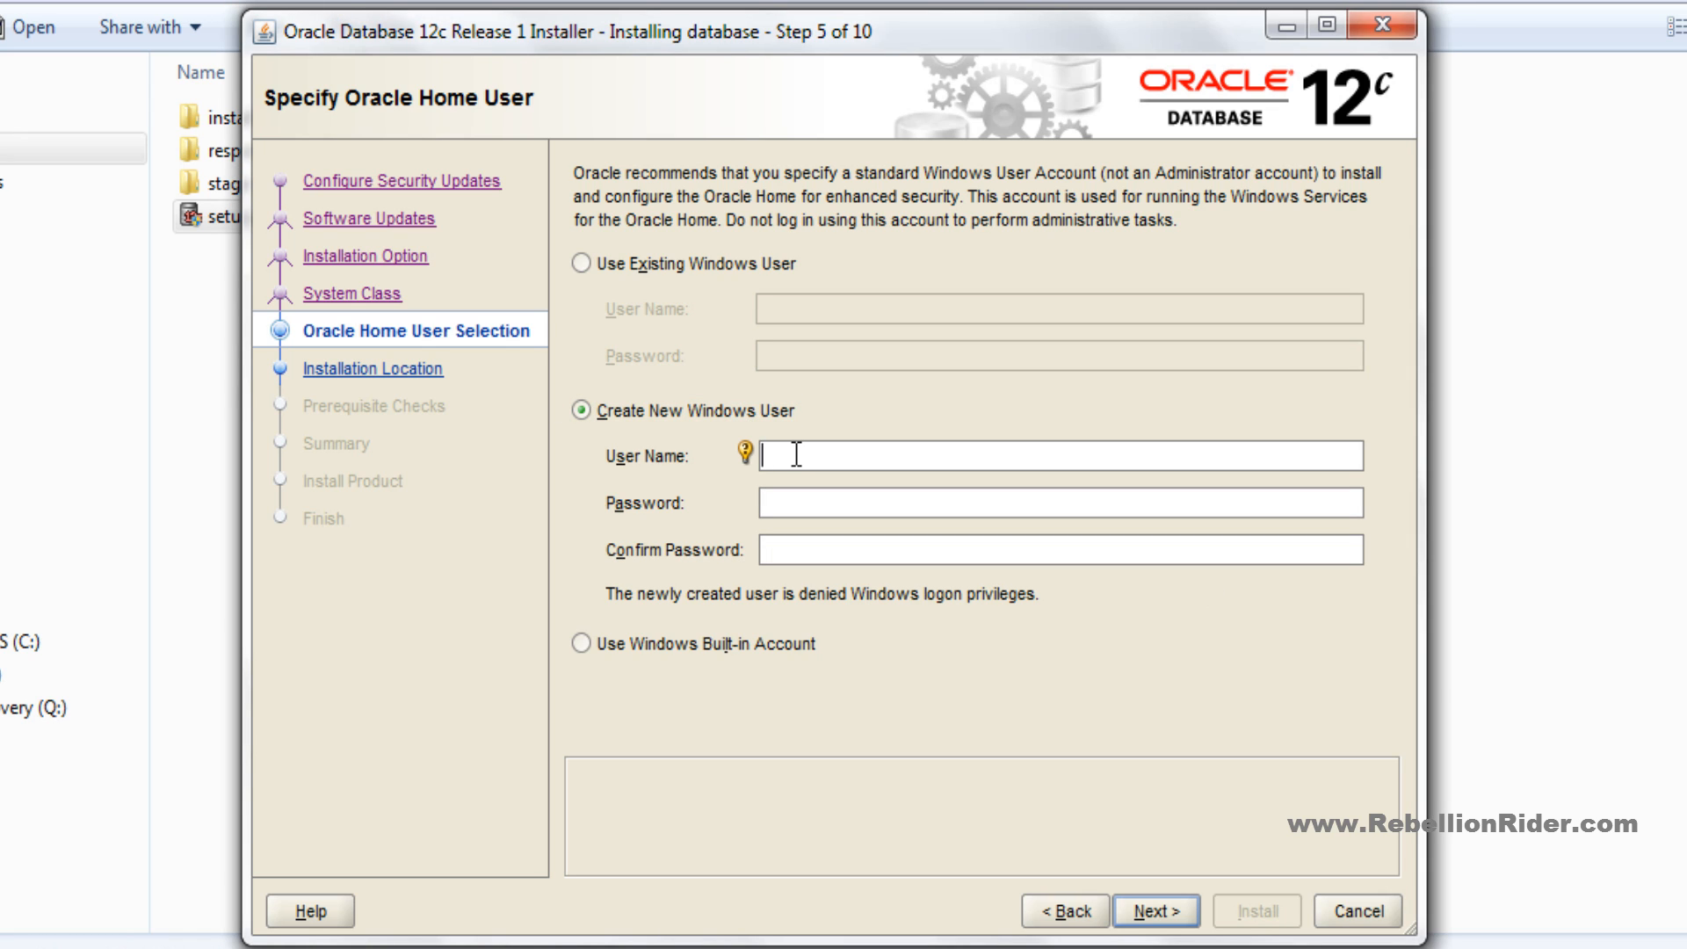
type("RebellionR")
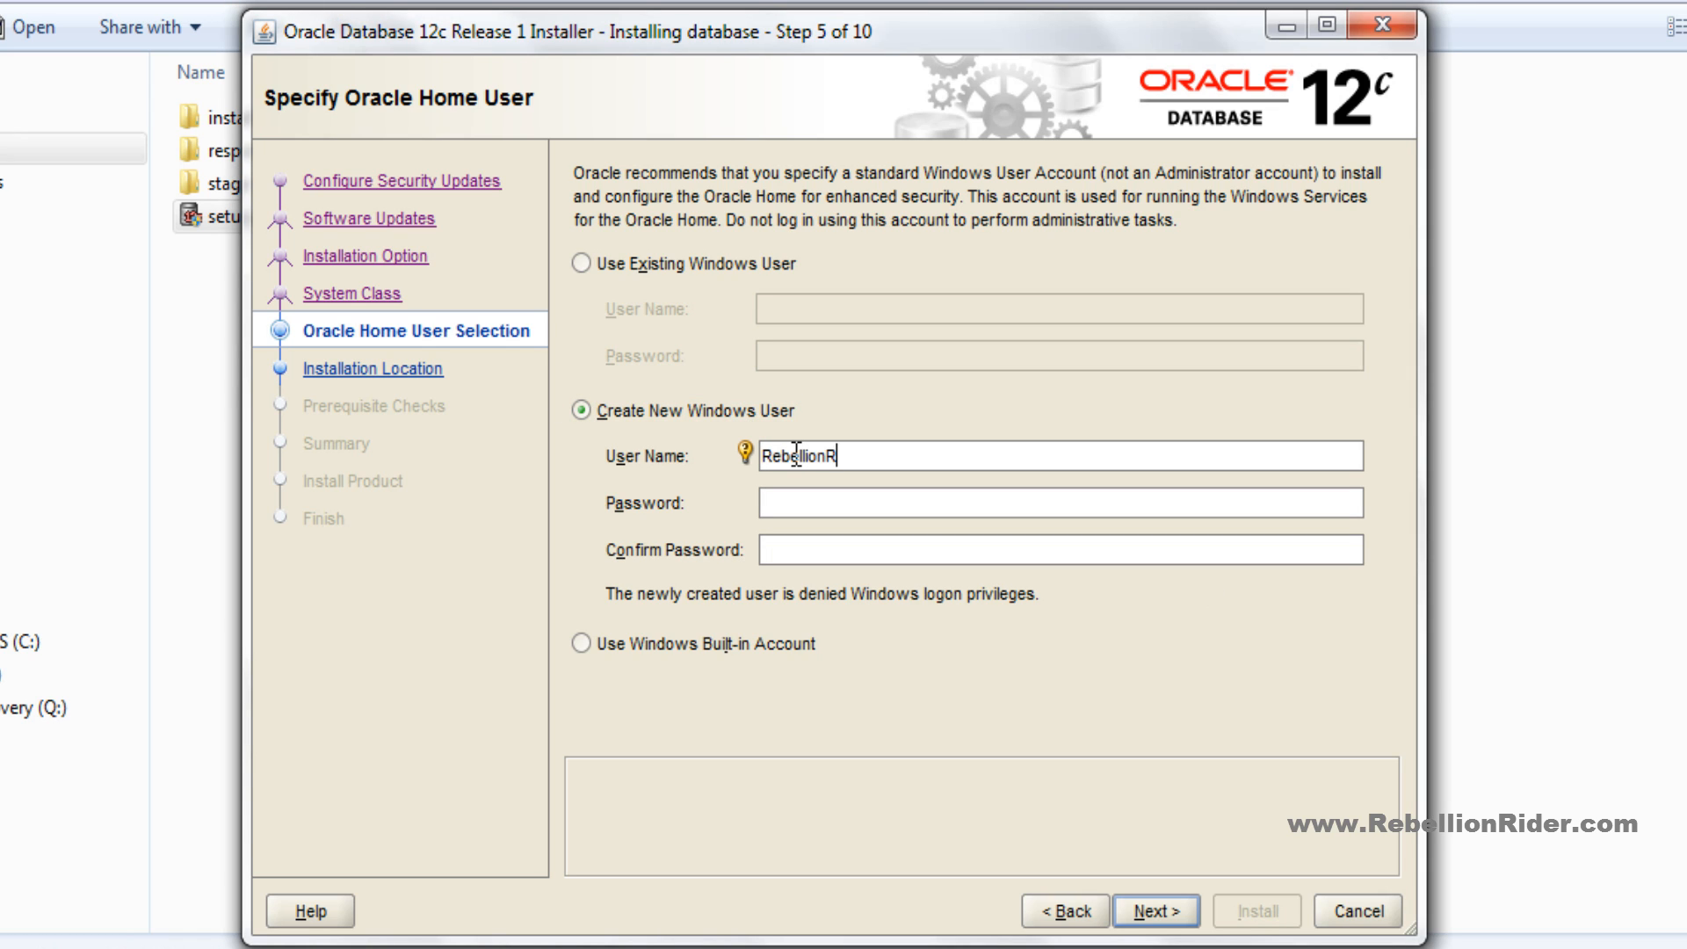
type("ider")
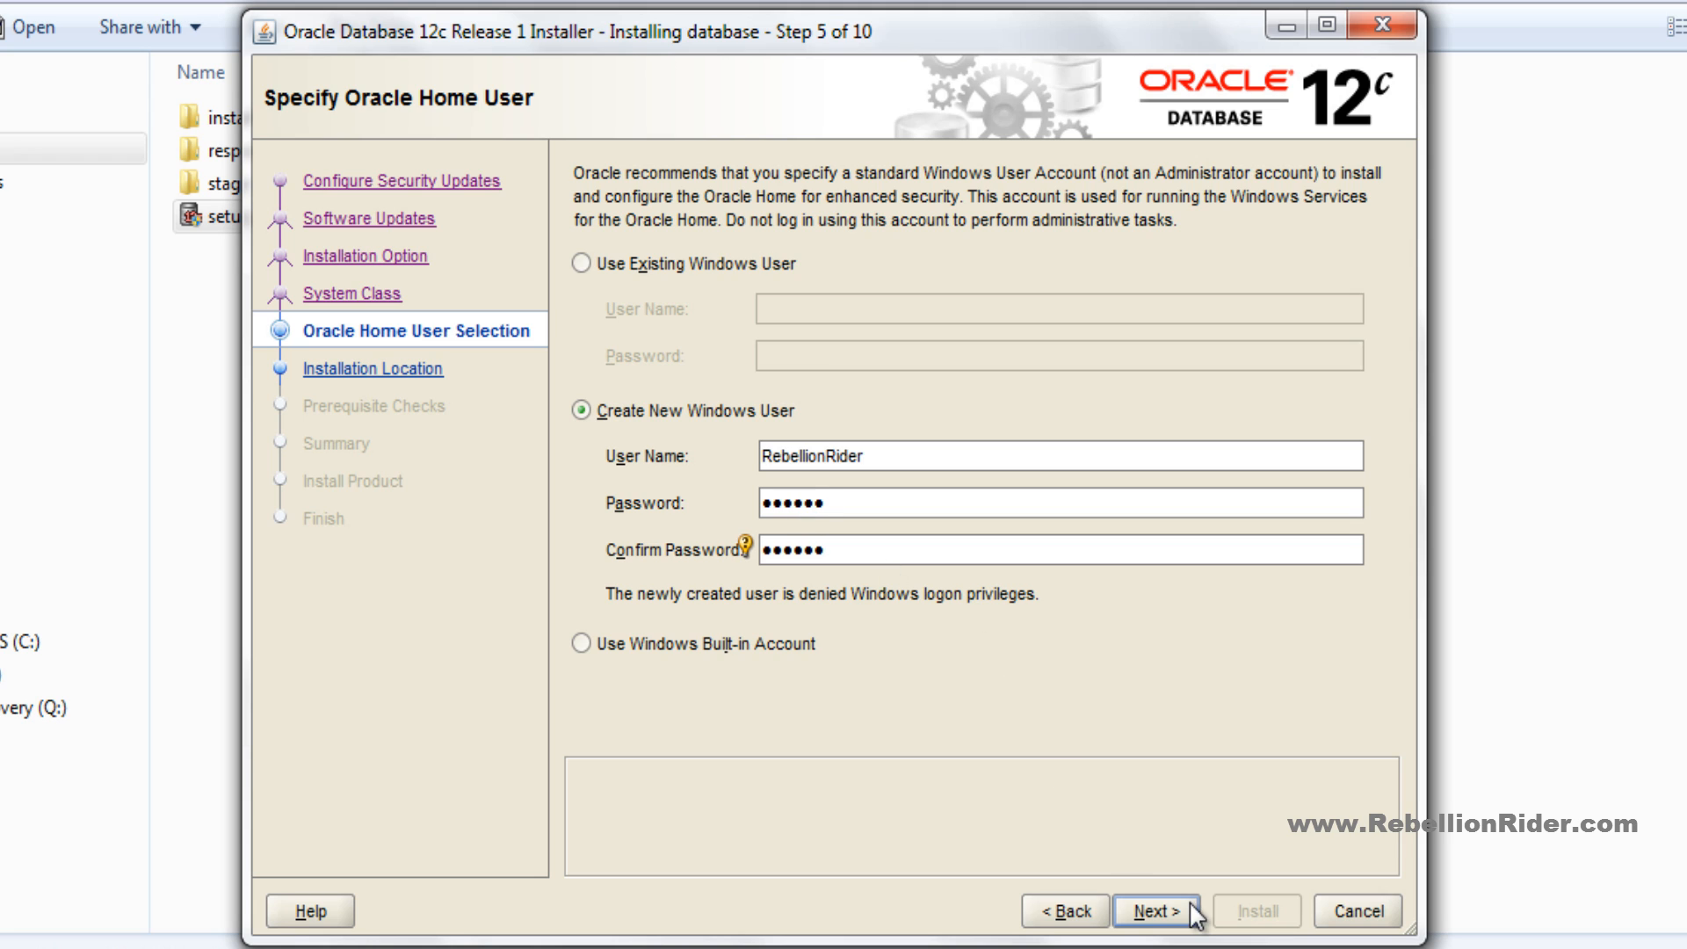
- Keep Enterprise Edition with global database name orcl and begin the administrative password entry
left_click(1157, 910)
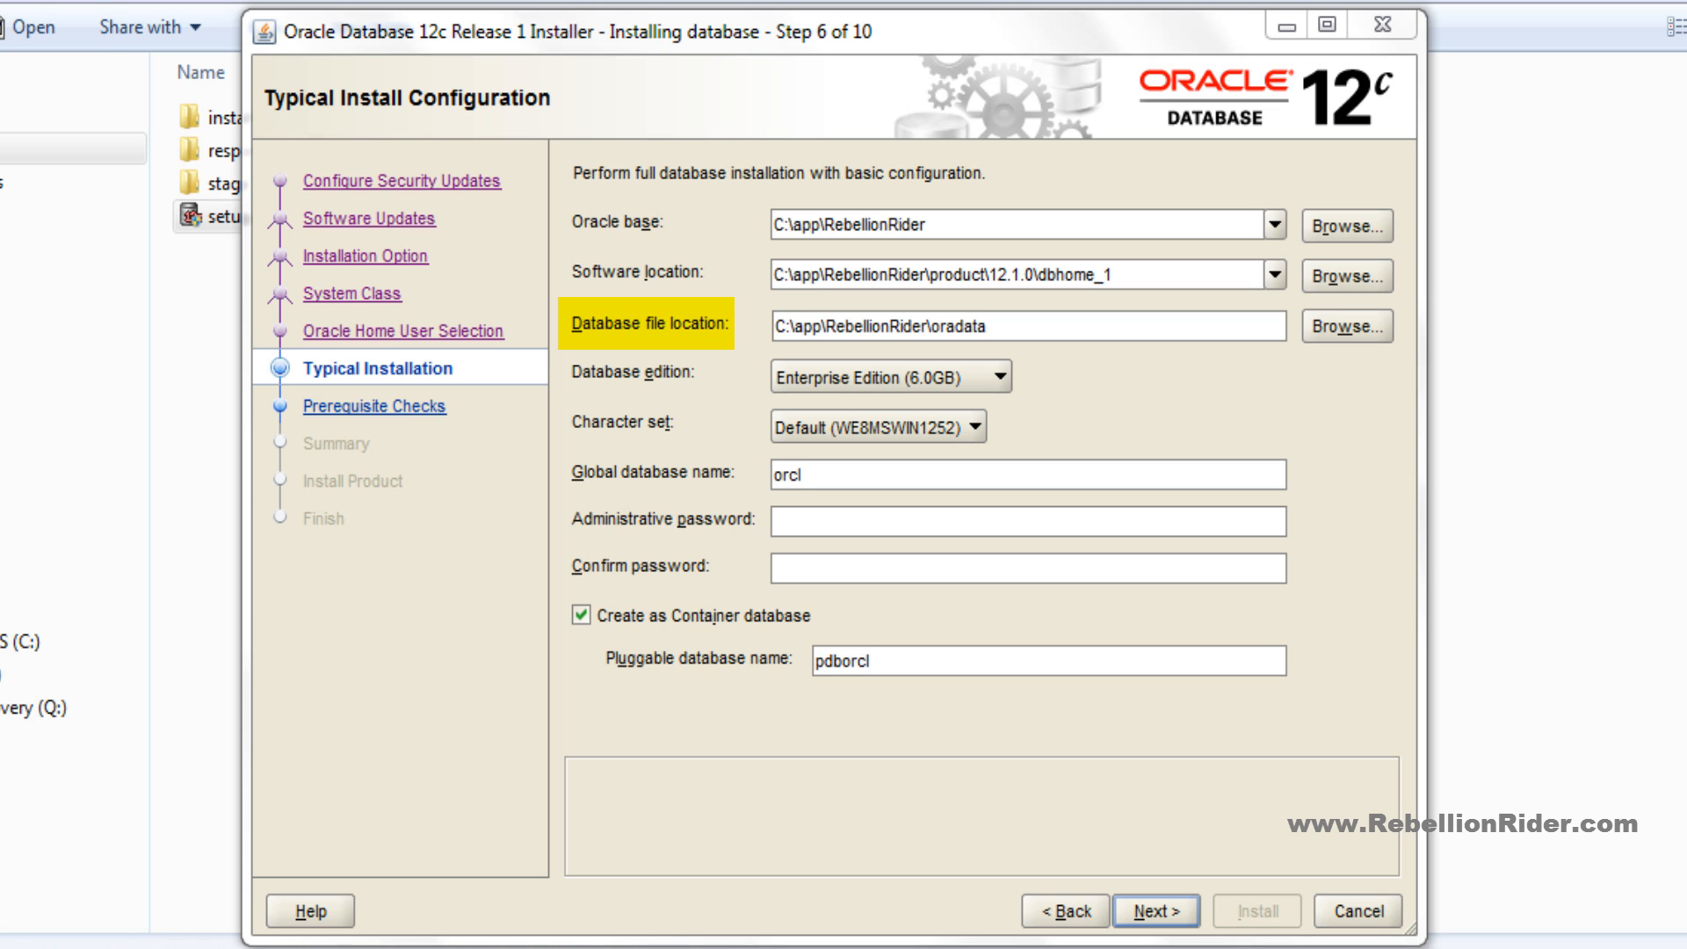
left_click(993, 379)
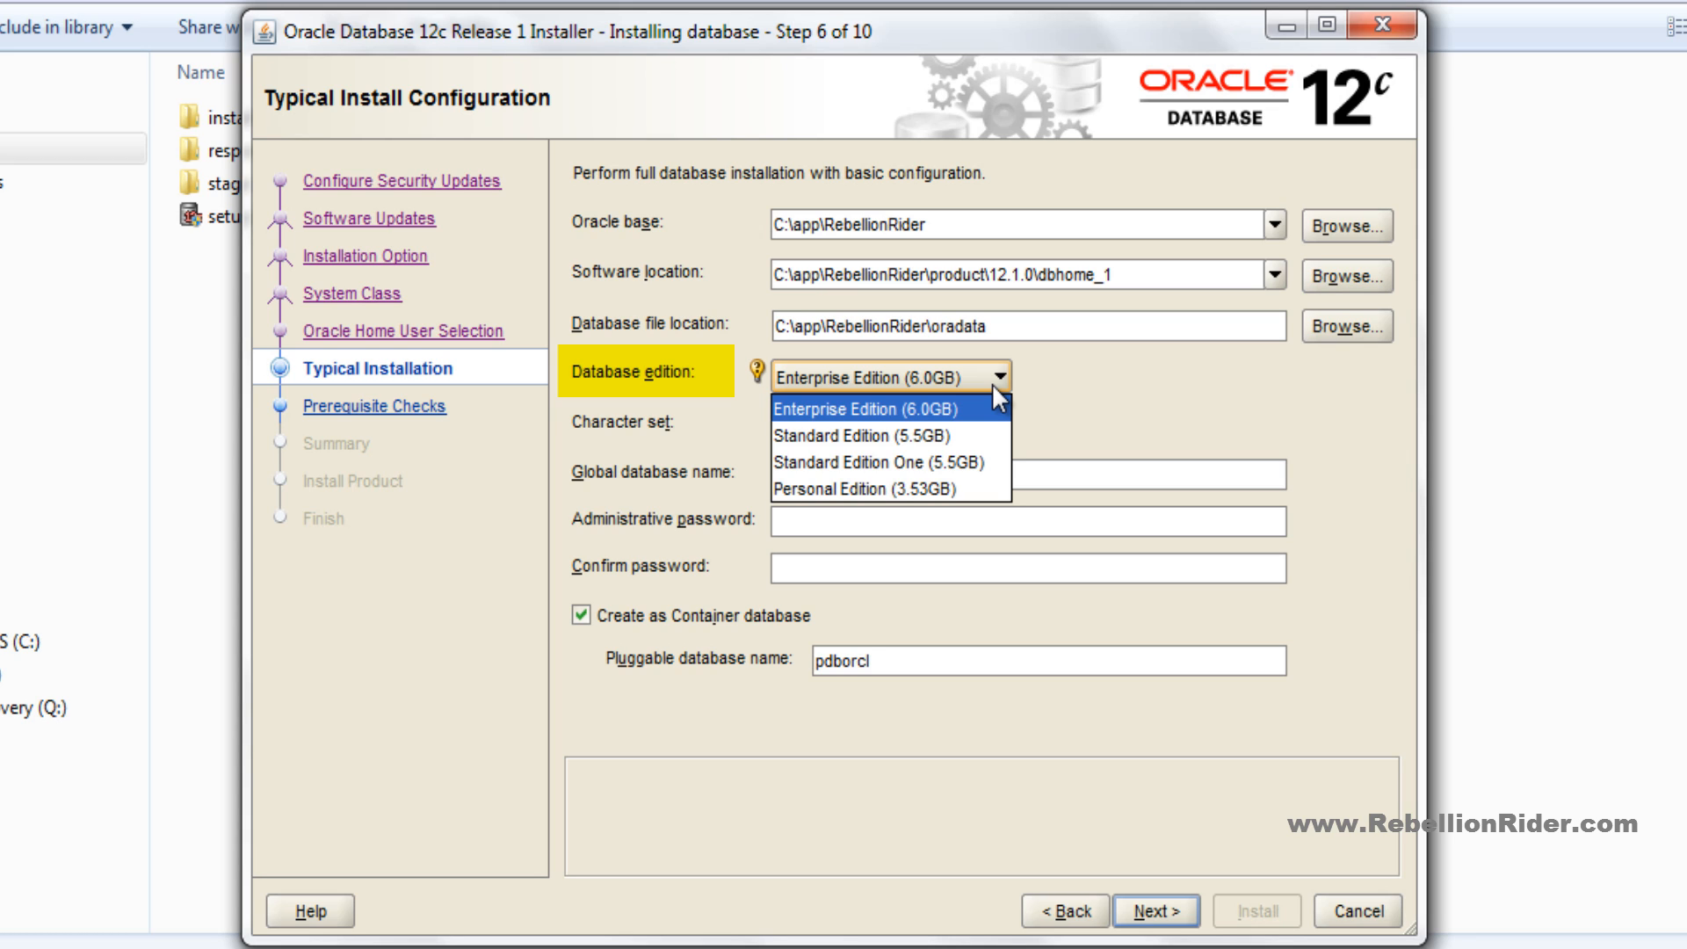
left_click(861, 404)
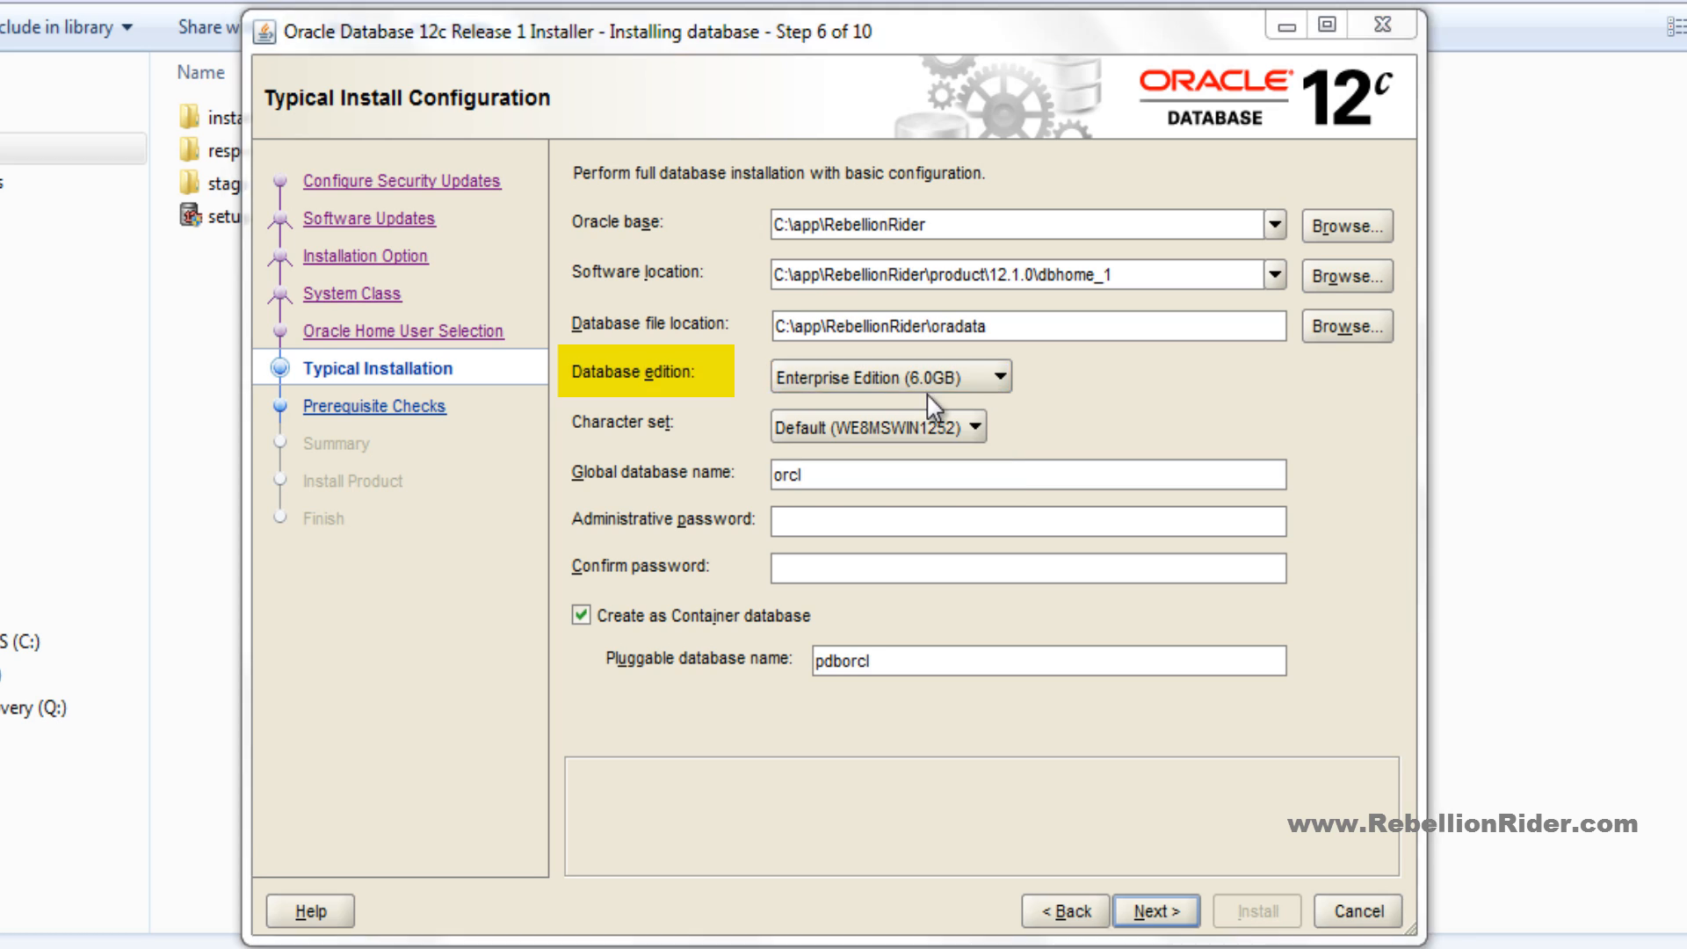
left_click(984, 431)
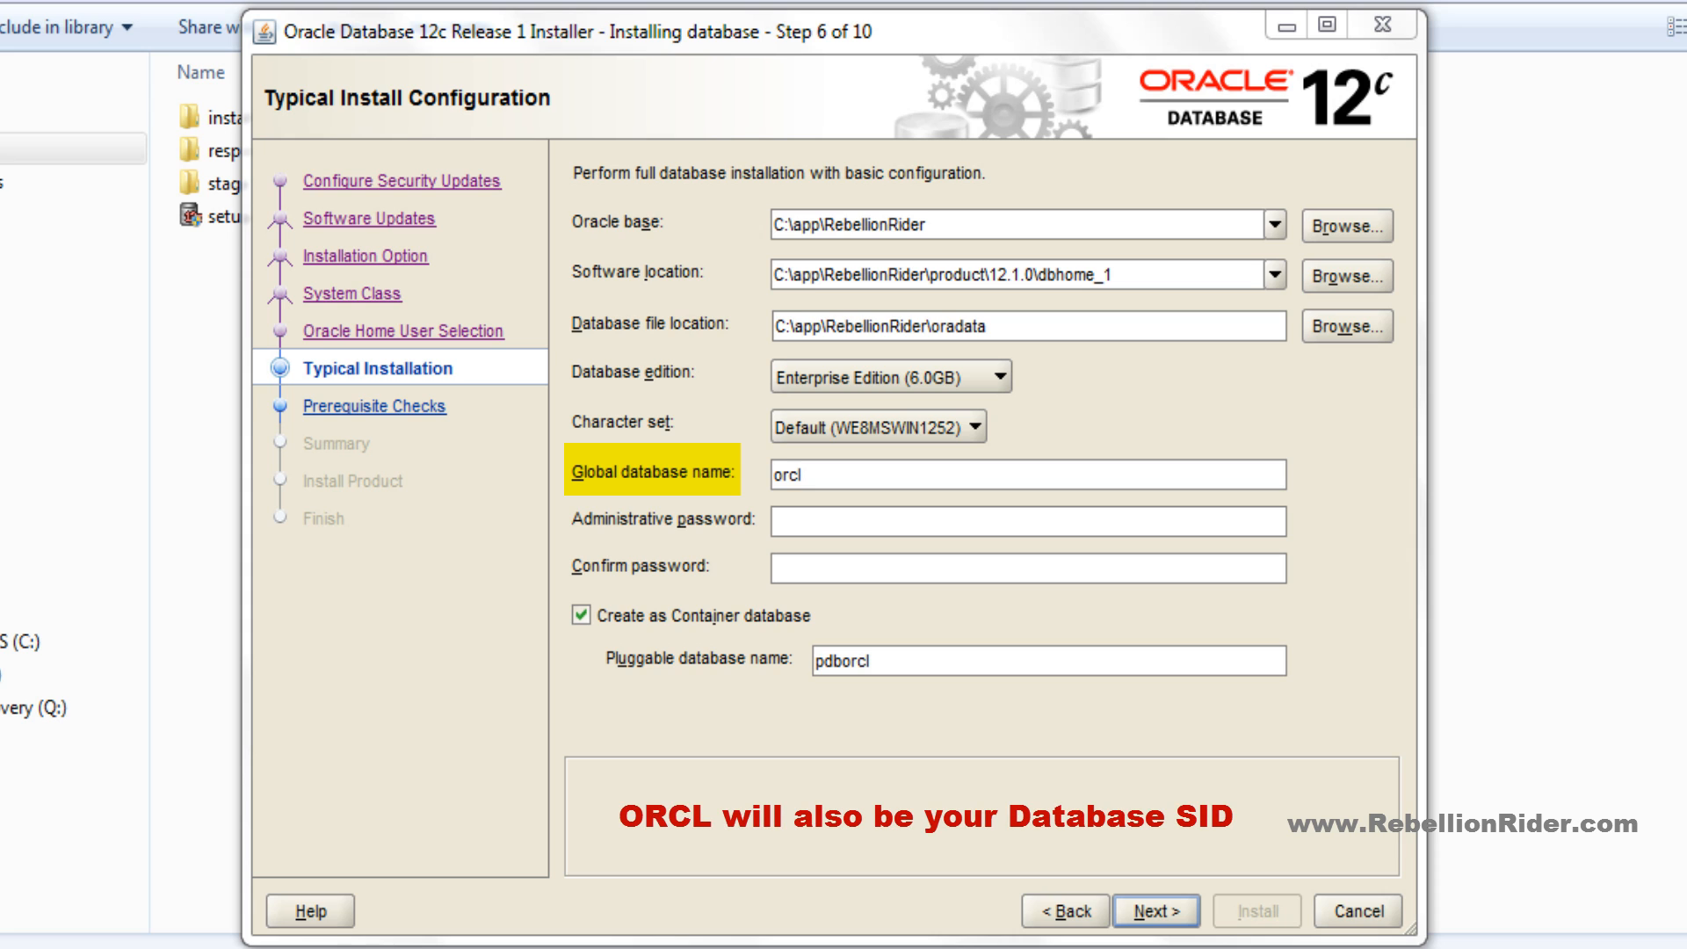
left_click(1153, 910)
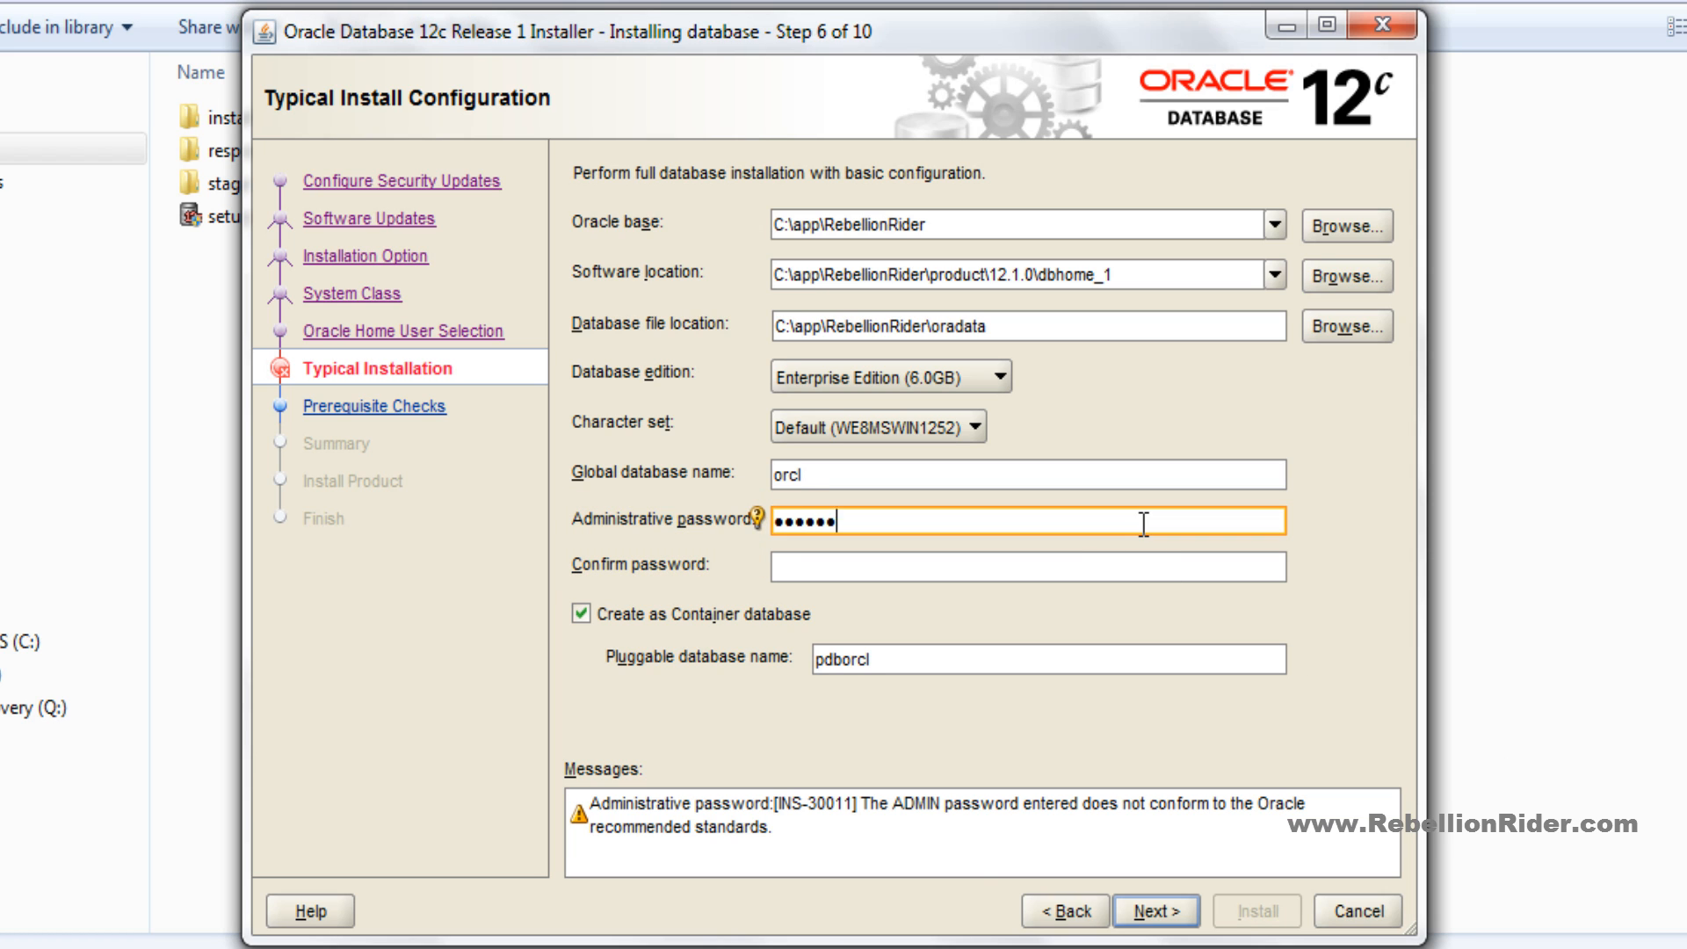
- Confirm the administrative password and base the install locations under C:\OracleDB12c
type("••••••")
left_click(1030, 223)
type("\\OracleDB12c")
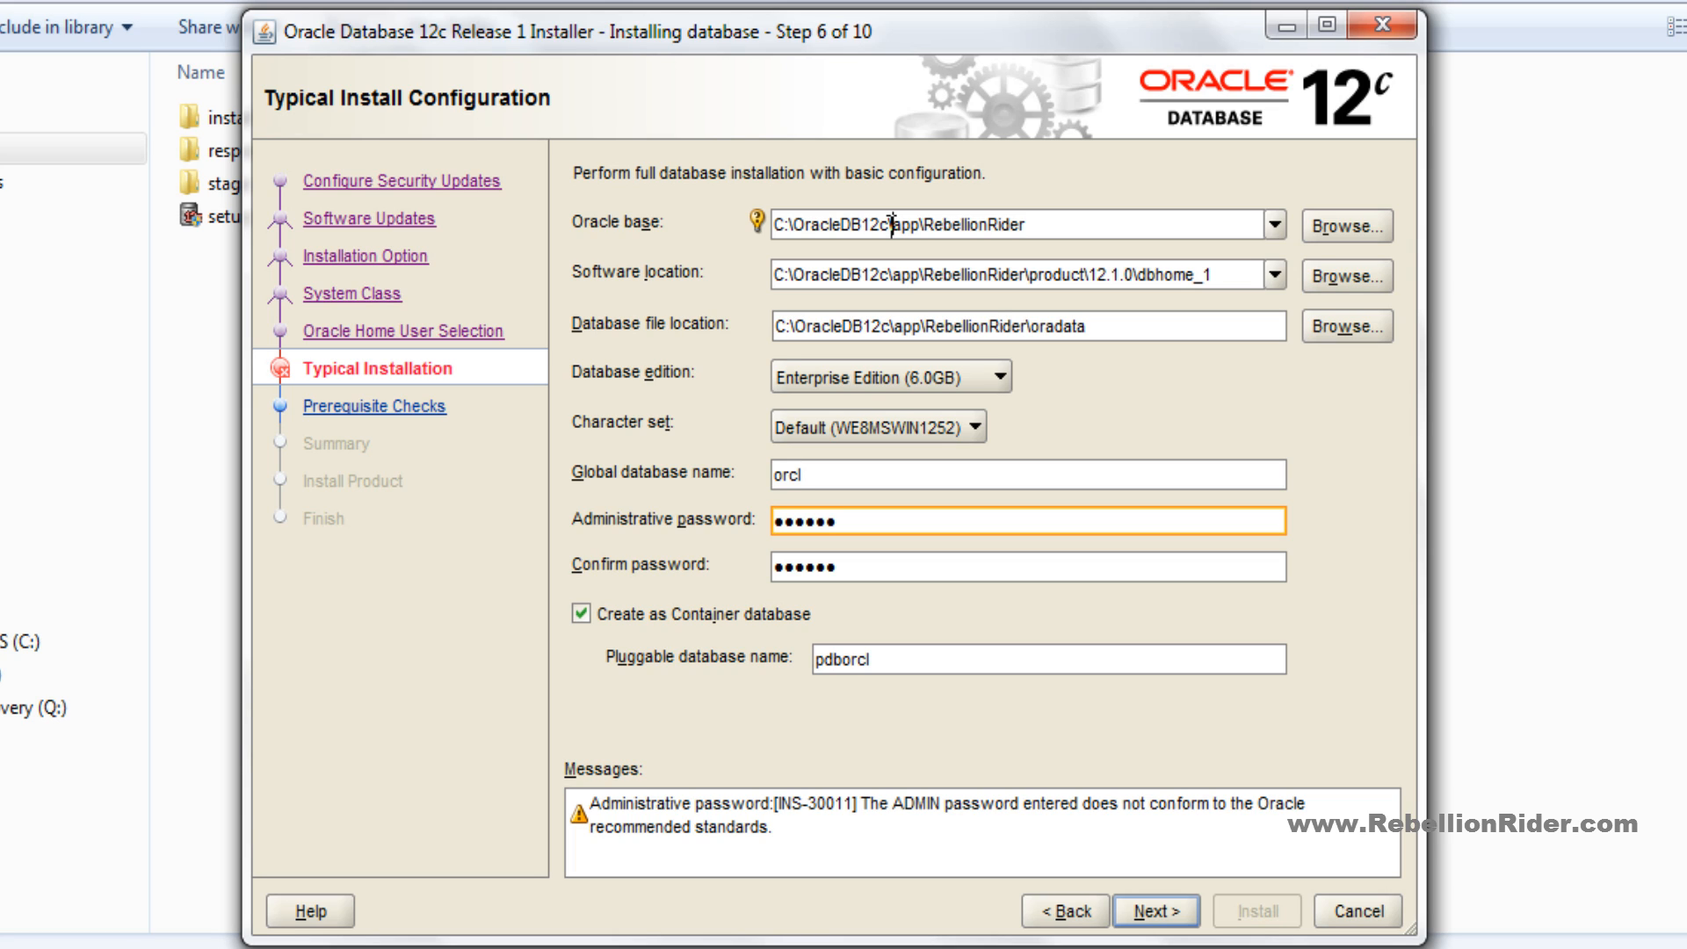
mouse_move(1158, 910)
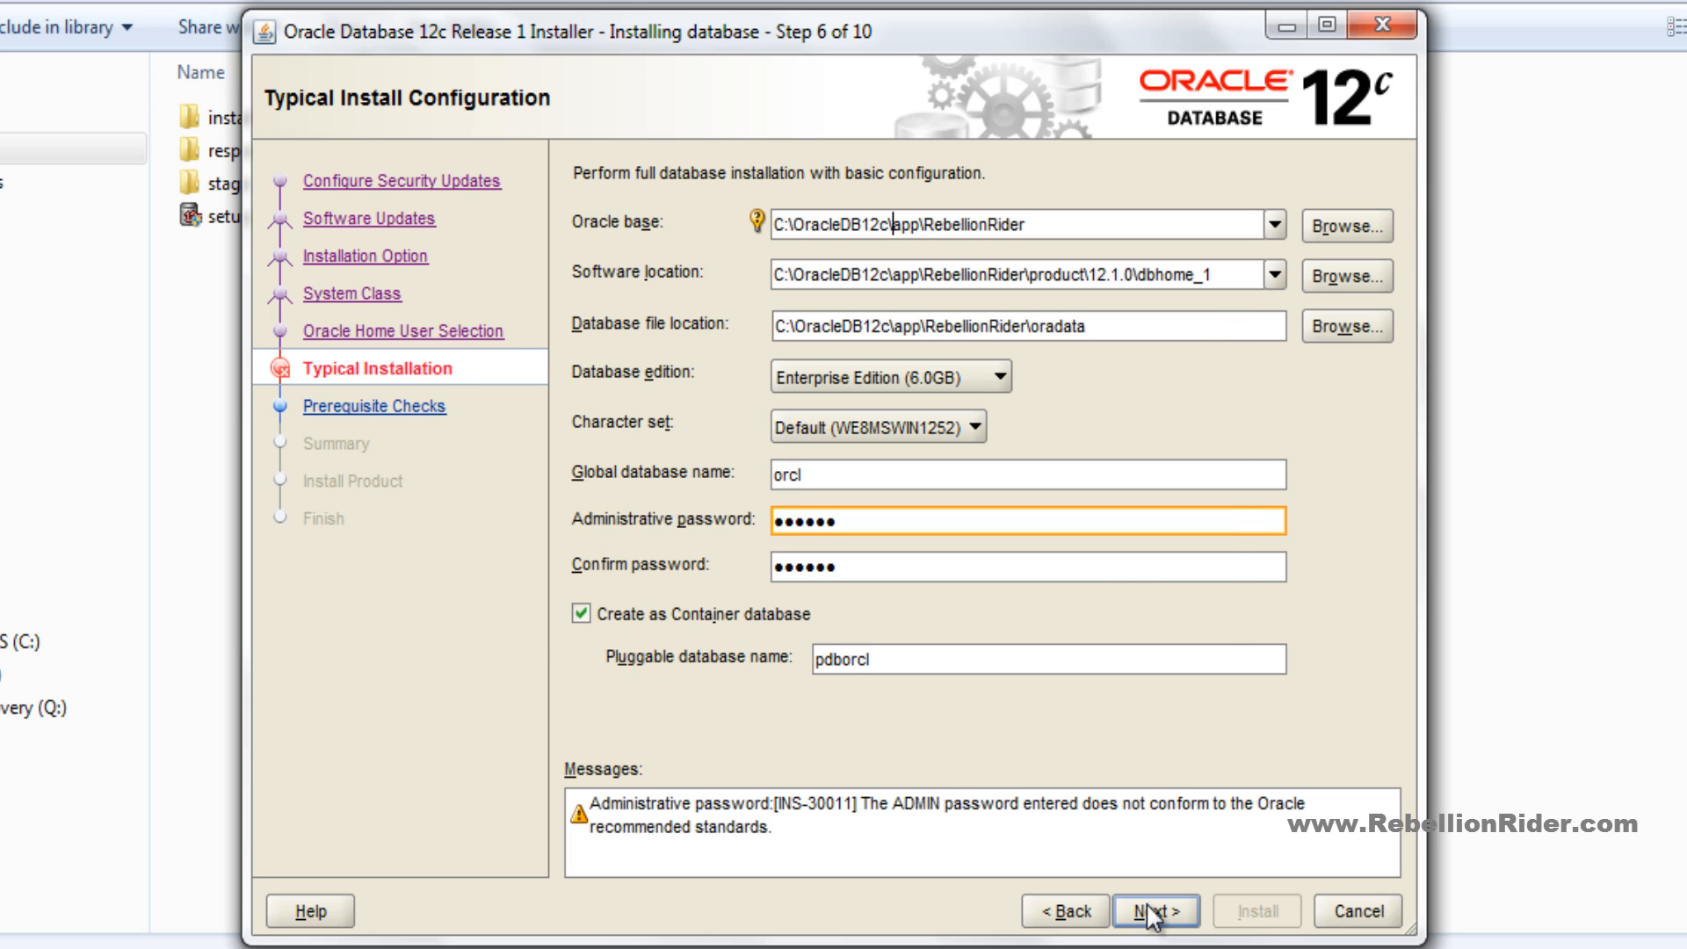
- Accept the INS-30011 weak password warning and reach the Step 8 Summary
left_click(1154, 935)
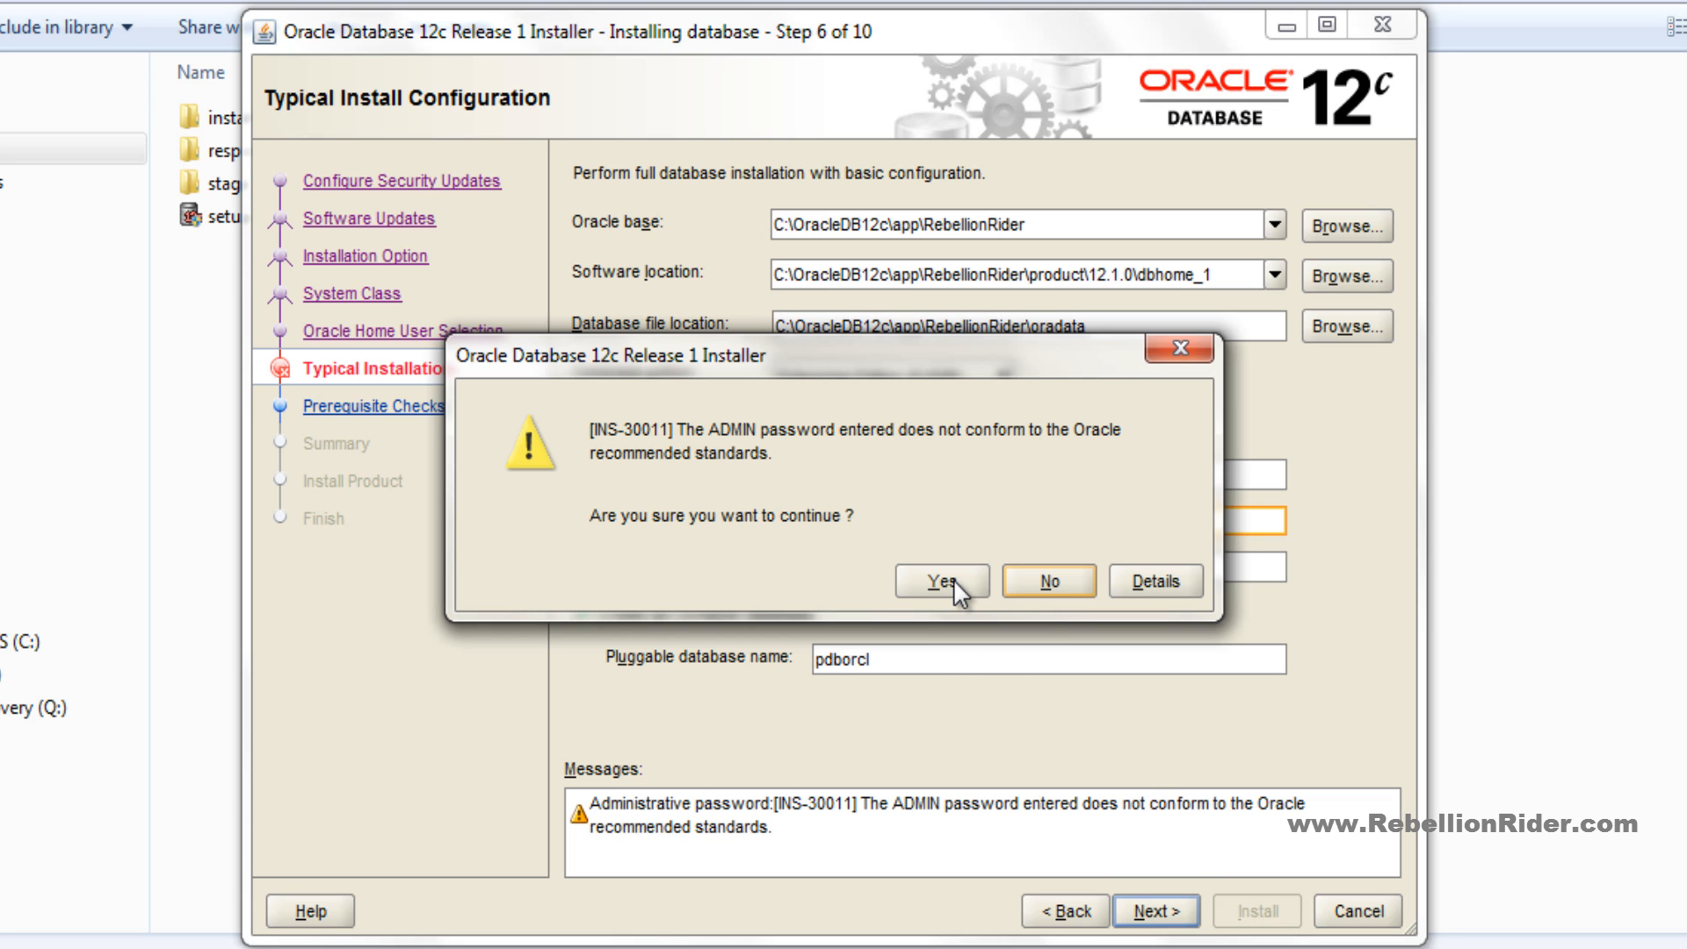
left_click(938, 580)
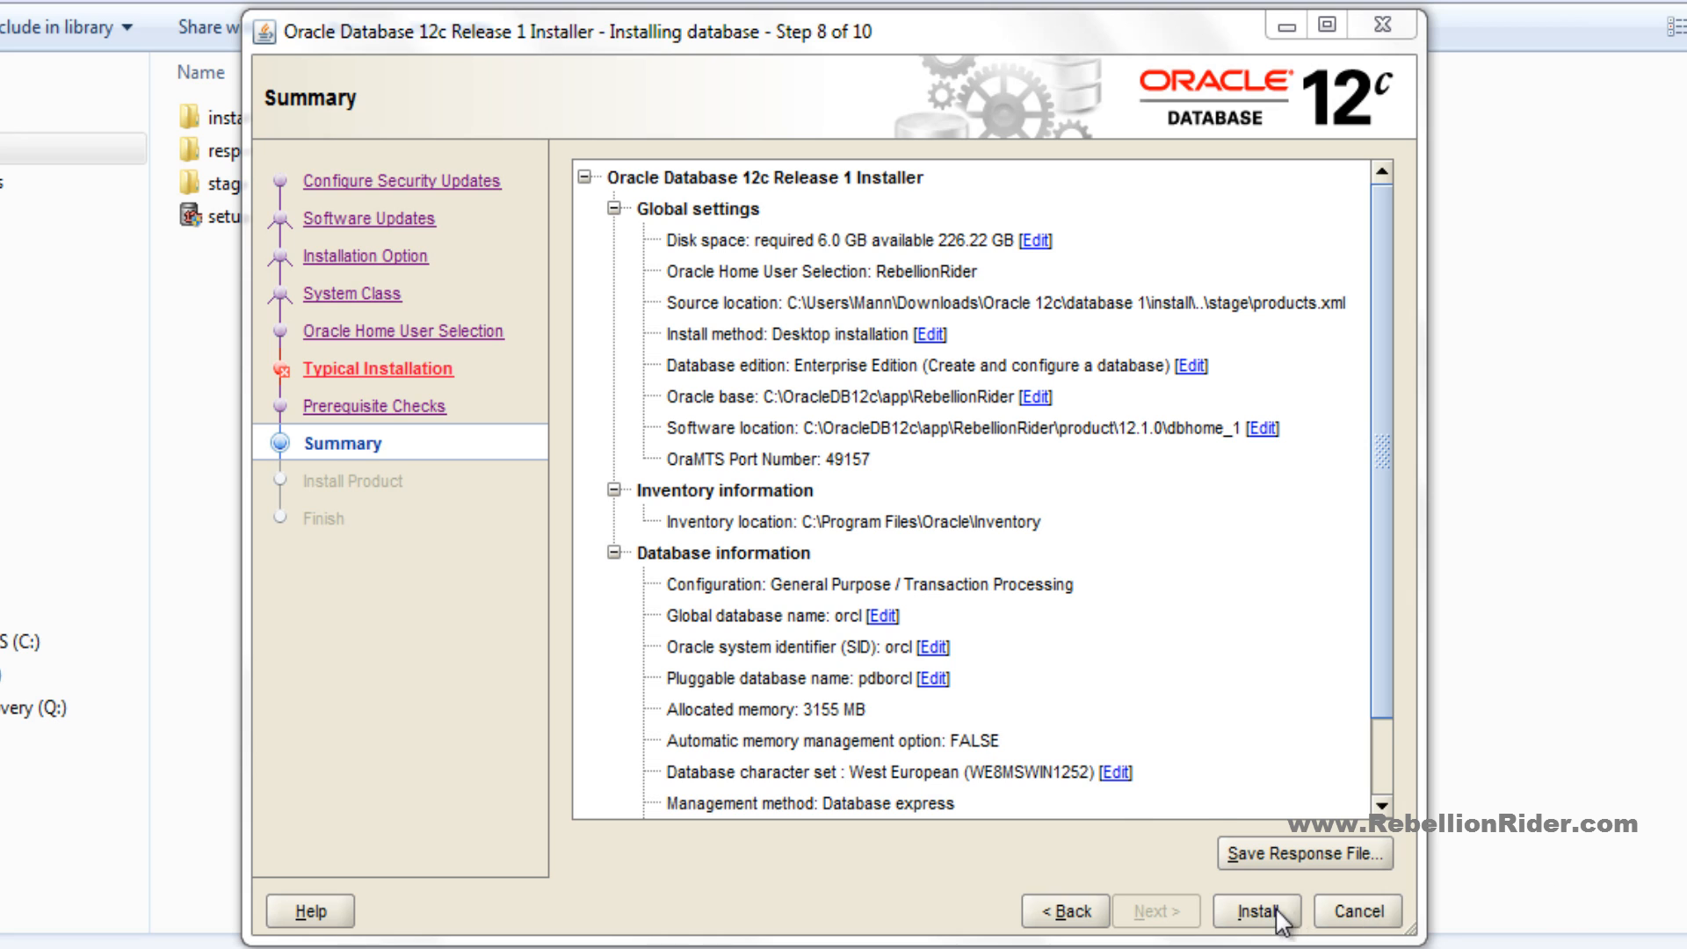
- Install from the Summary page and let the Configuration Assistant create the orcl database
left_click(1257, 910)
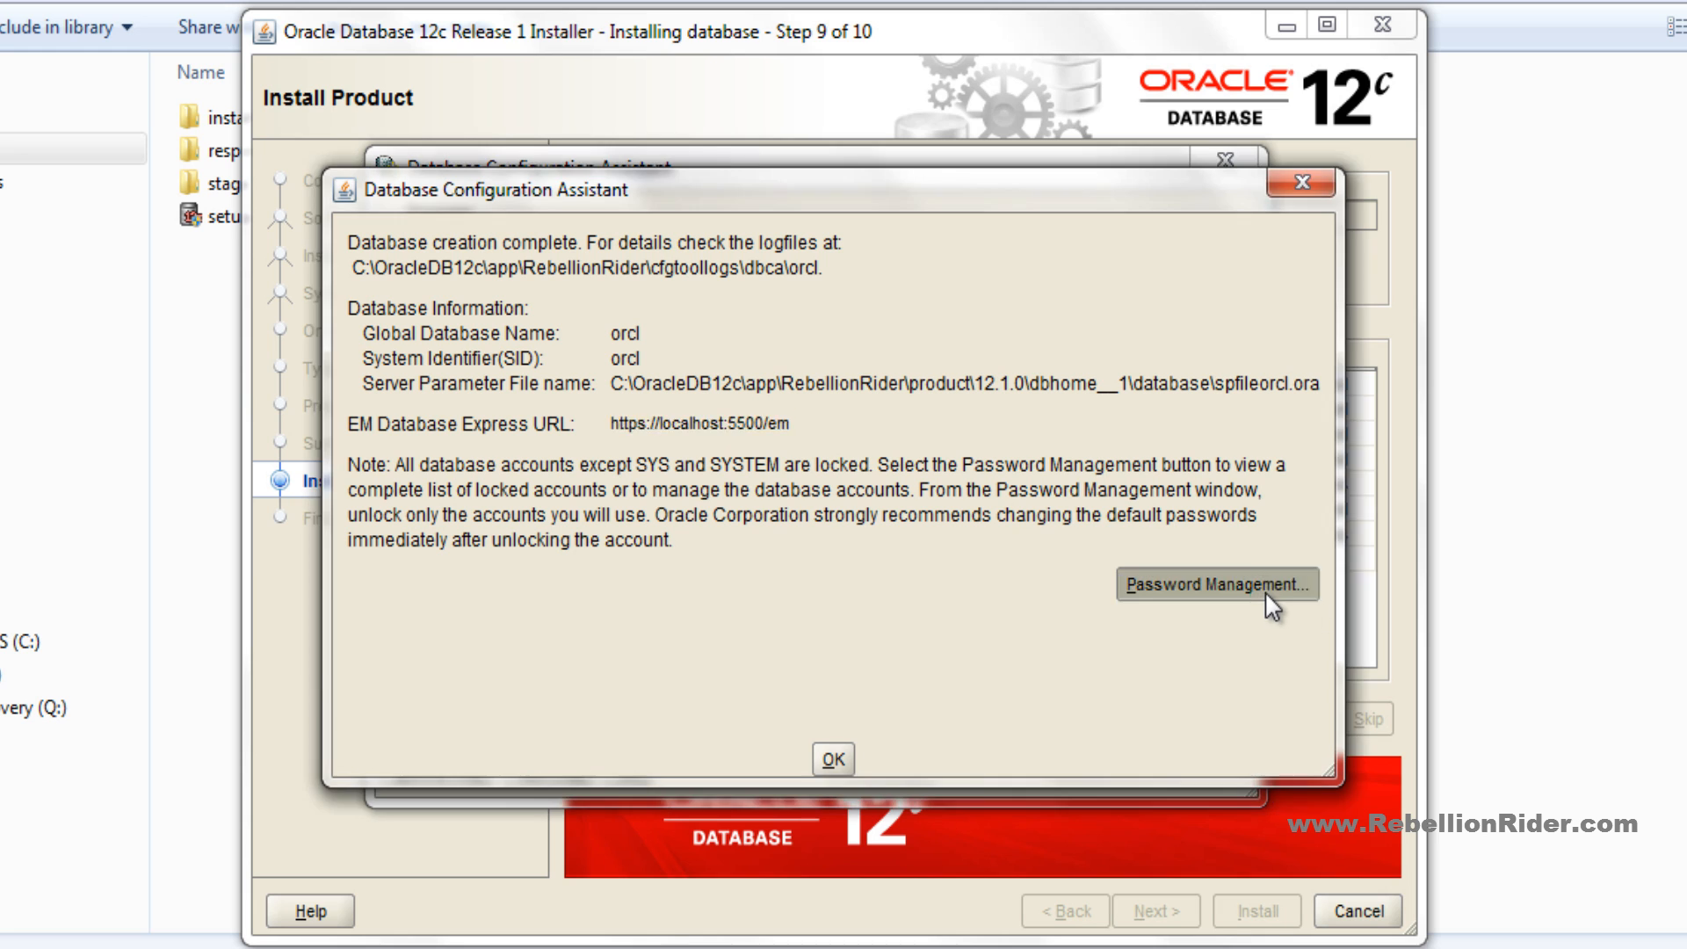
- Unlock the ANONYMOUS account in Password Management and give it a new confirmed password
left_click(1220, 584)
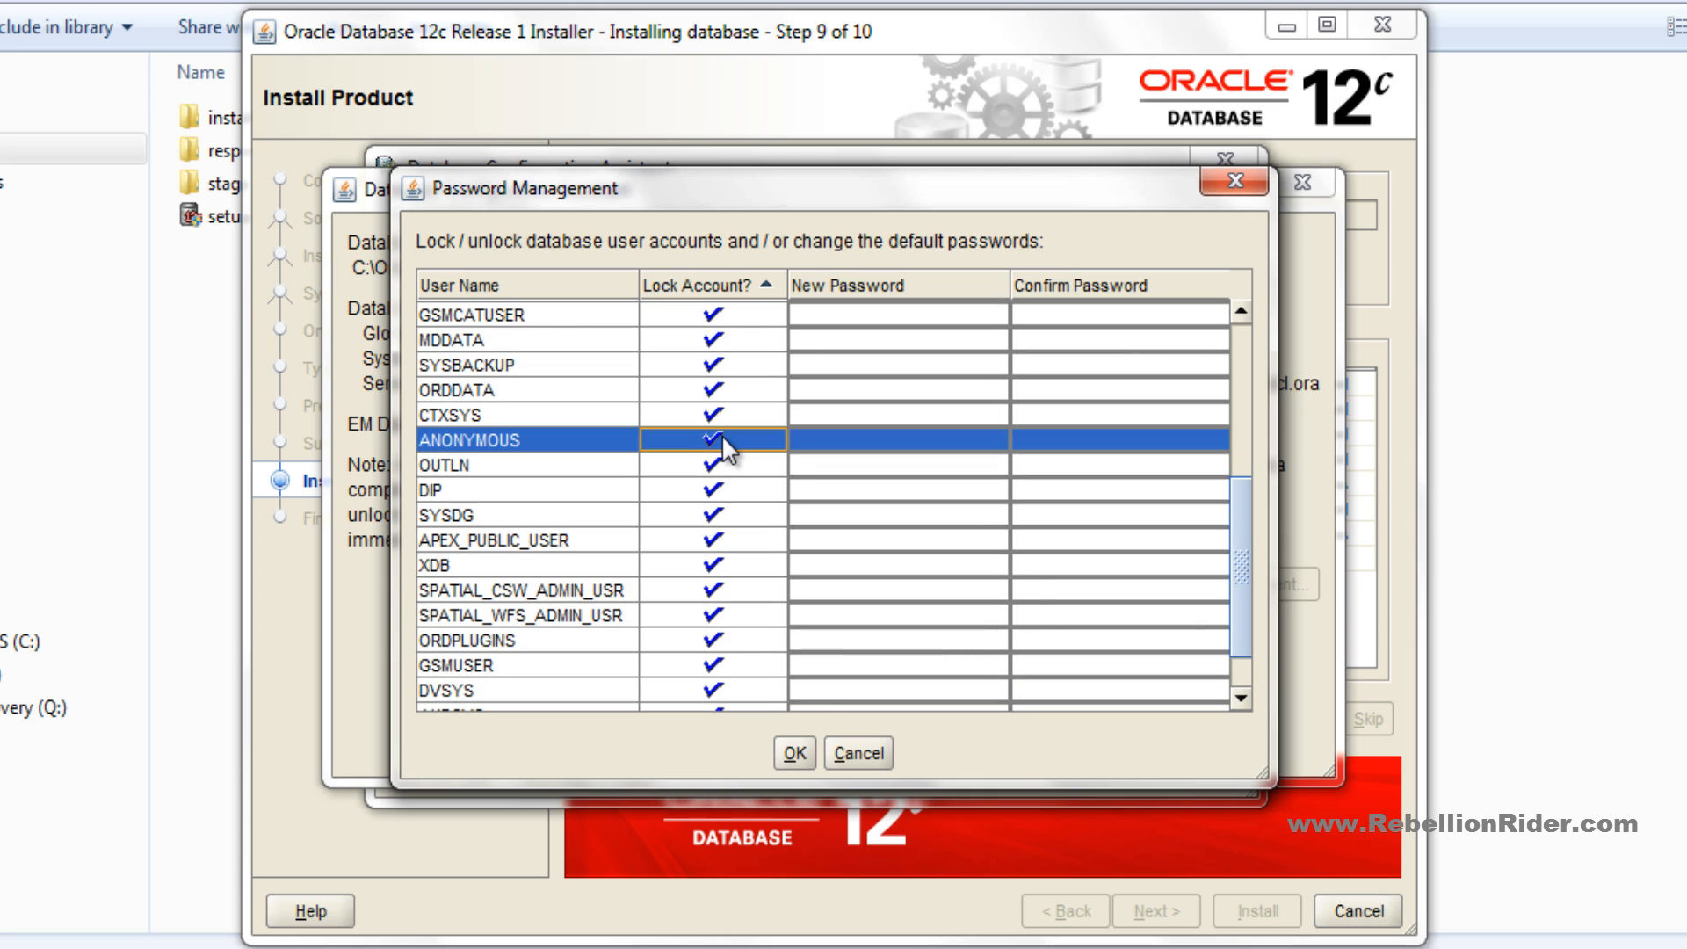
left_click(707, 440)
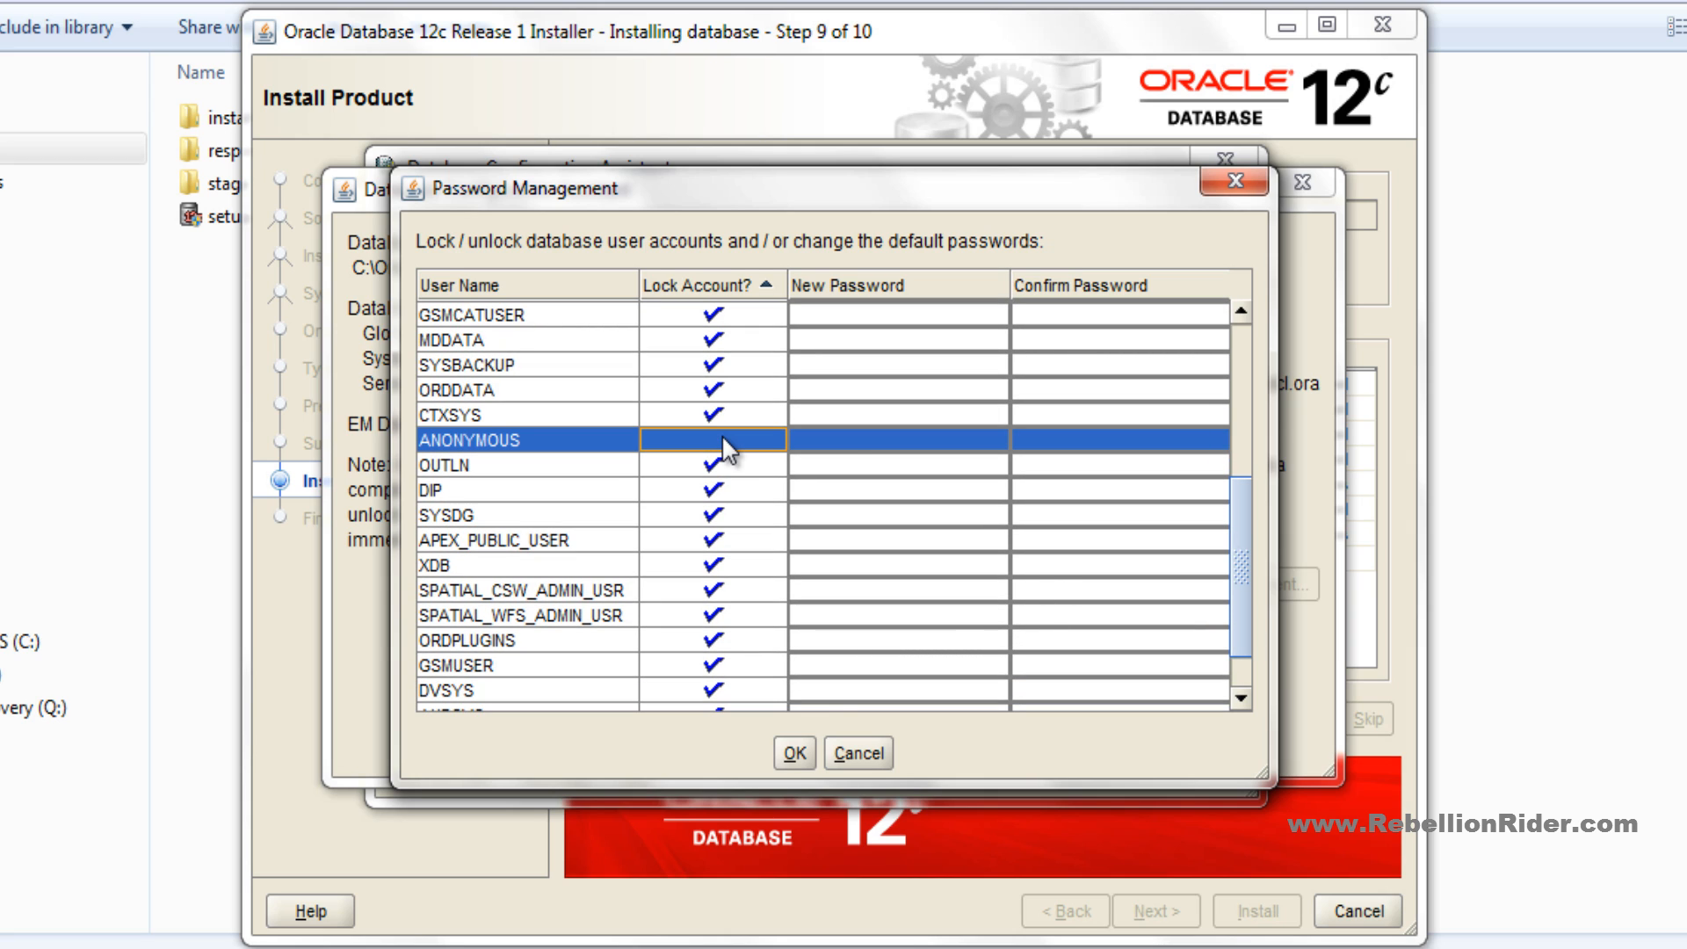
left_click(896, 439)
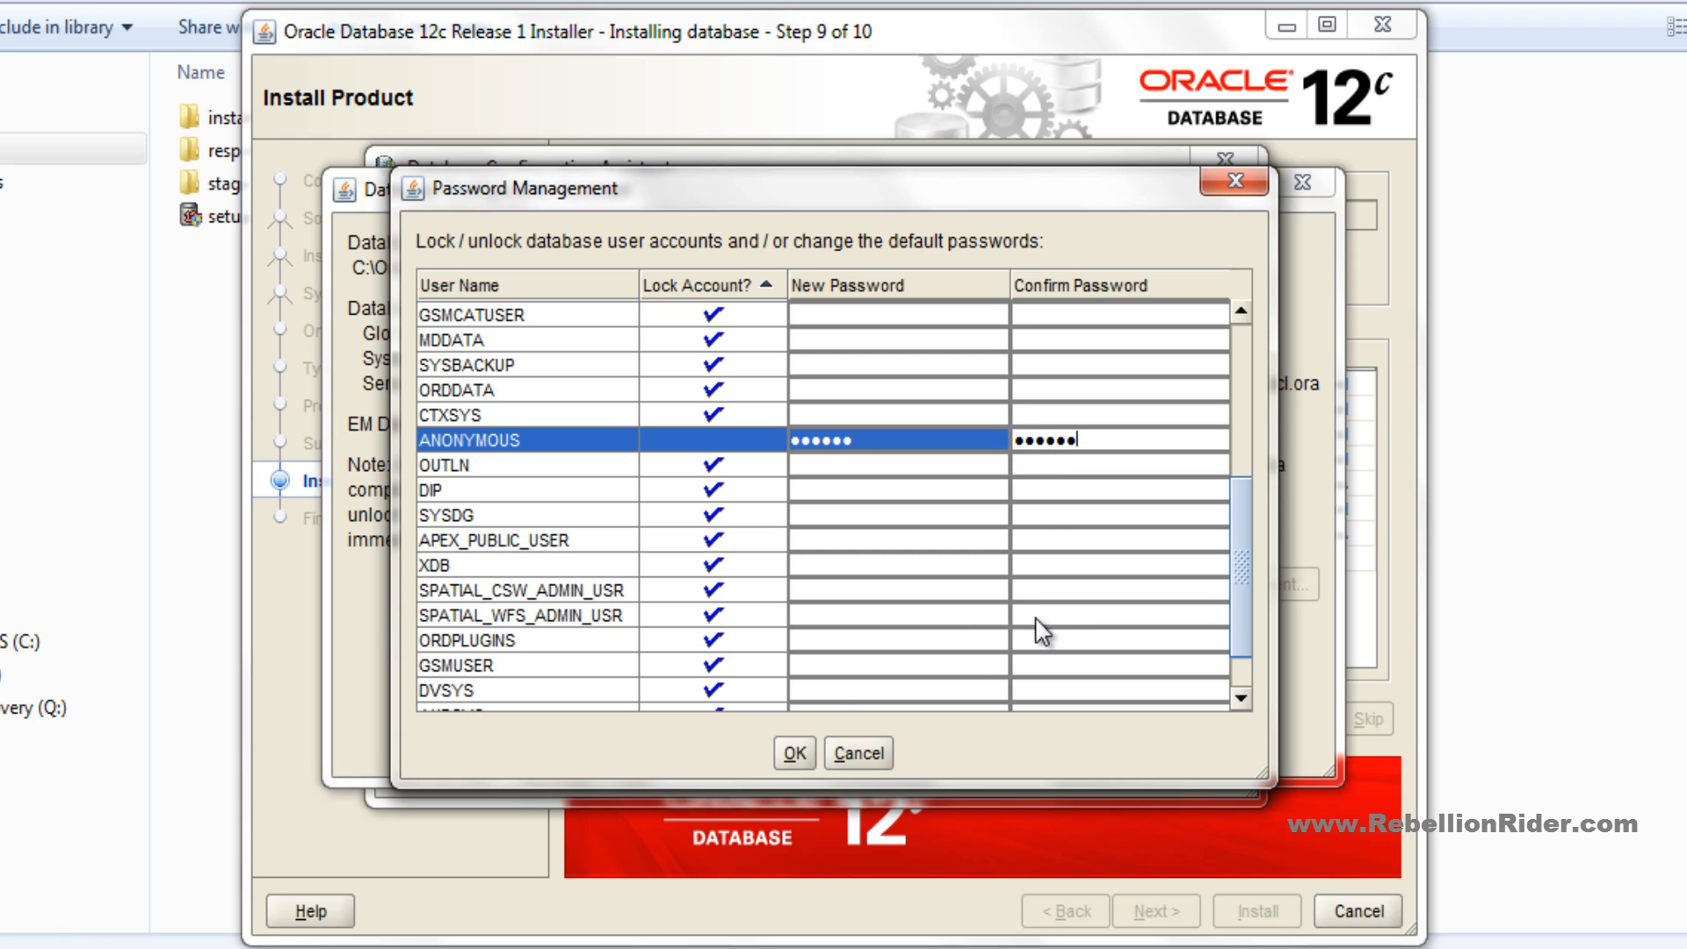
left_click(792, 752)
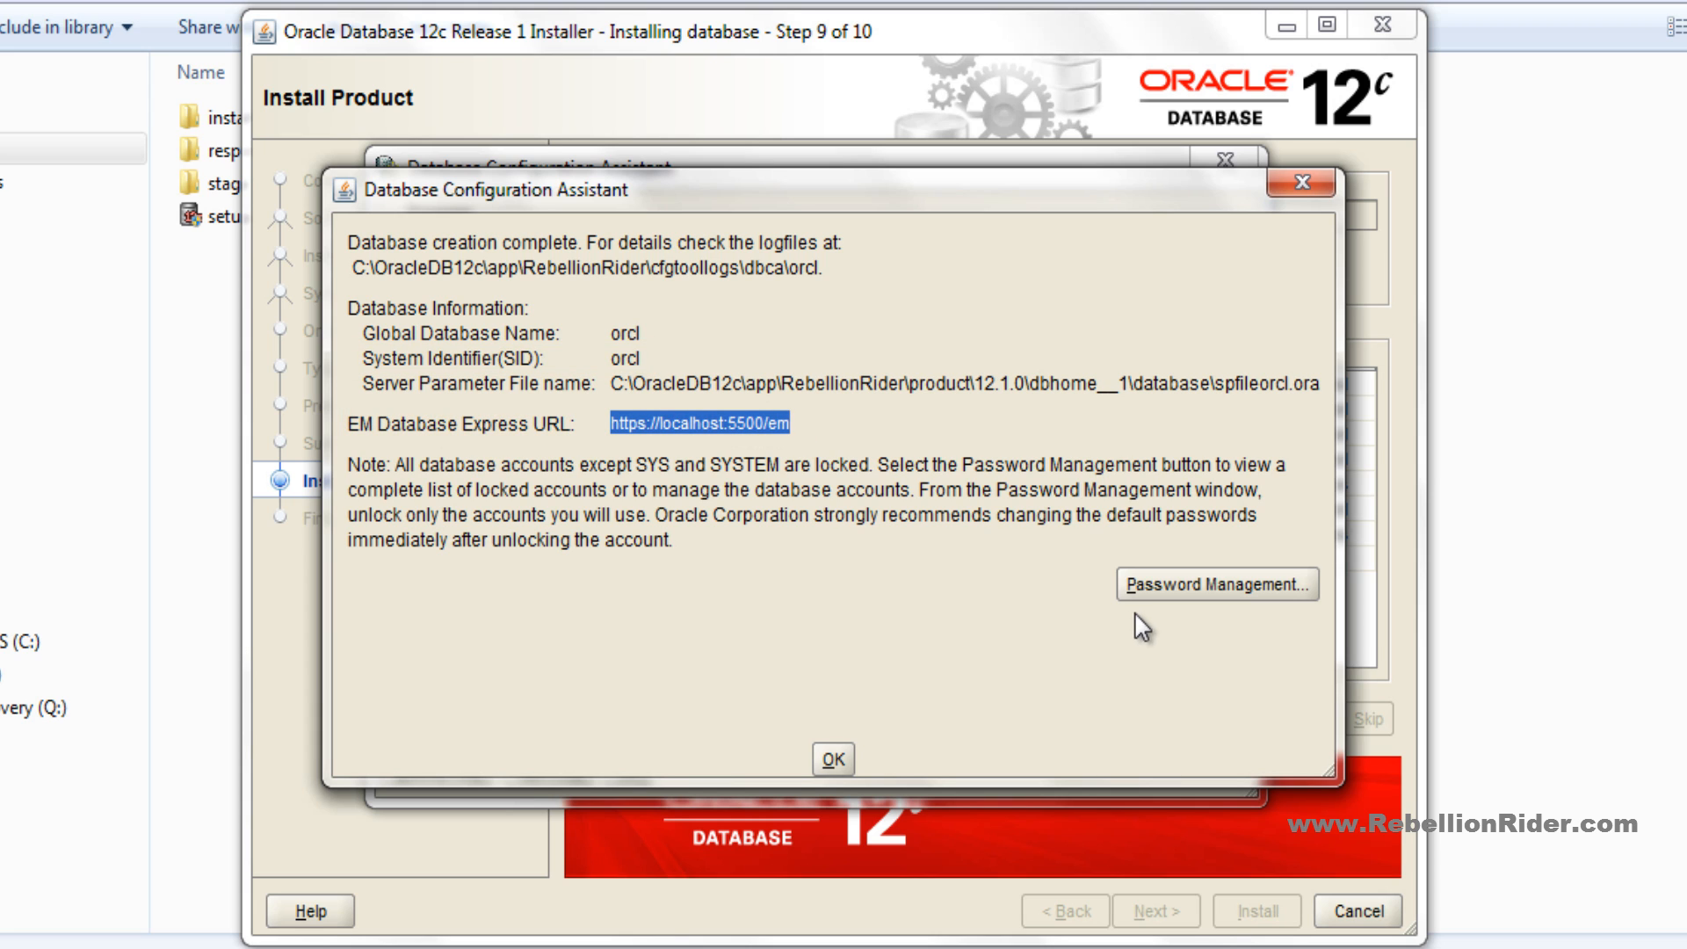
- Dismiss the database creation results and close the successfully finished installer
left_click(831, 759)
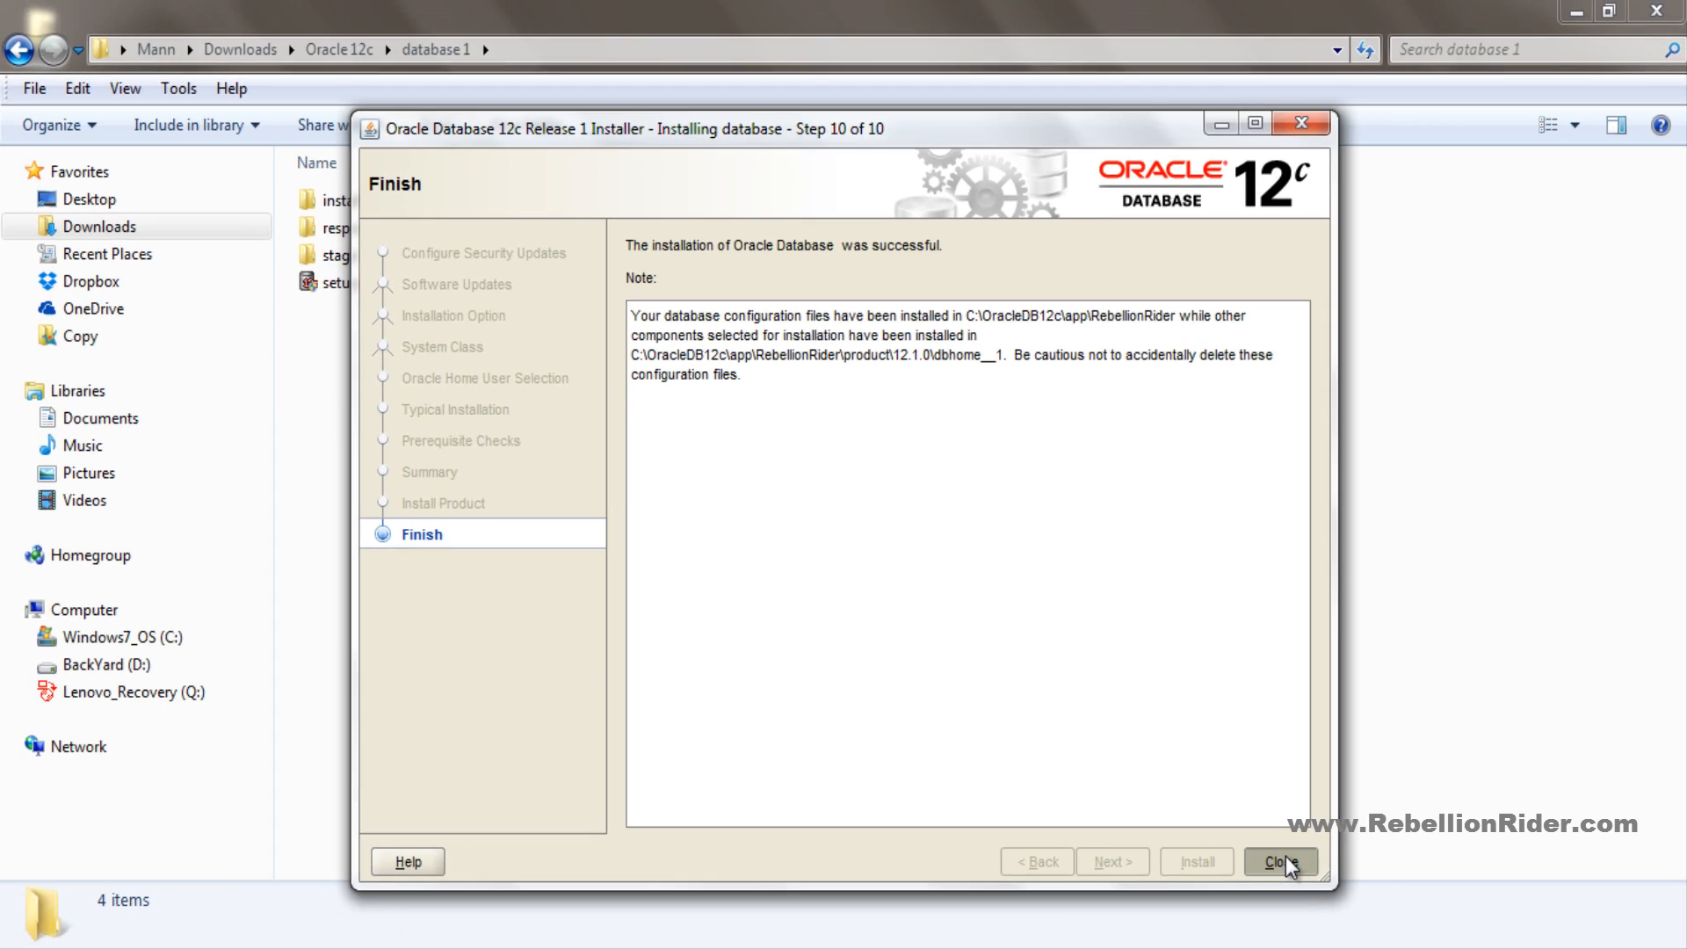
left_click(1279, 862)
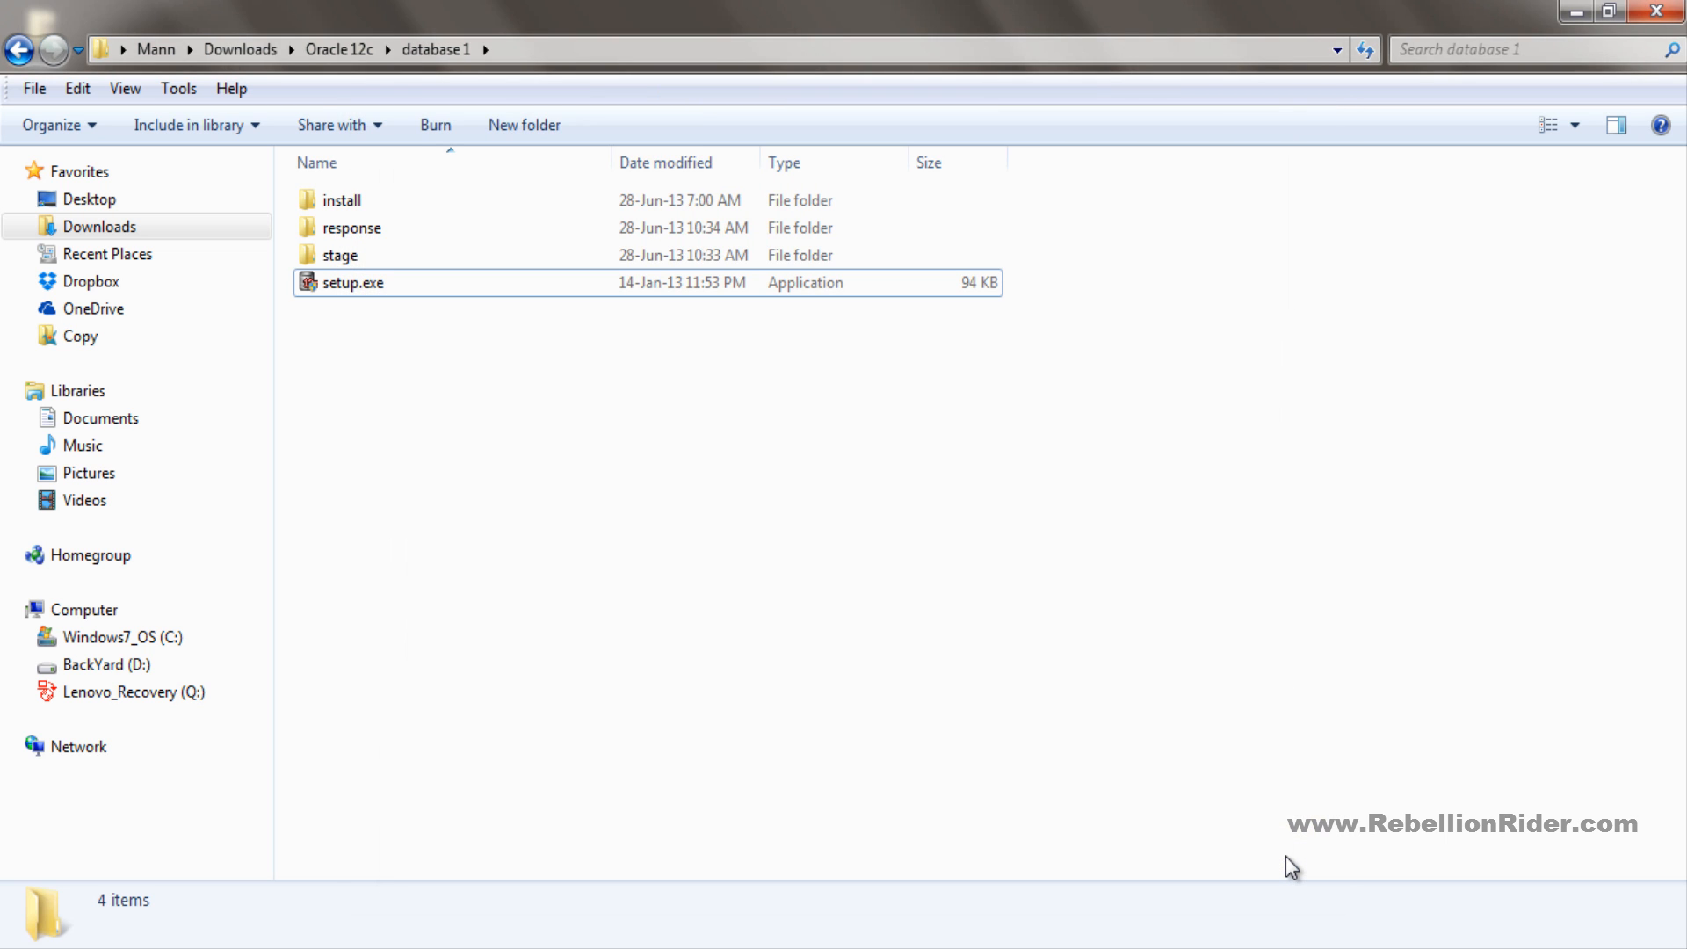